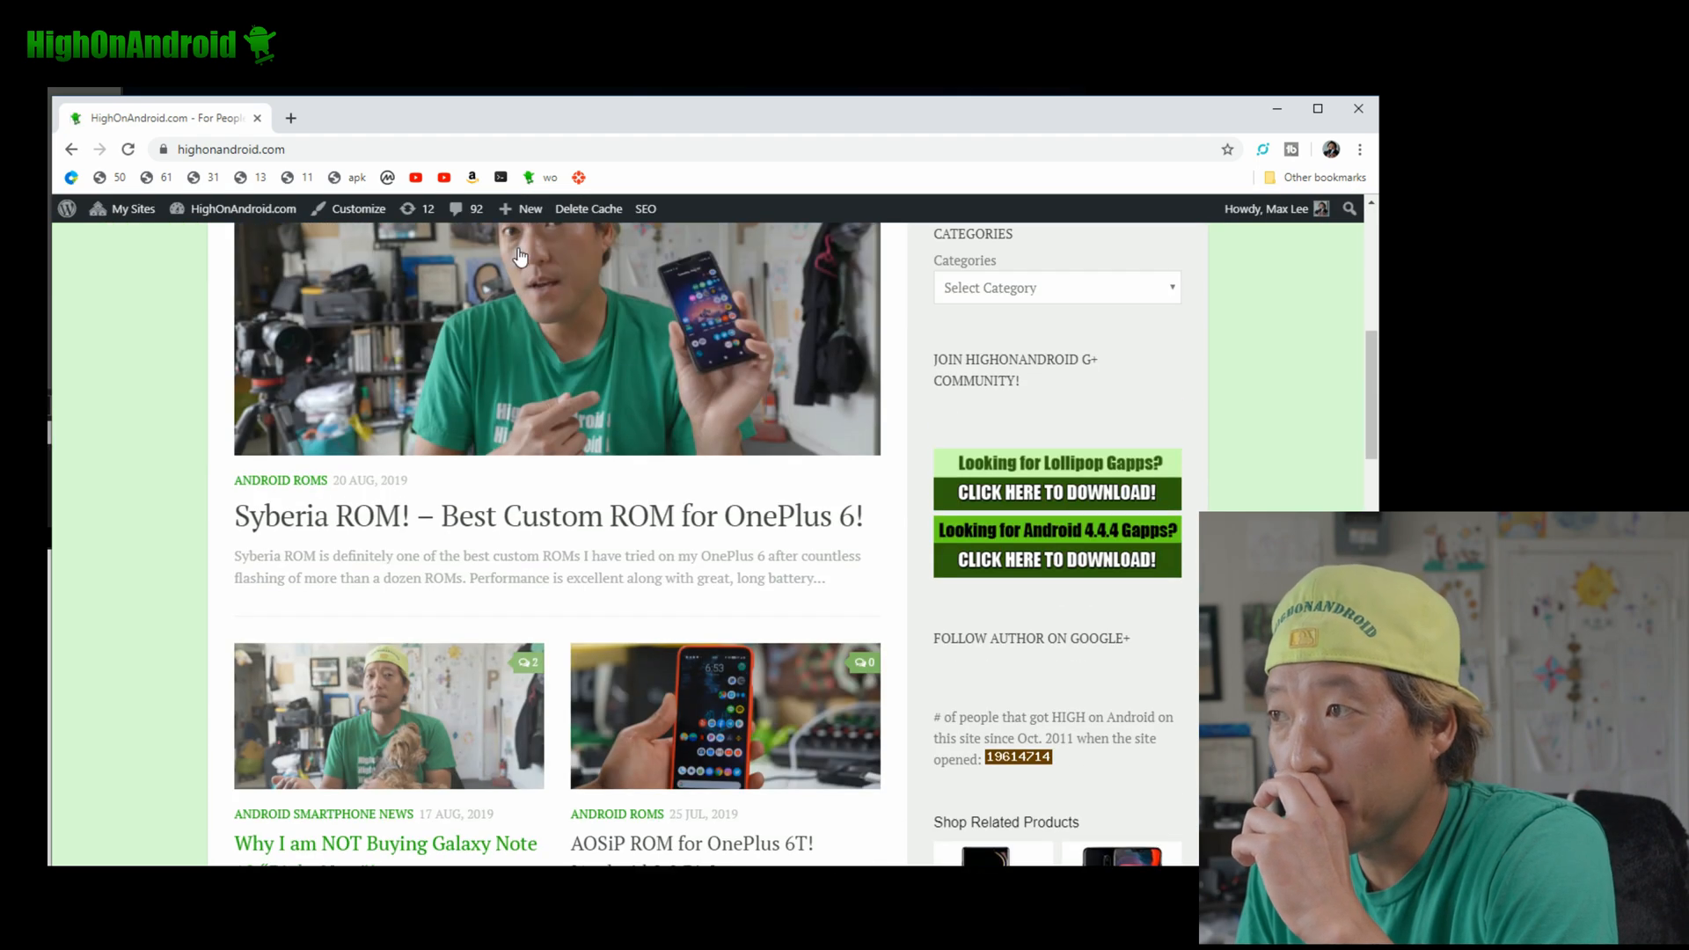
# Bring the Syberia ROM for OnePlus 6 article's 'File needed' list into view
pyautogui.click(547, 515)
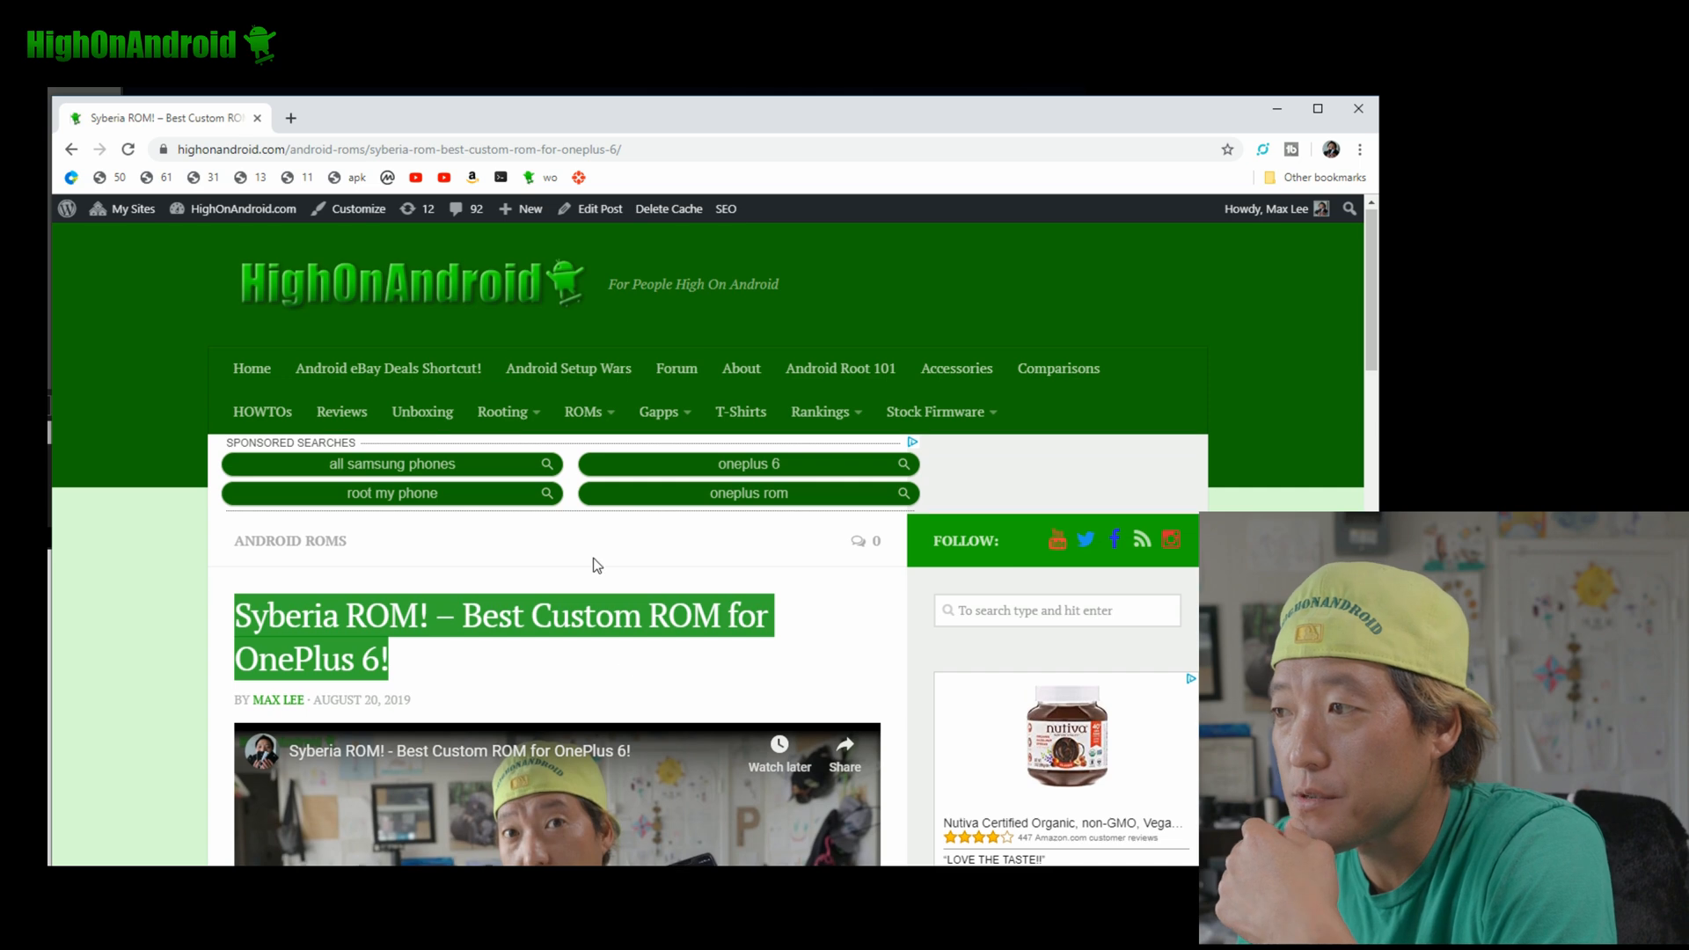
pyautogui.scroll(-3)
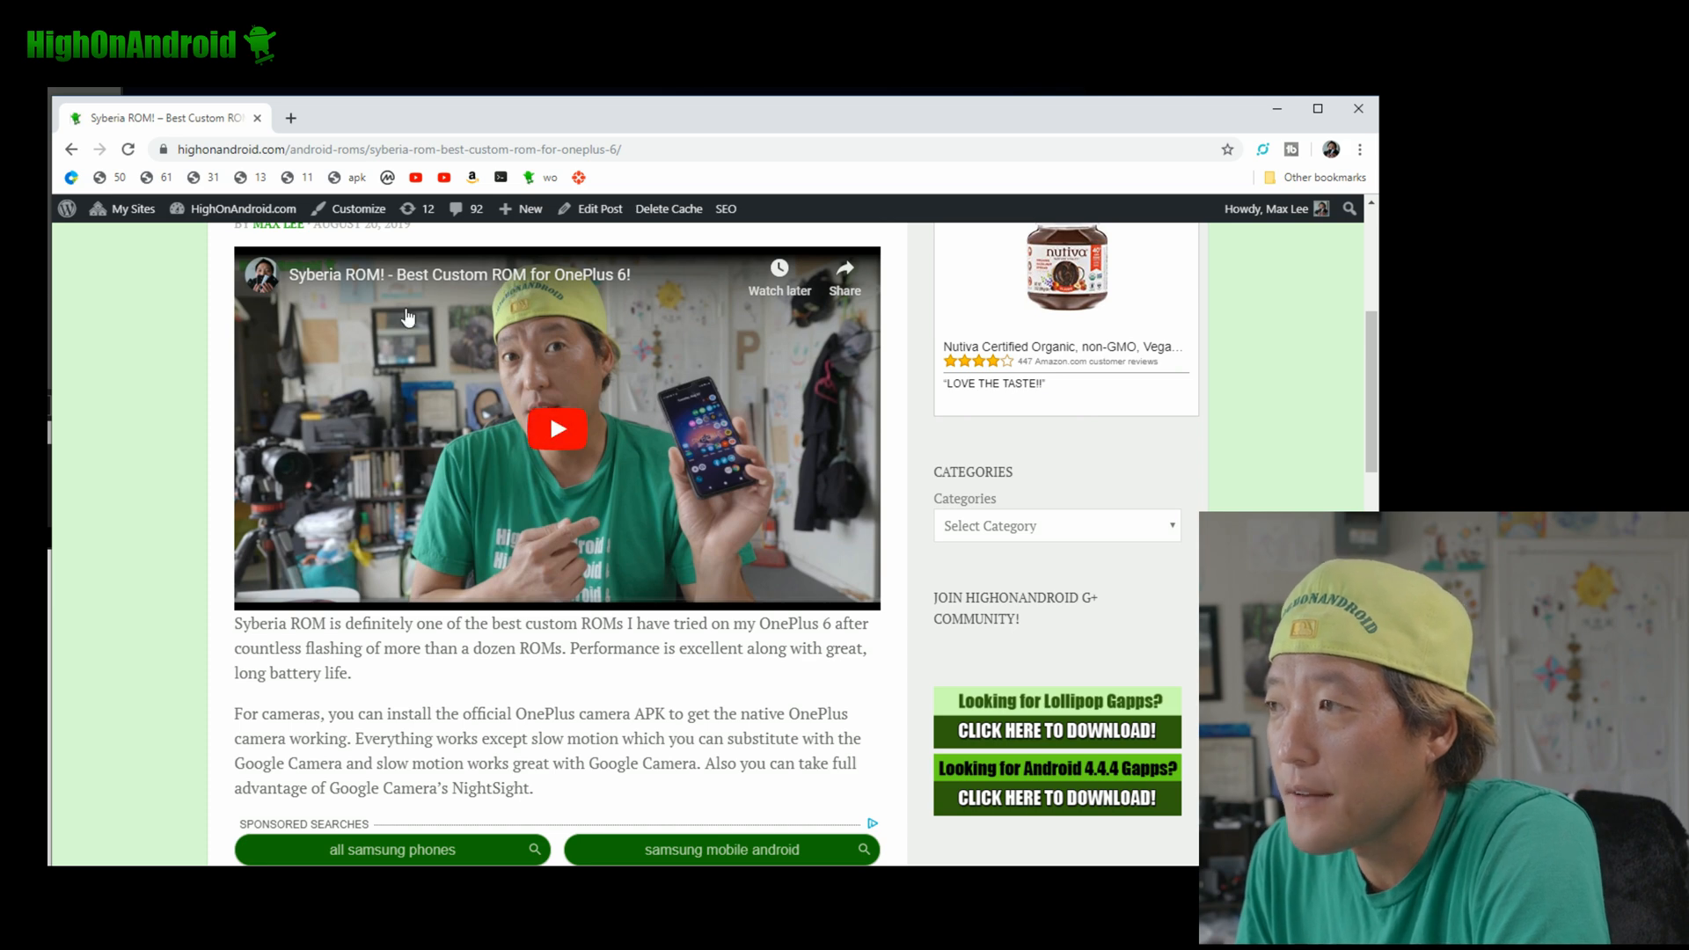
pyautogui.scroll(-3)
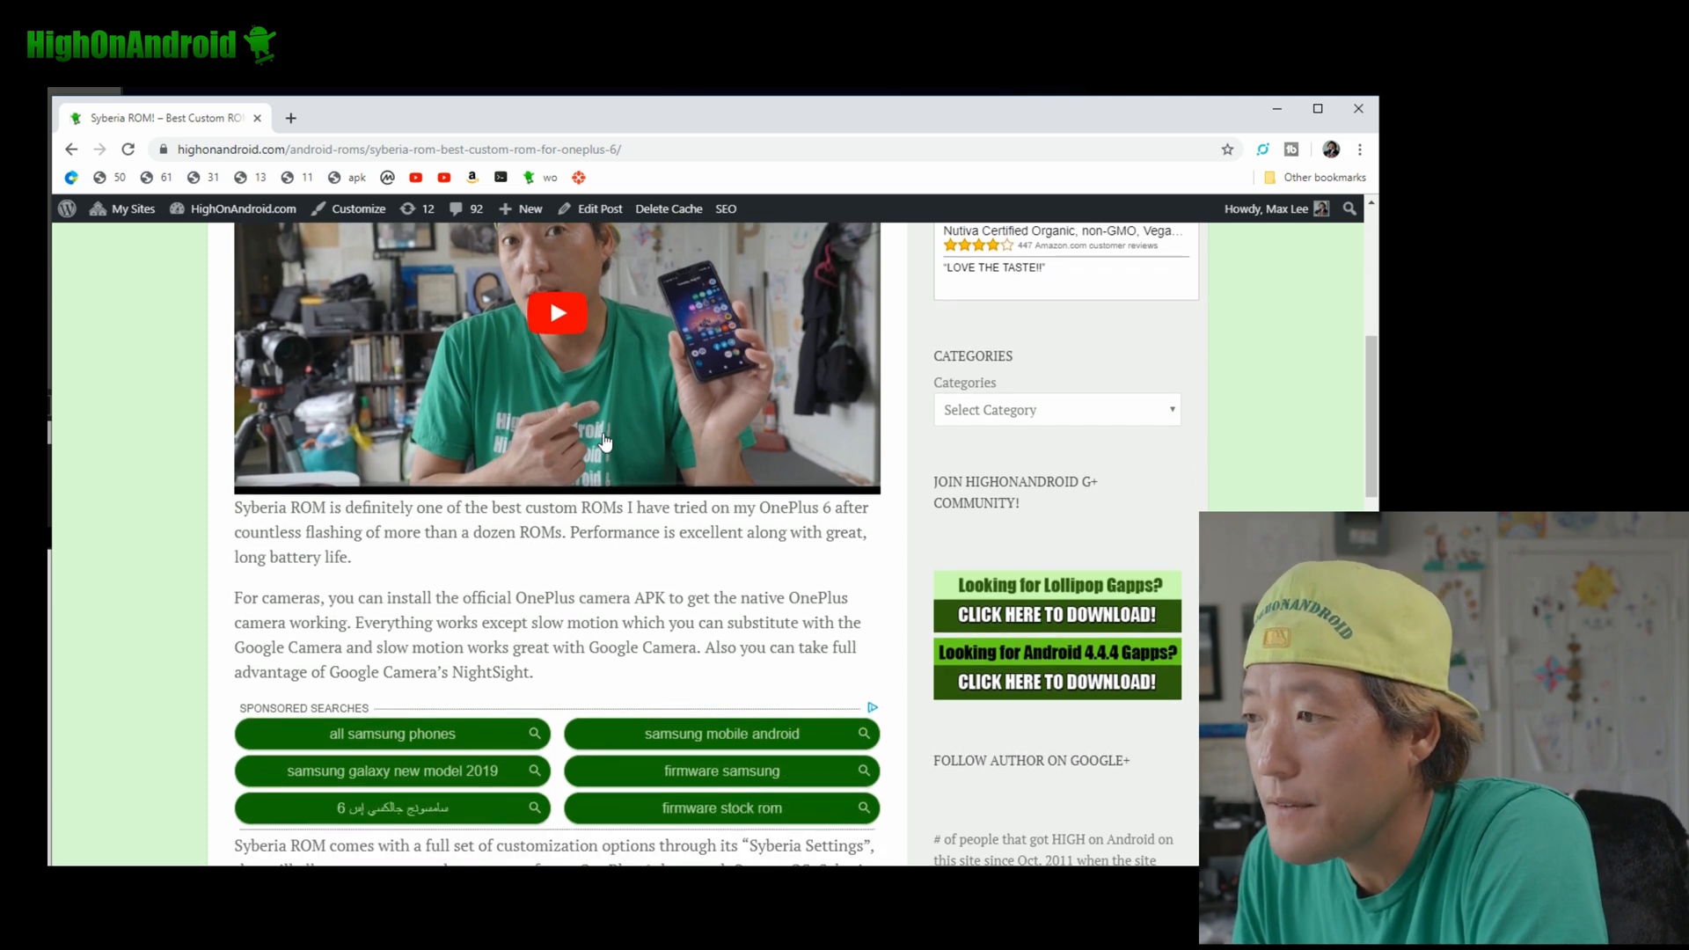
pyautogui.scroll(-3)
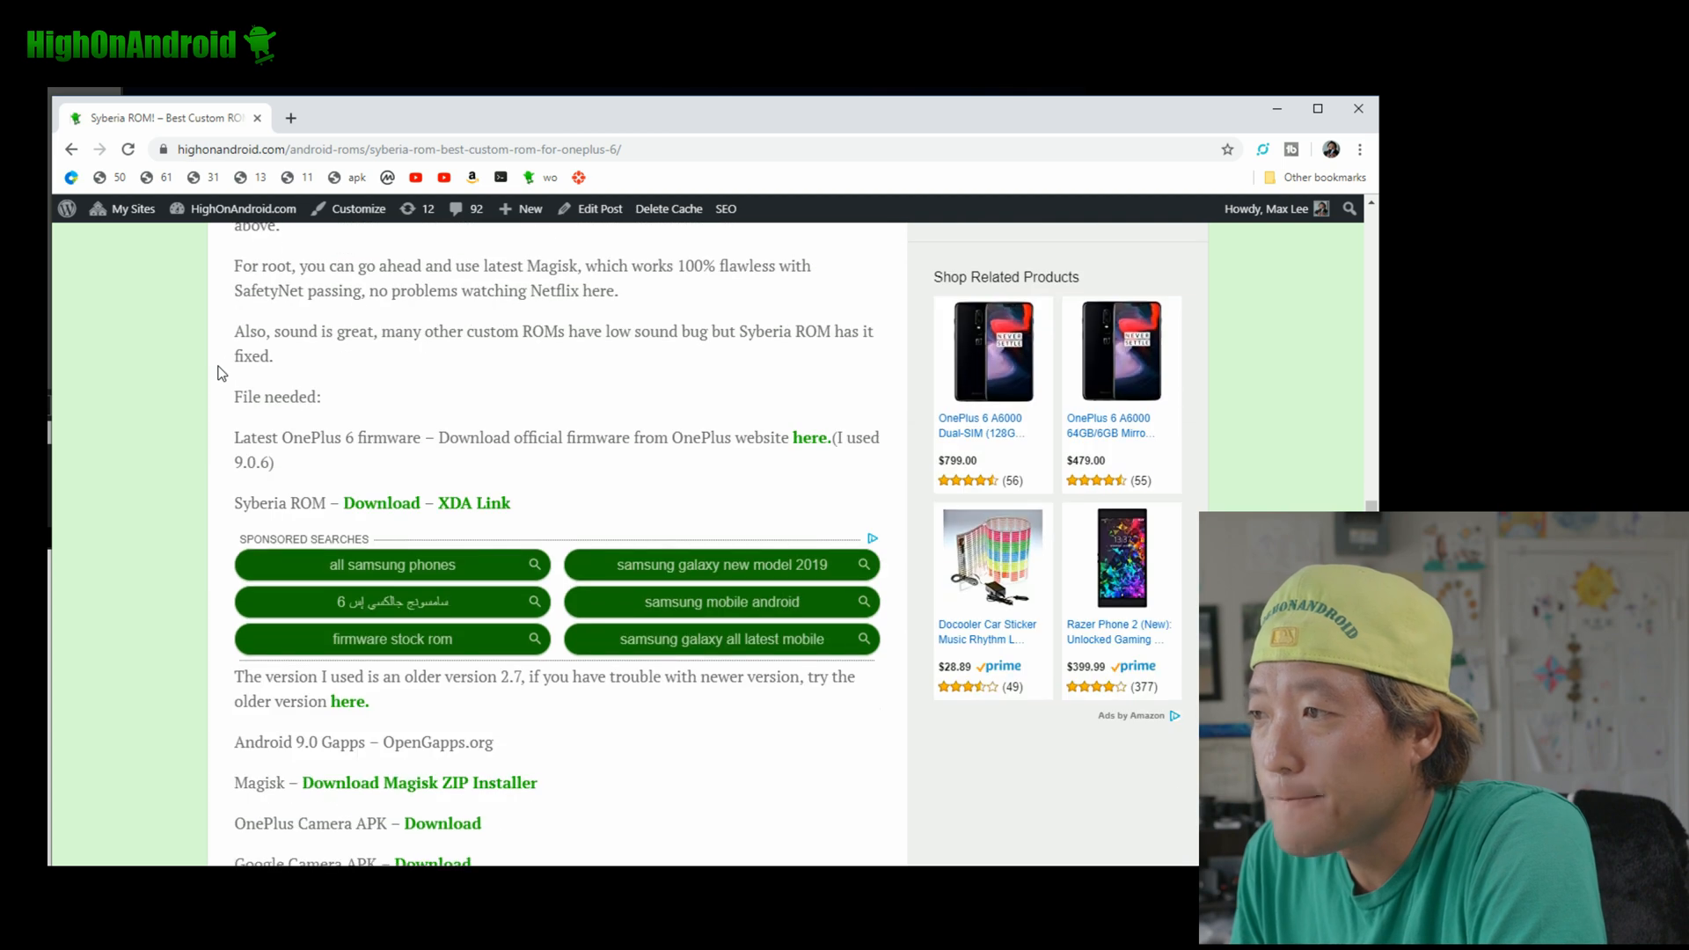
pyautogui.moveTo(282, 454)
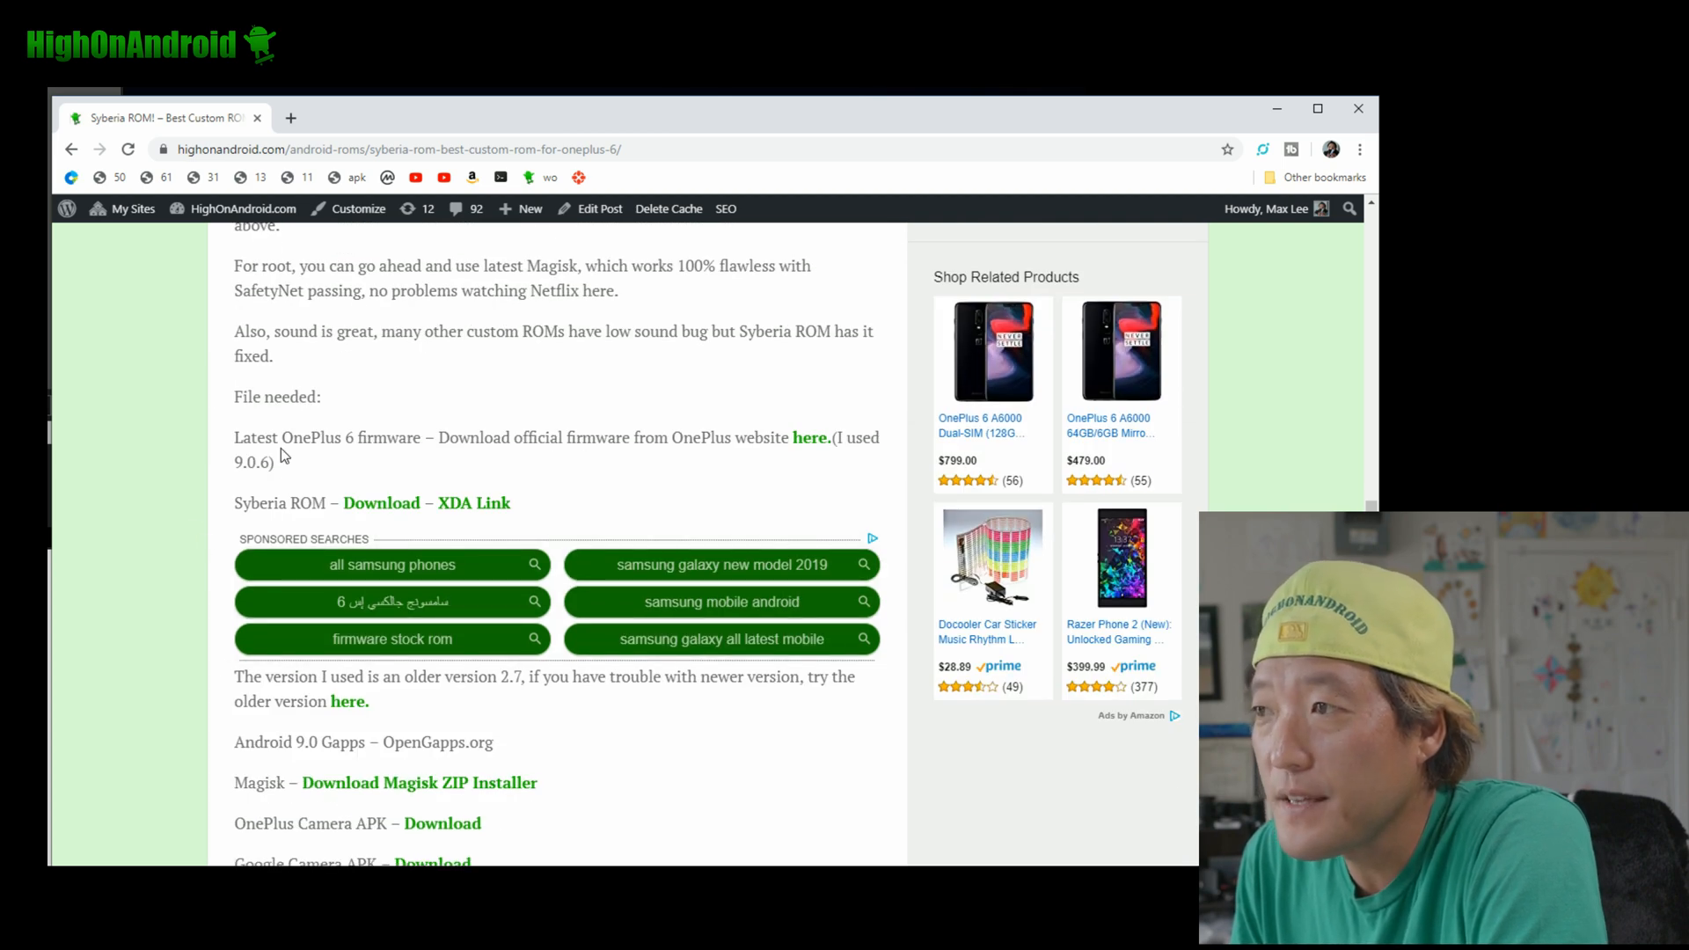
pyautogui.moveTo(834, 442)
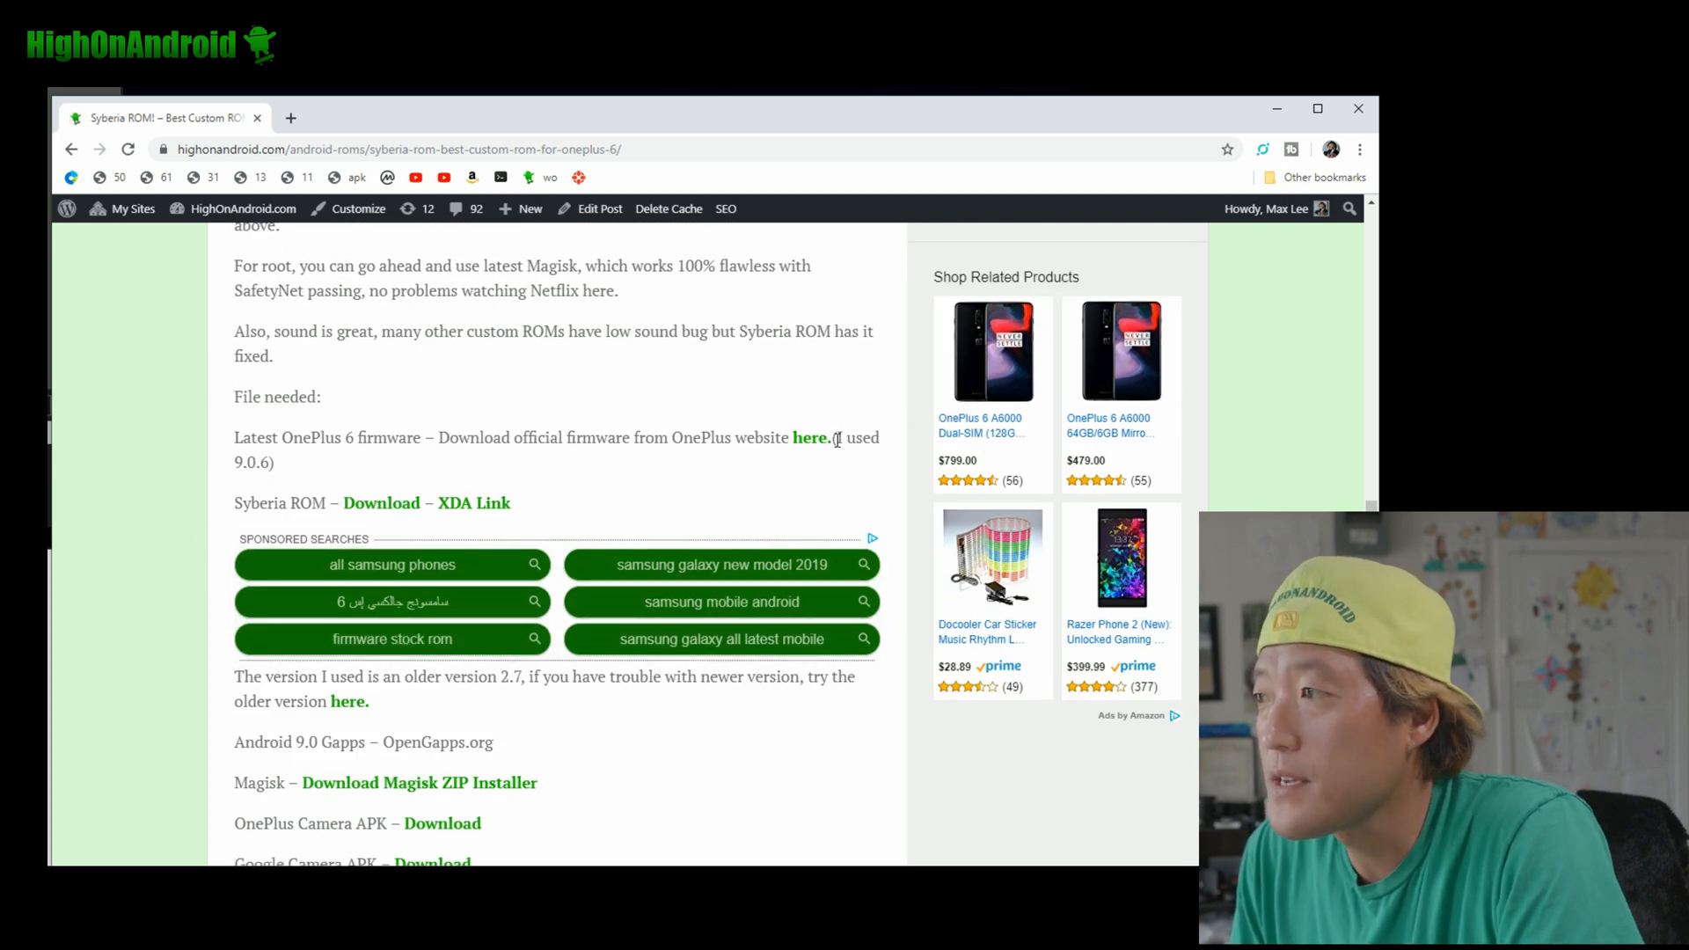
# Follow the 'Latest OnePlus 6 firmware' link to OnePlus's 9.0.8 upgrade page
pyautogui.click(809, 438)
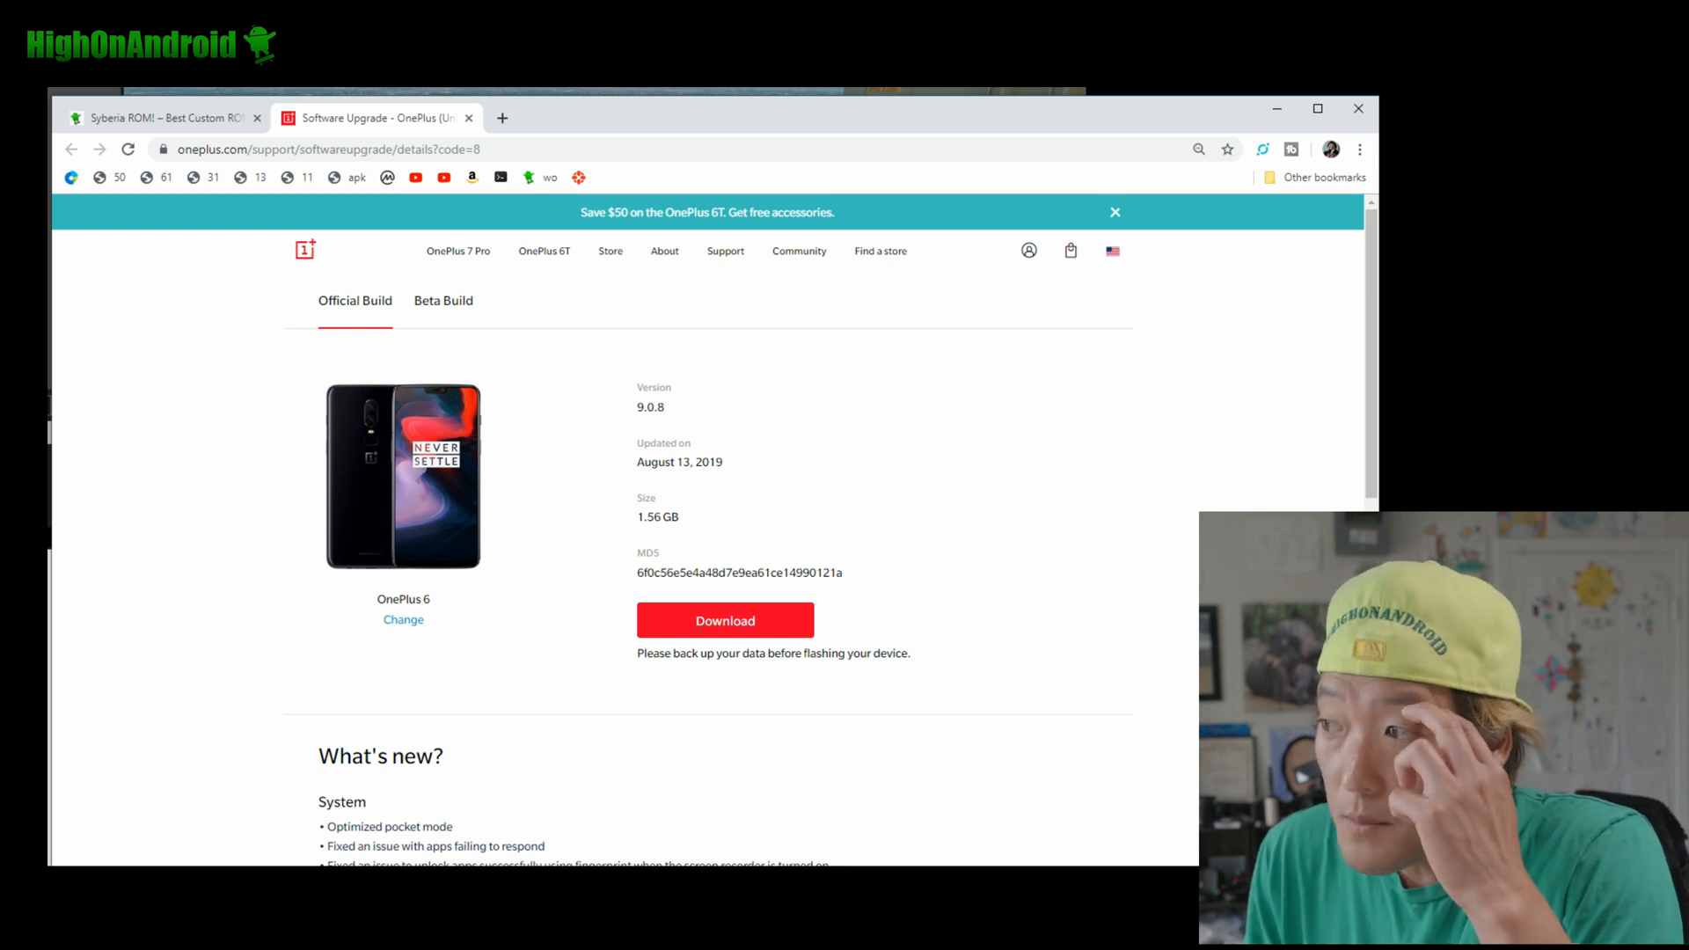
pyautogui.moveTo(754, 607)
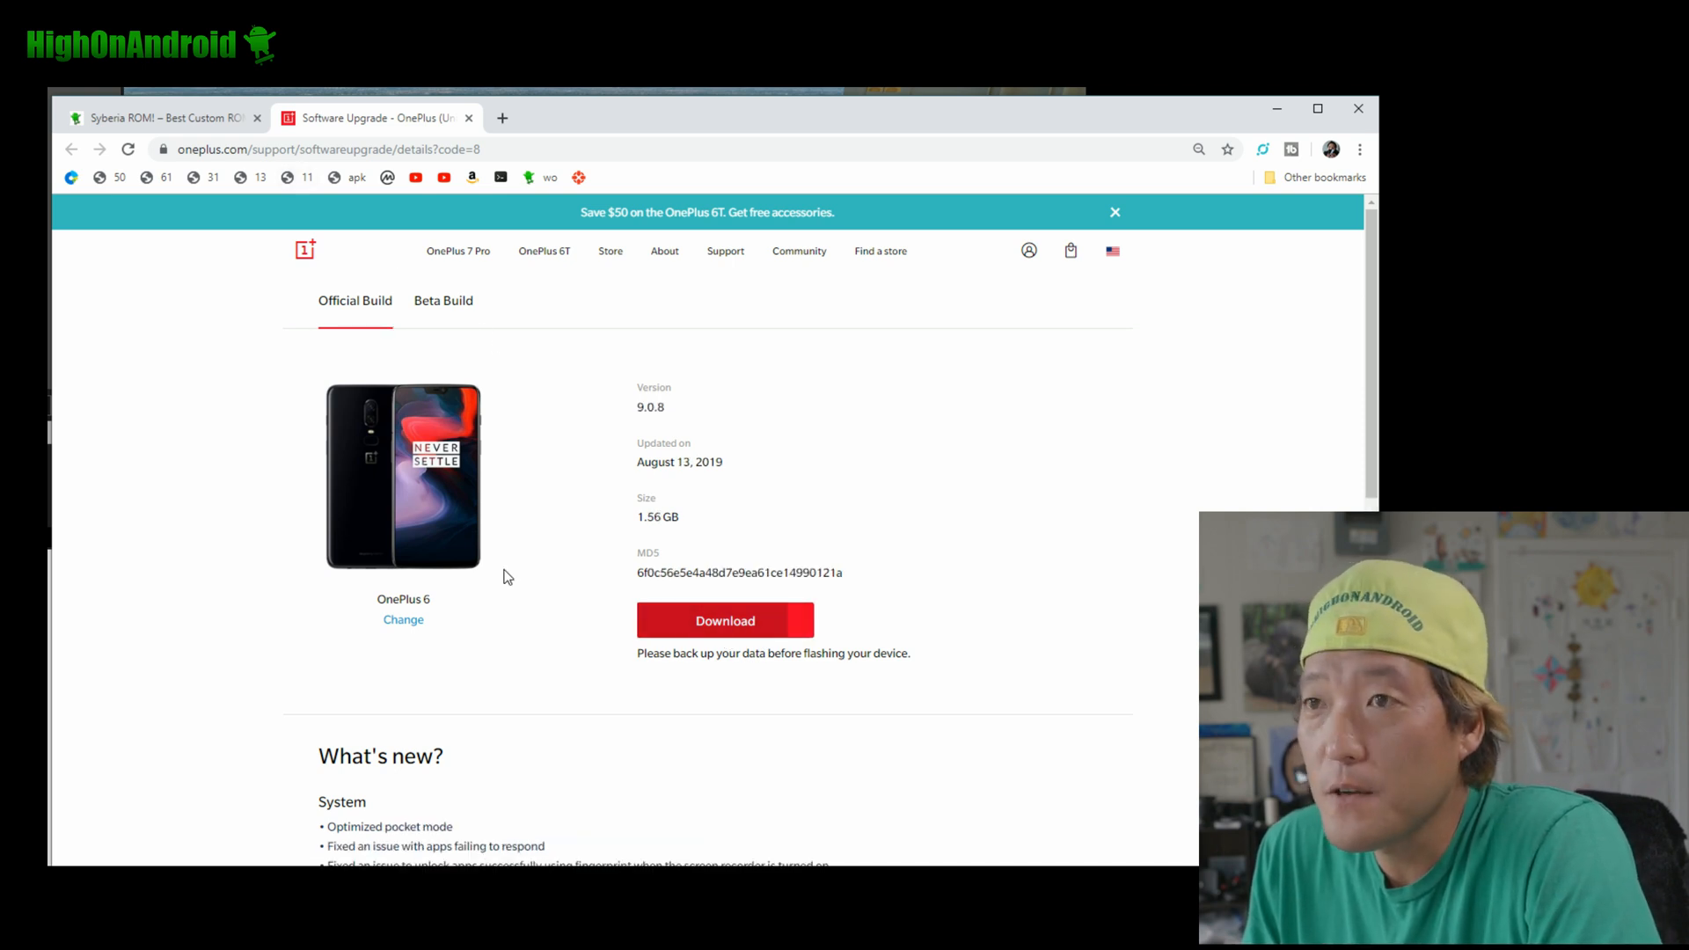
# Start the Syberia OS v2.8 OnePlus 6 download on SourceForge and return to the article
pyautogui.click(161, 118)
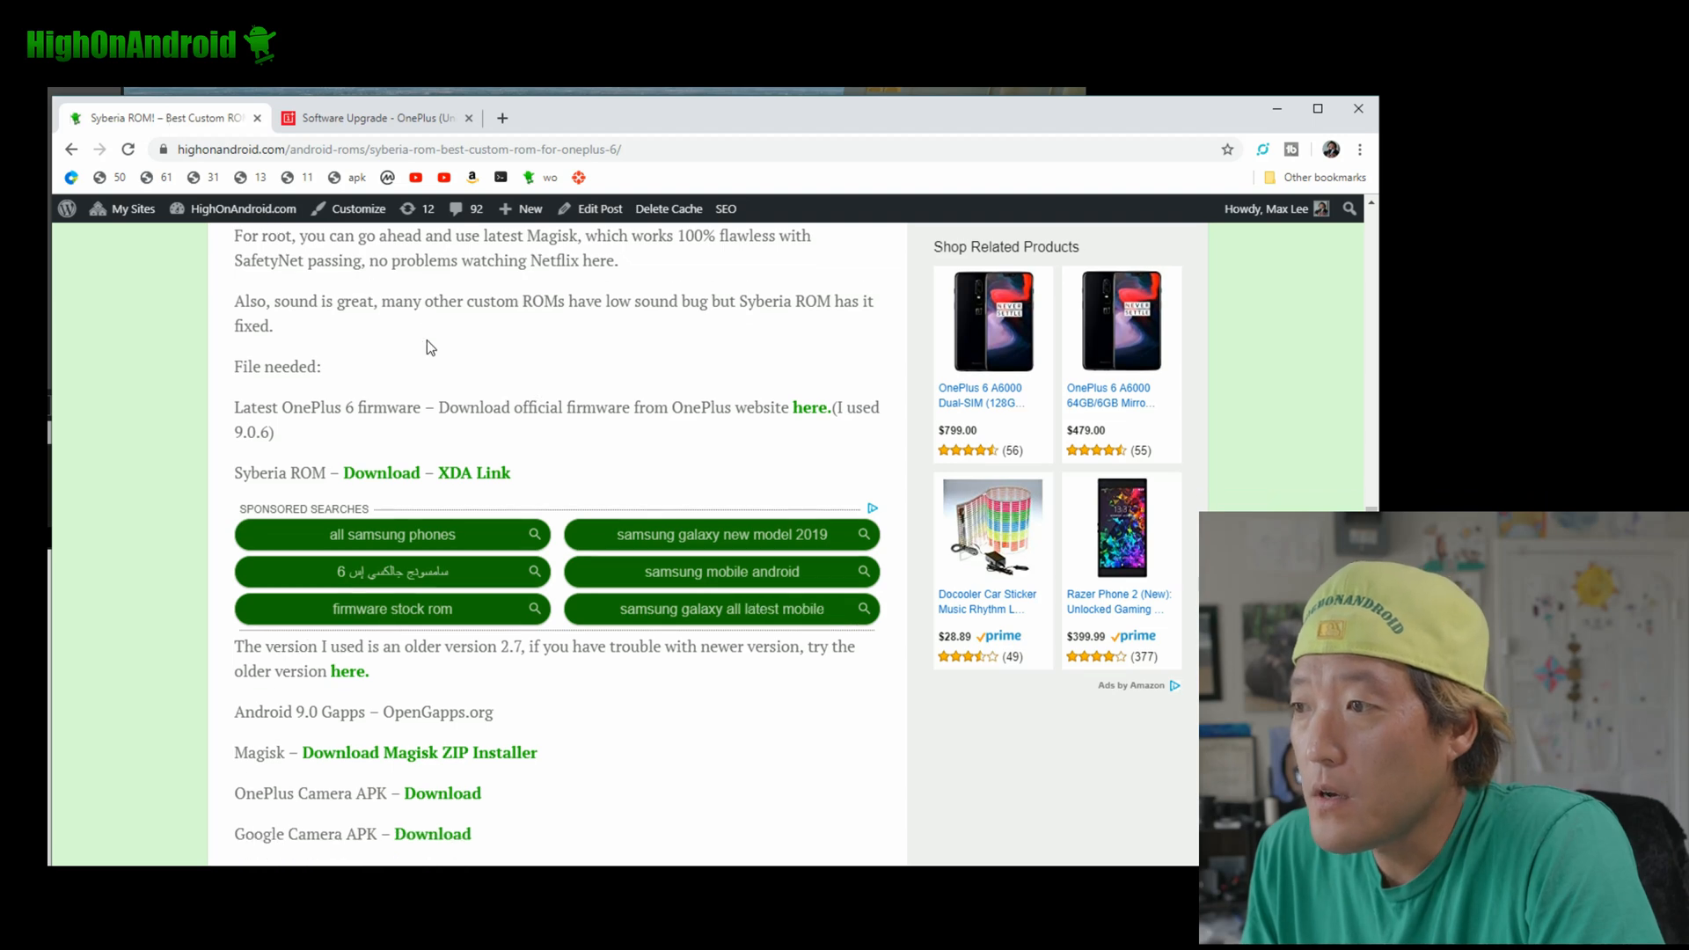
pyautogui.scroll(-3)
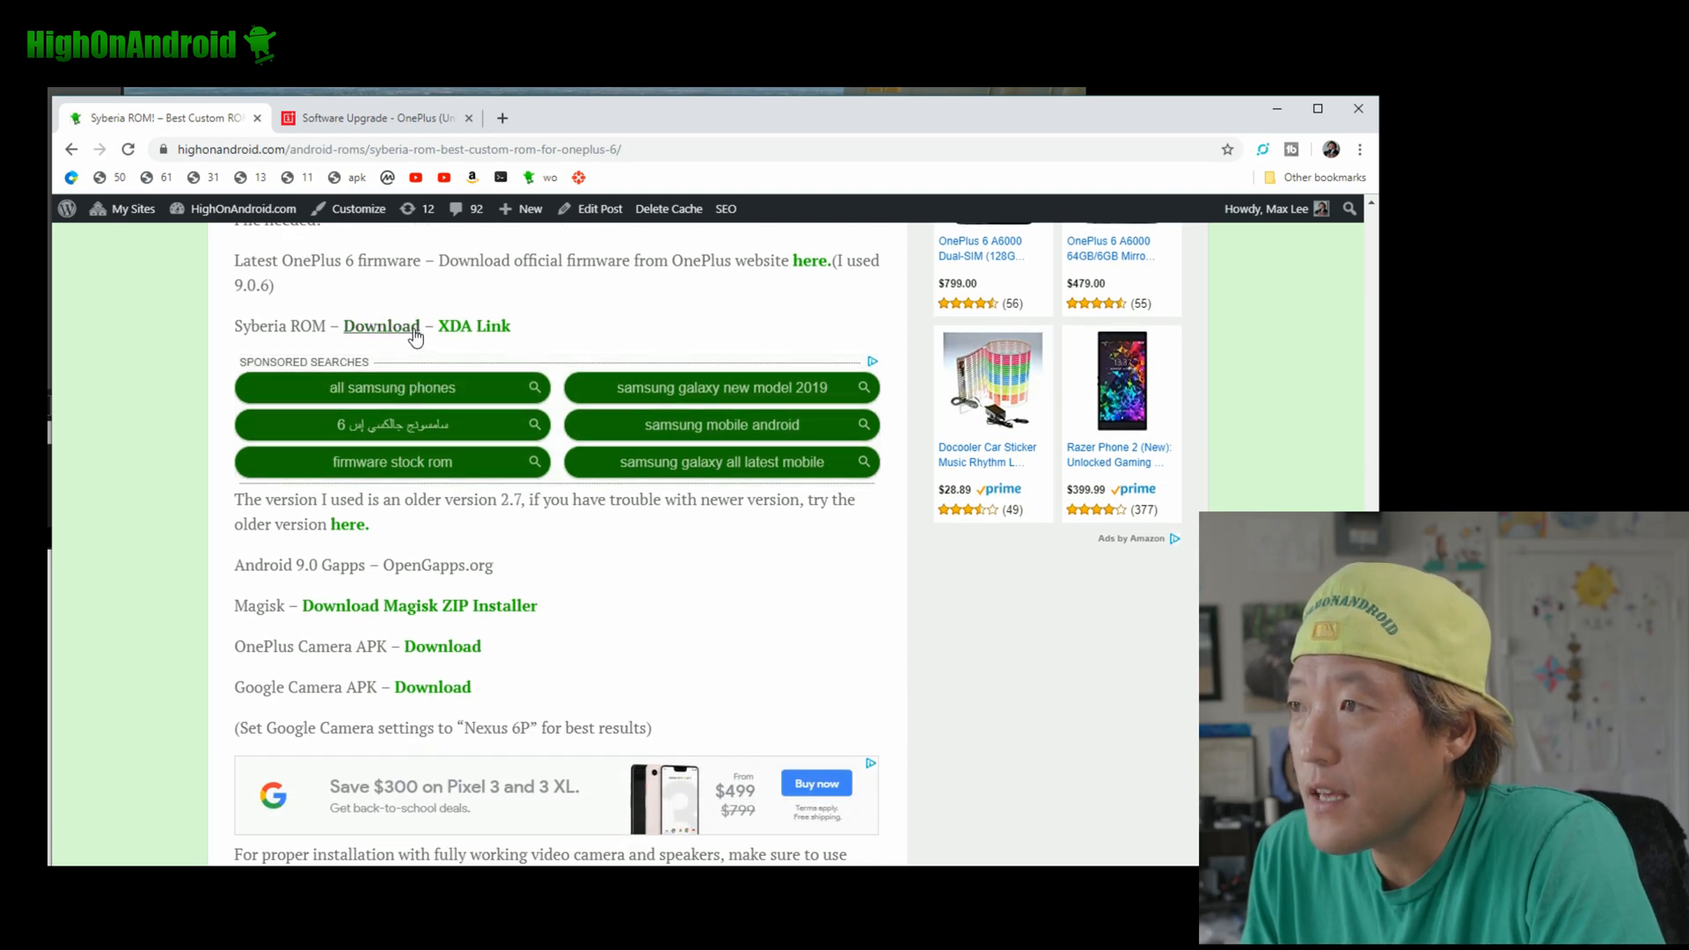
pyautogui.click(382, 325)
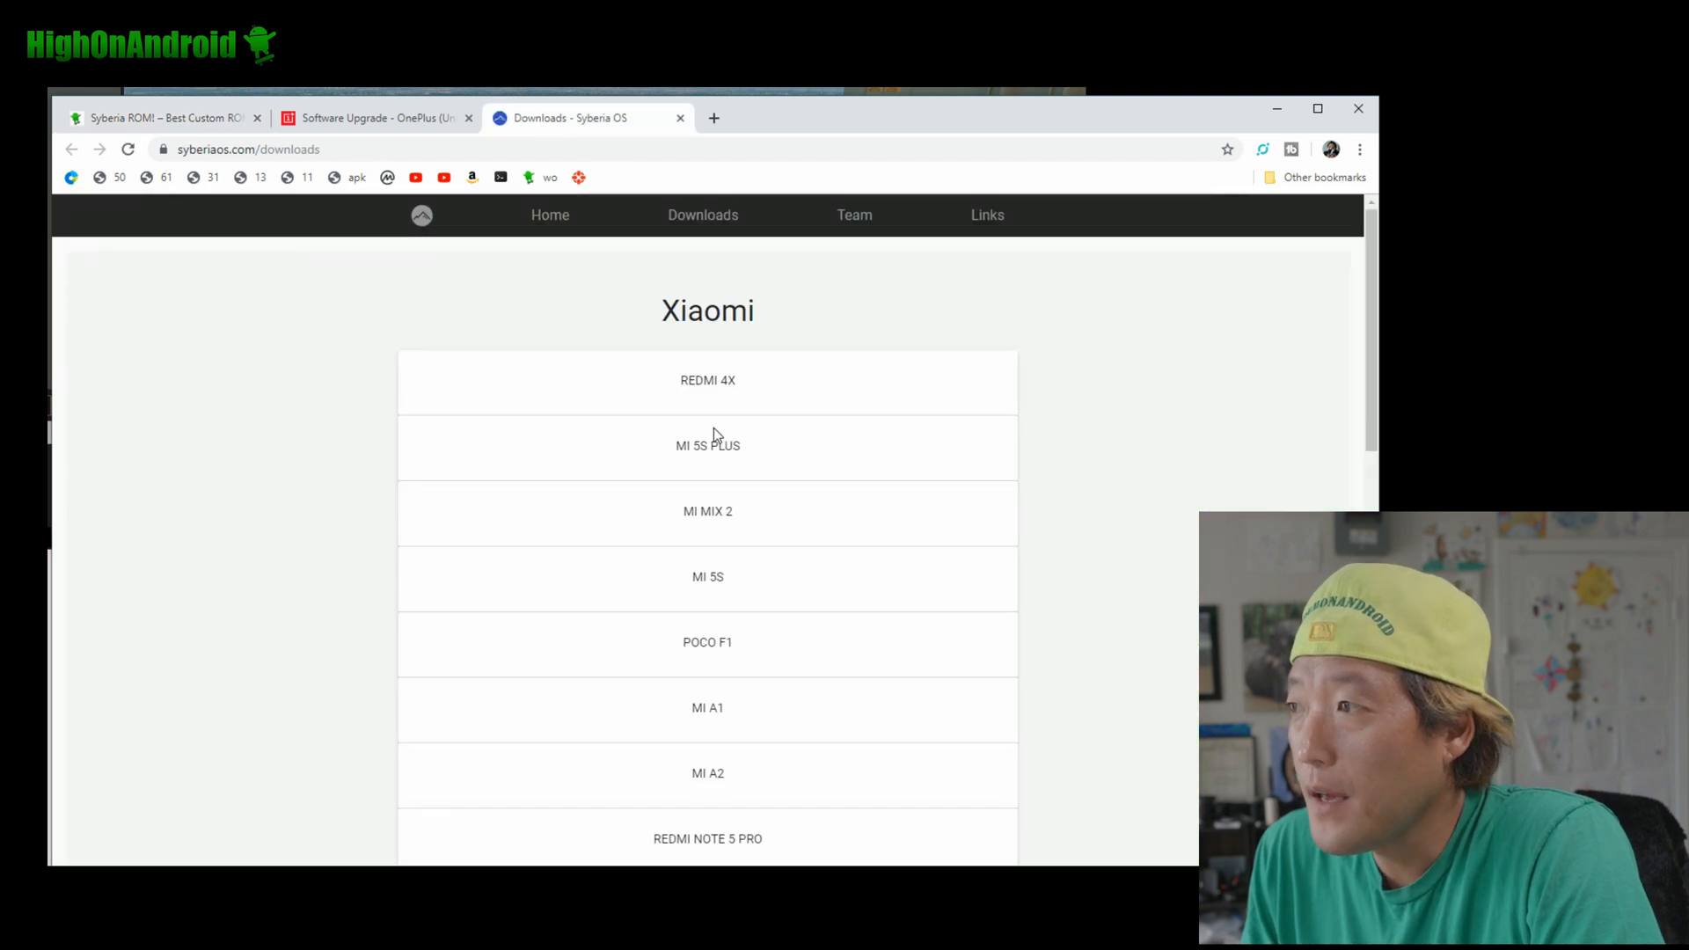
pyautogui.scroll(-3)
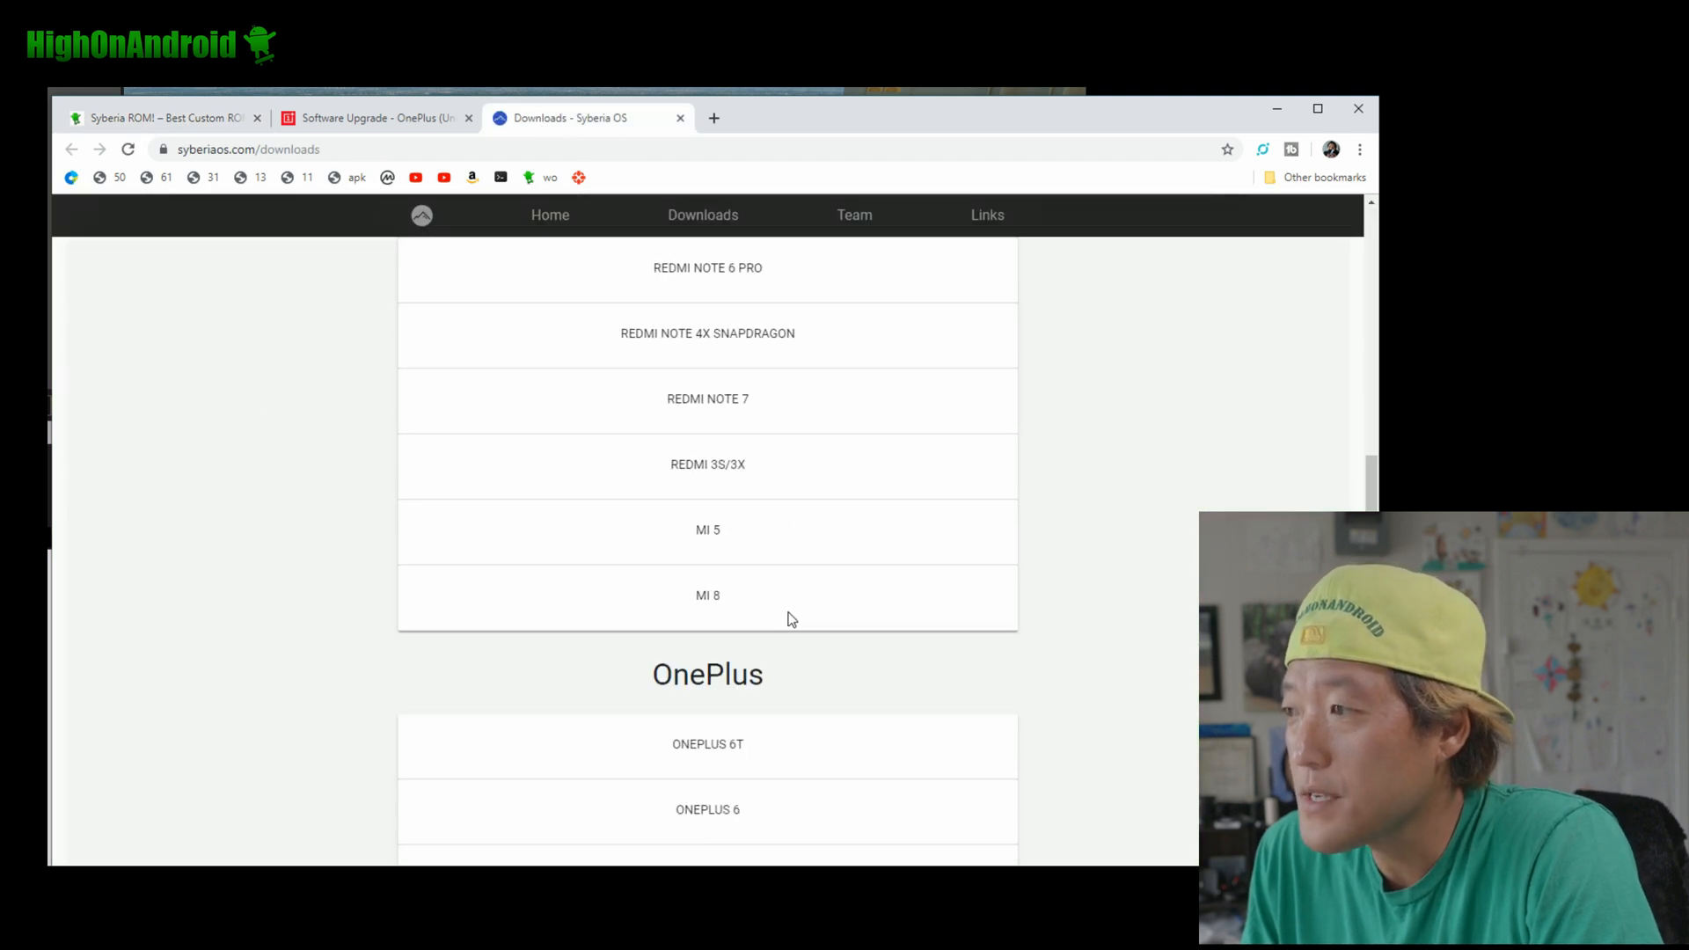
pyautogui.click(707, 809)
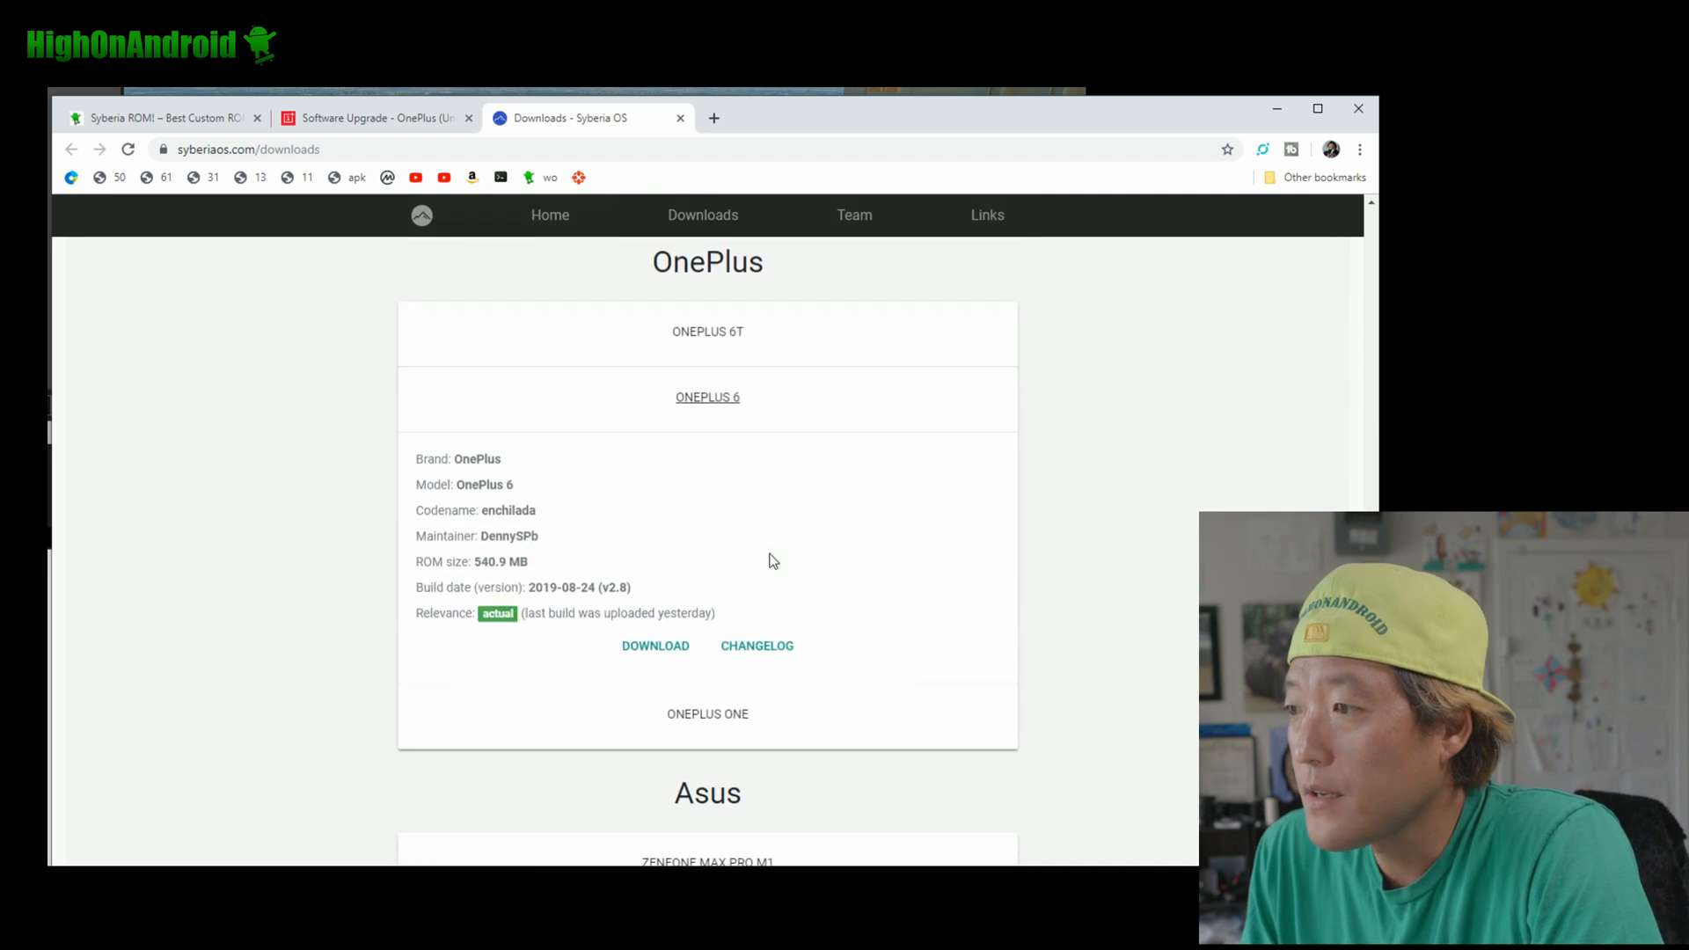
pyautogui.click(654, 645)
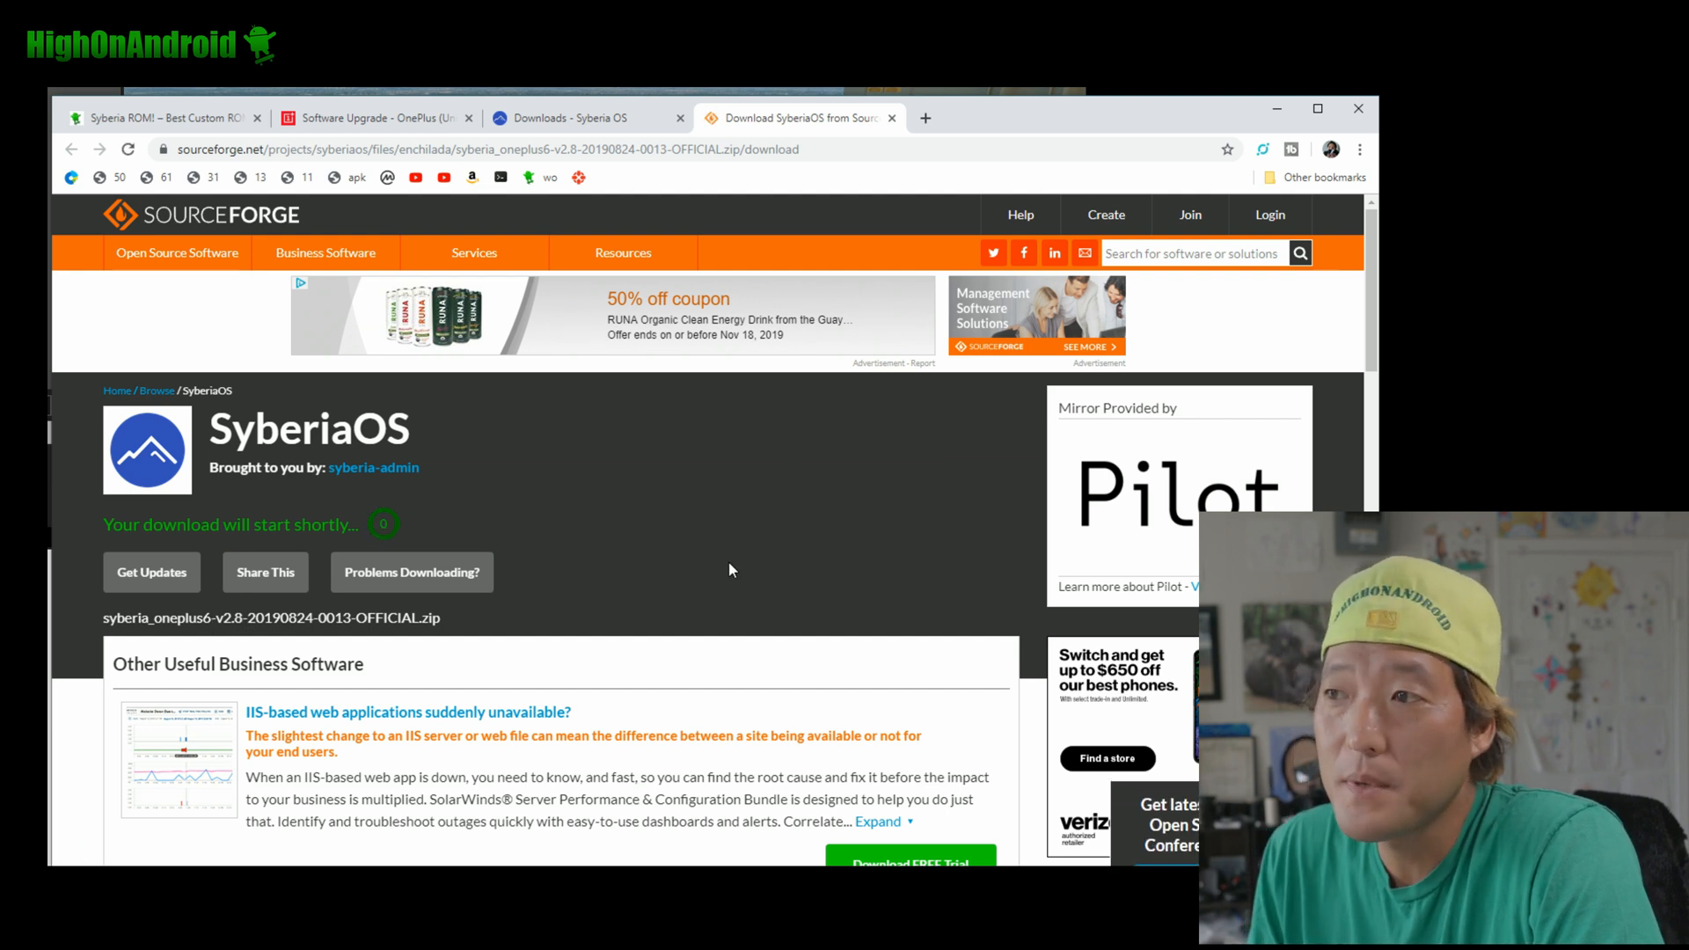
pyautogui.click(871, 118)
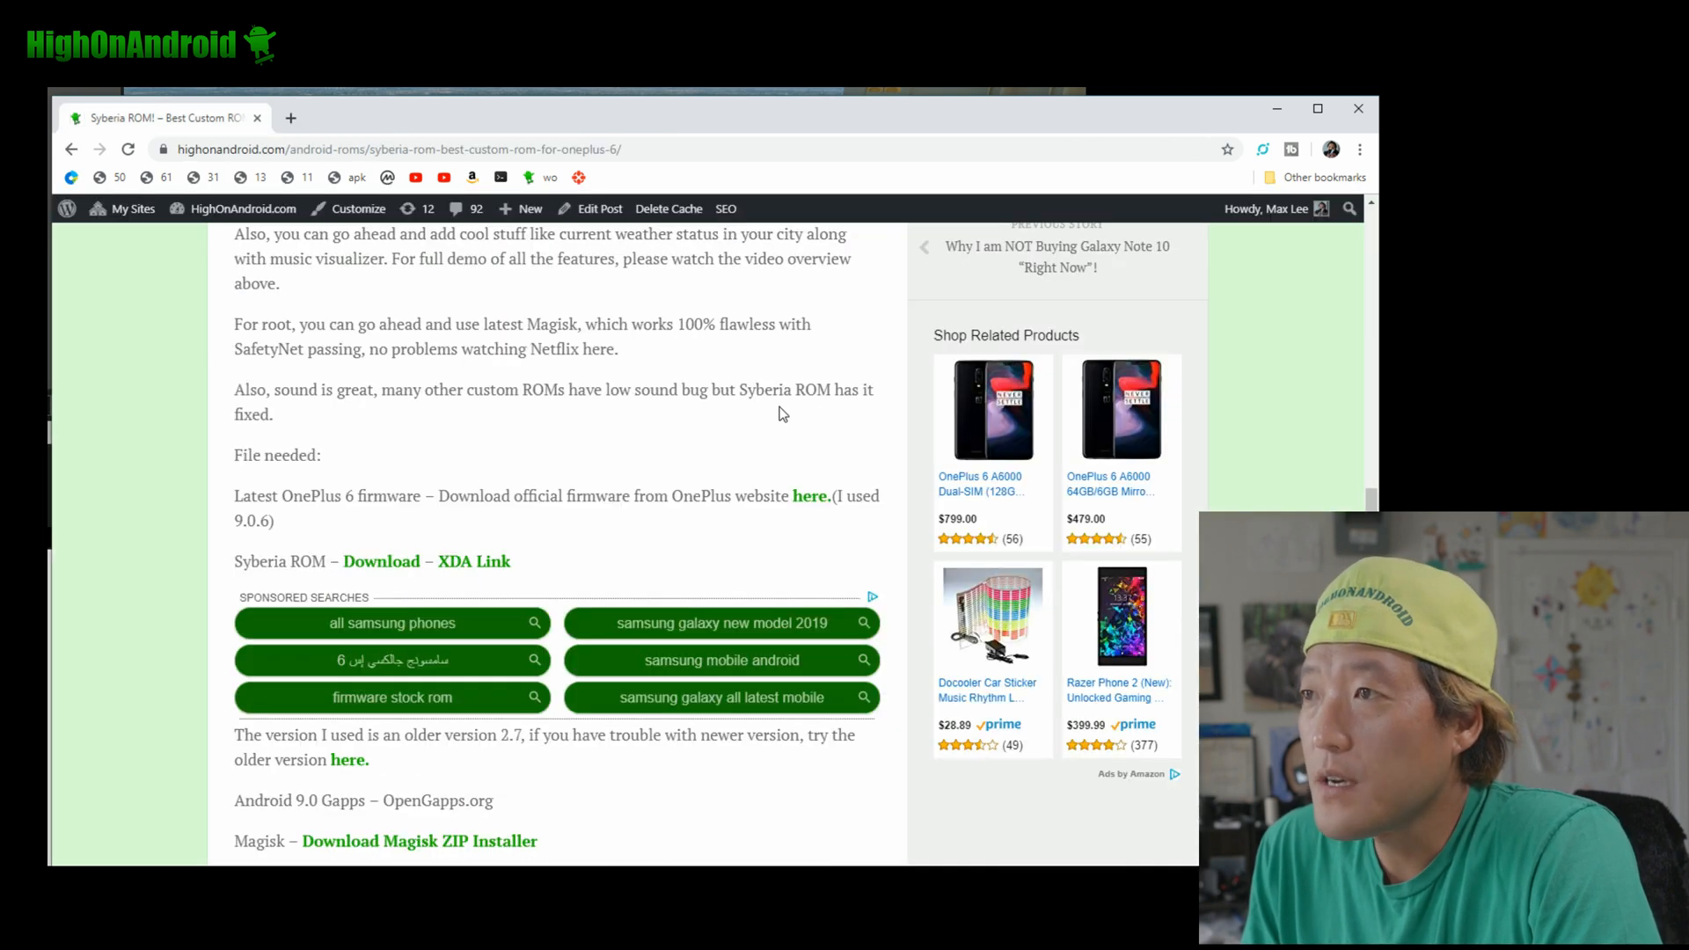
# Visit OpenGApps.org from the file list and return to the article
pyautogui.scroll(-3)
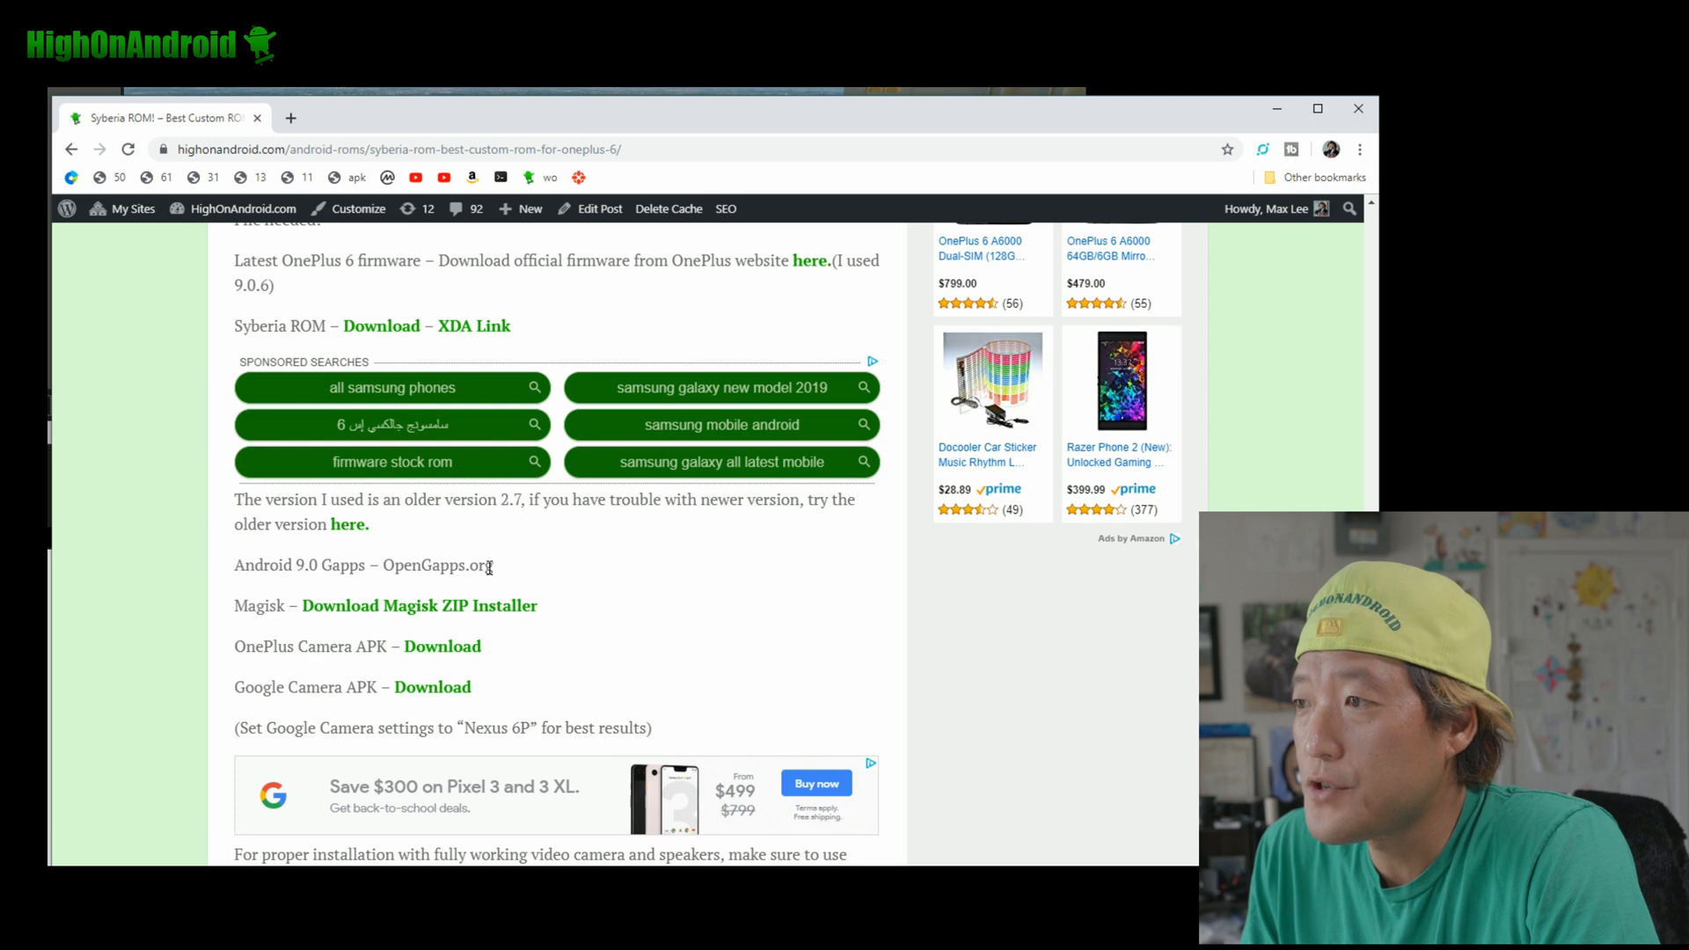
pyautogui.doubleClick(438, 564)
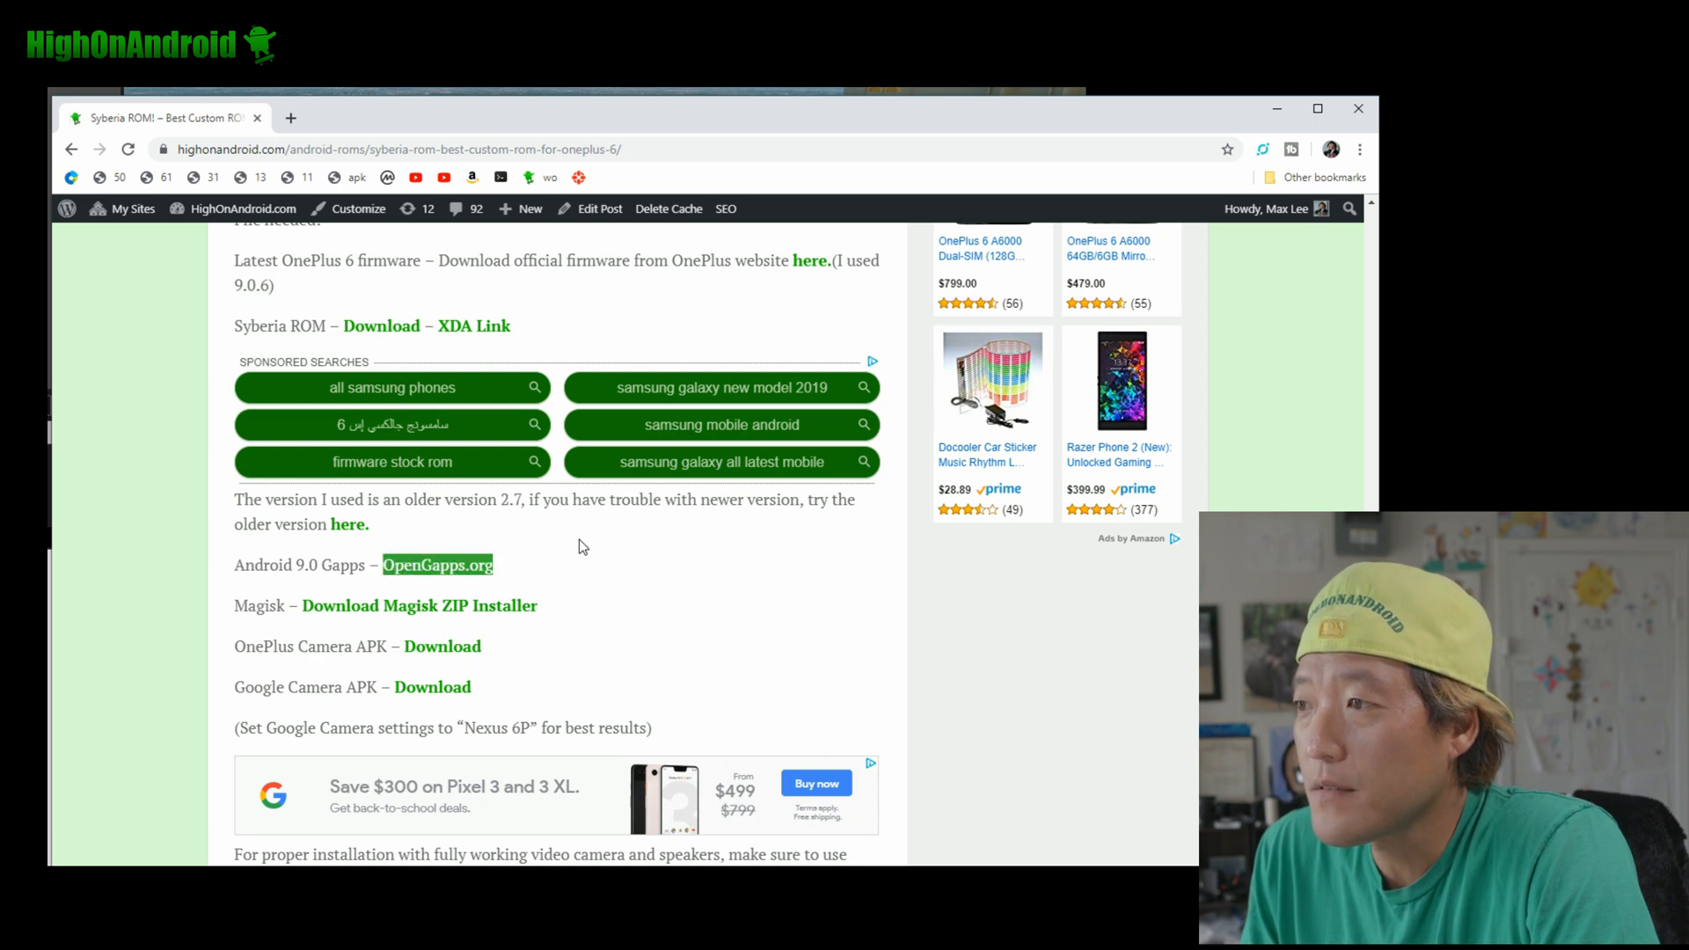
pyautogui.click(436, 564)
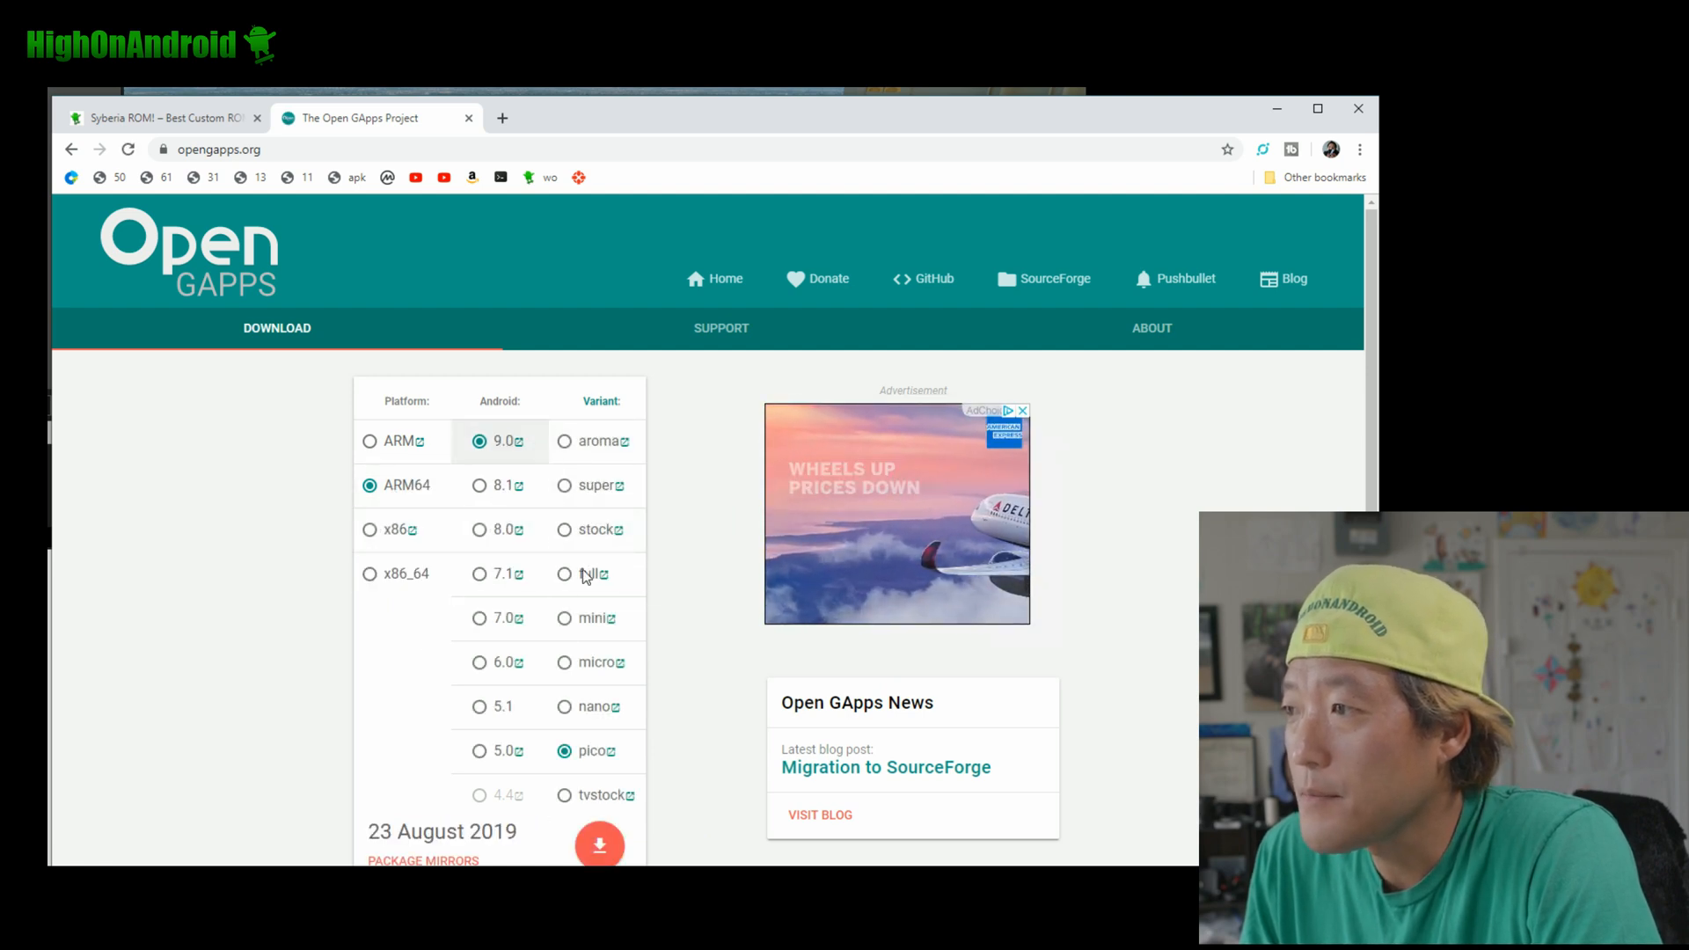
pyautogui.click(162, 118)
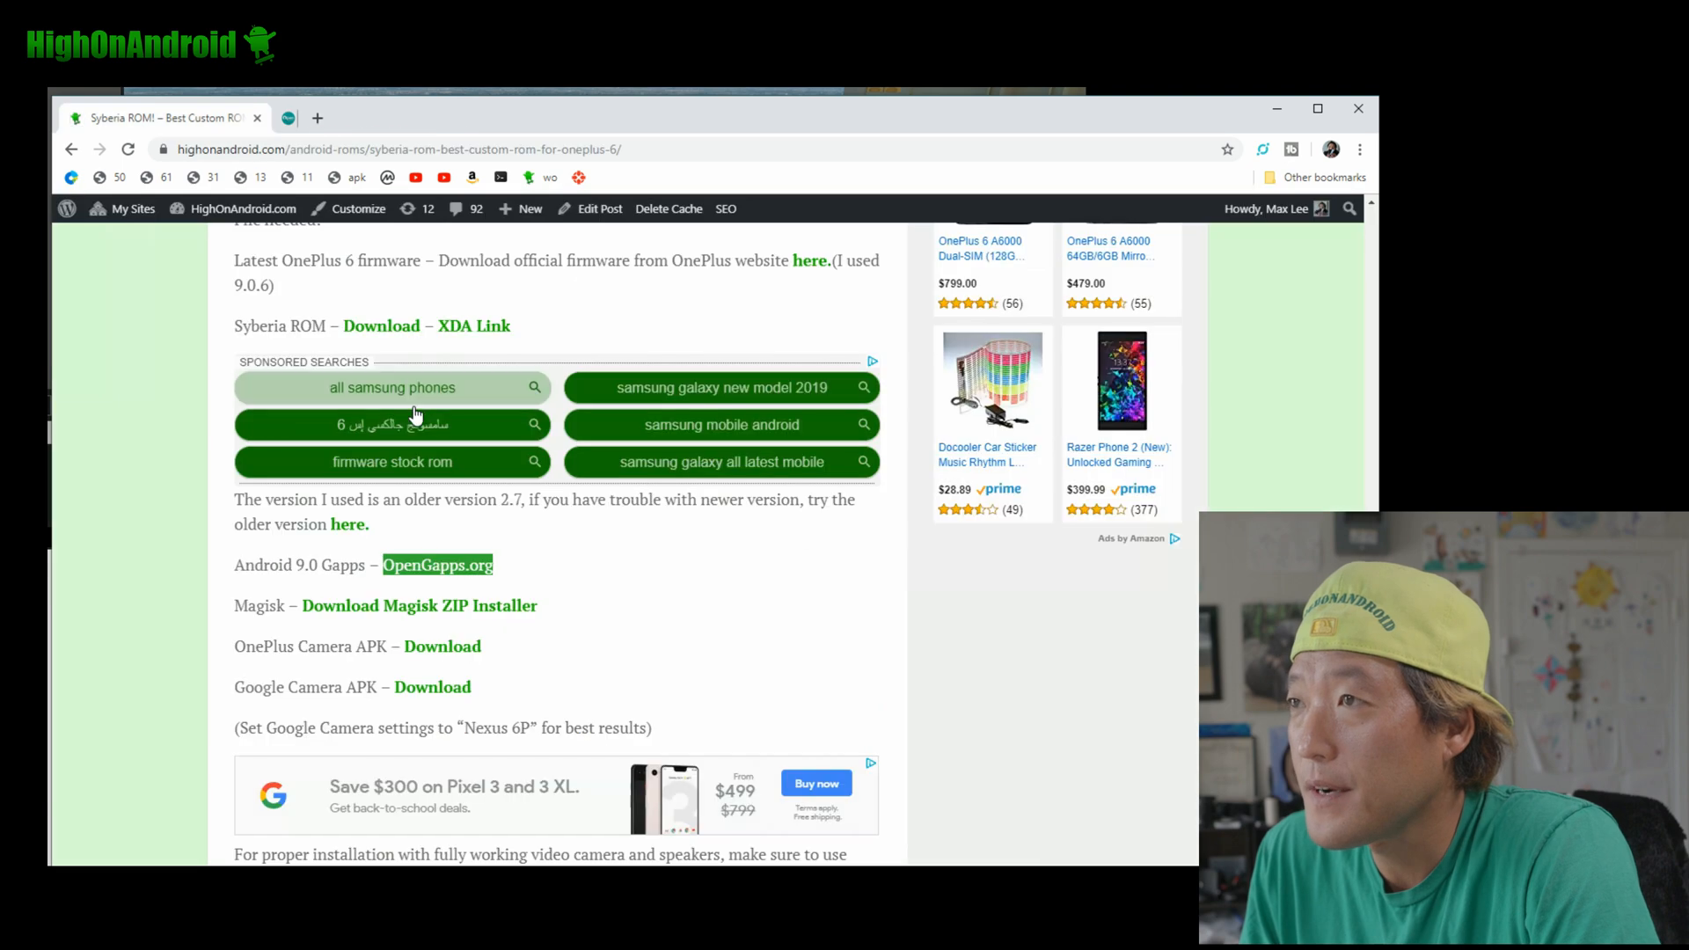
pyautogui.moveTo(419, 604)
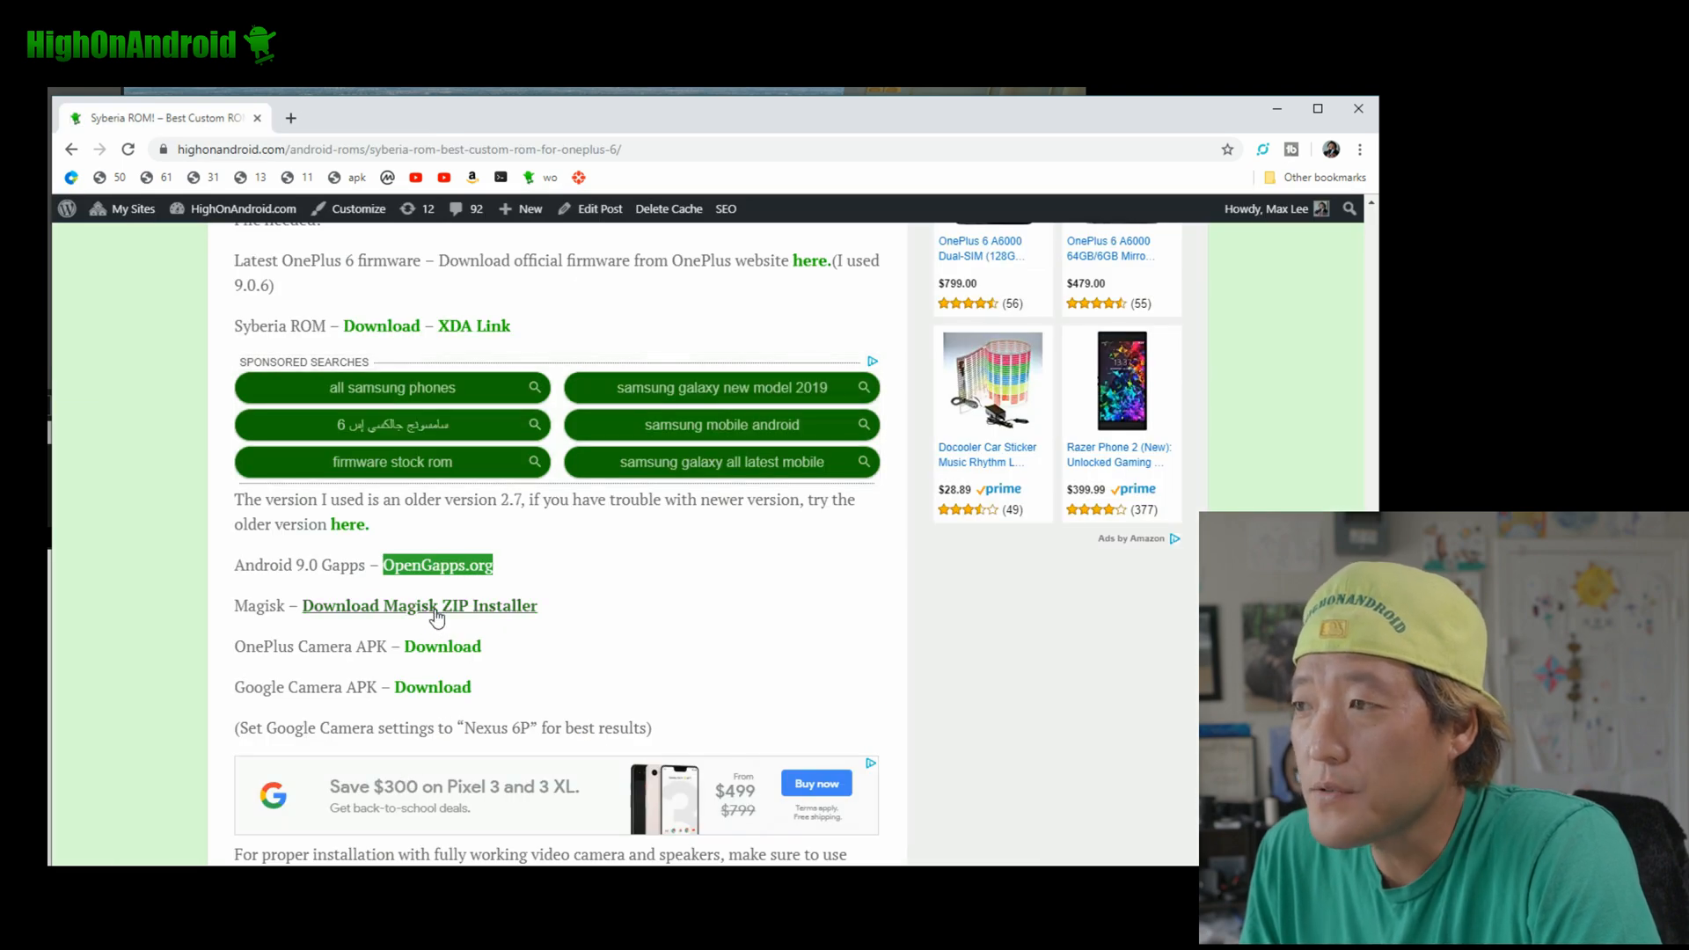
# Reach the Magisk ZIP installer page, then follow the OnePlus Camera APK link
pyautogui.click(419, 603)
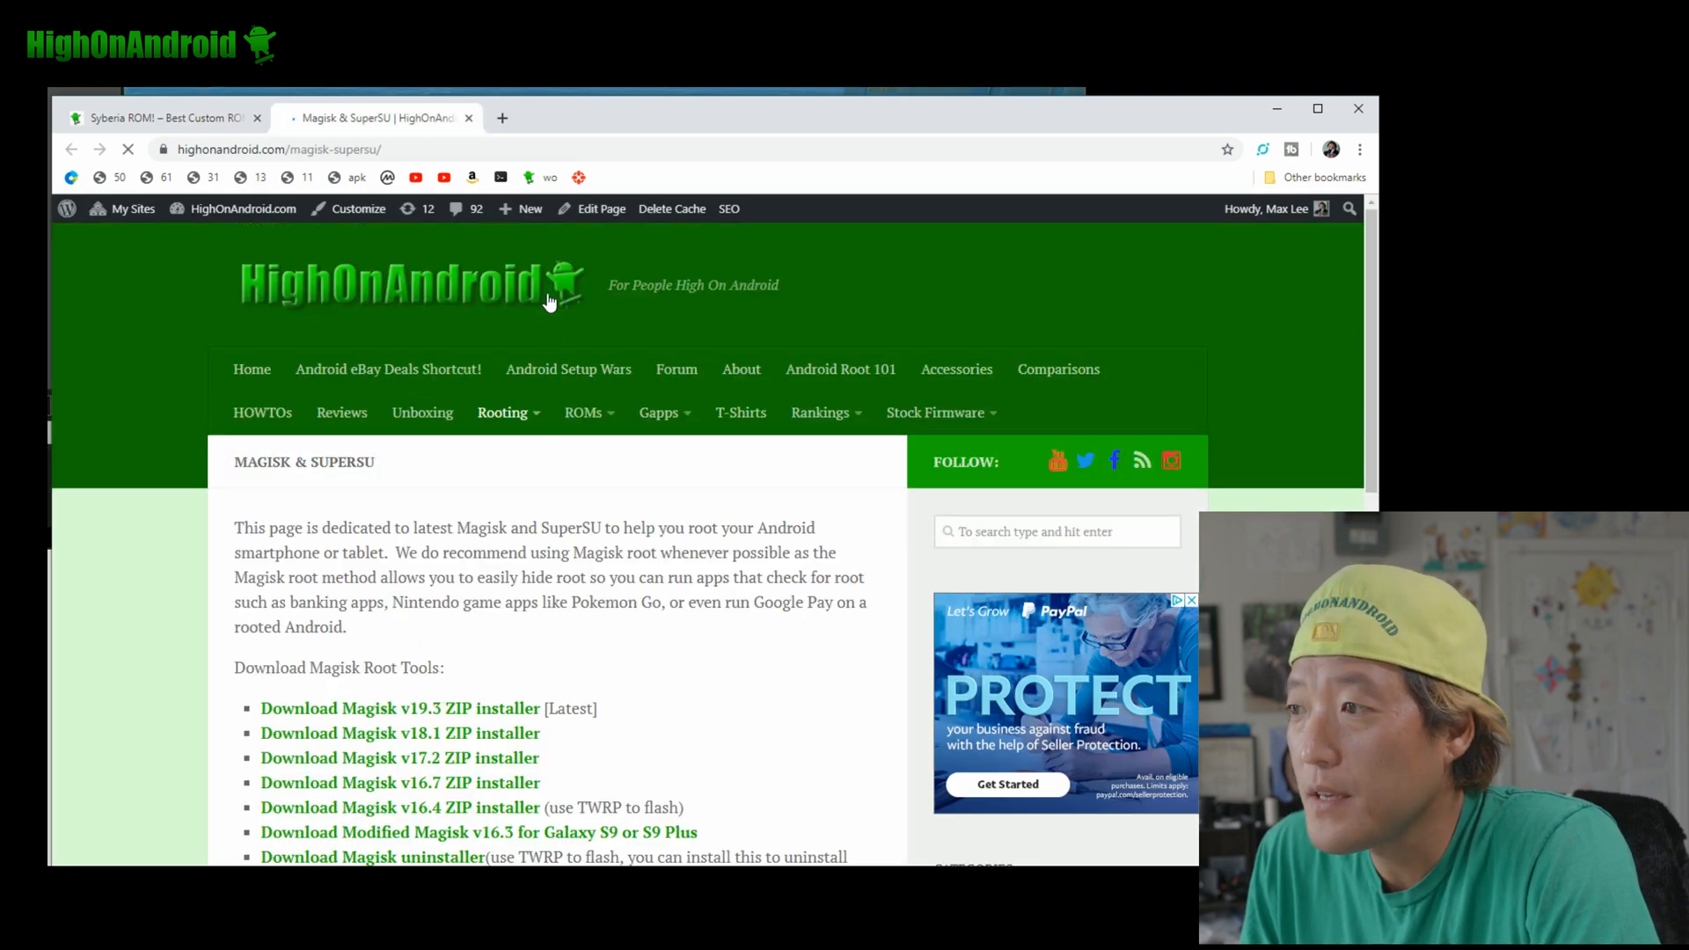
pyautogui.scroll(-3)
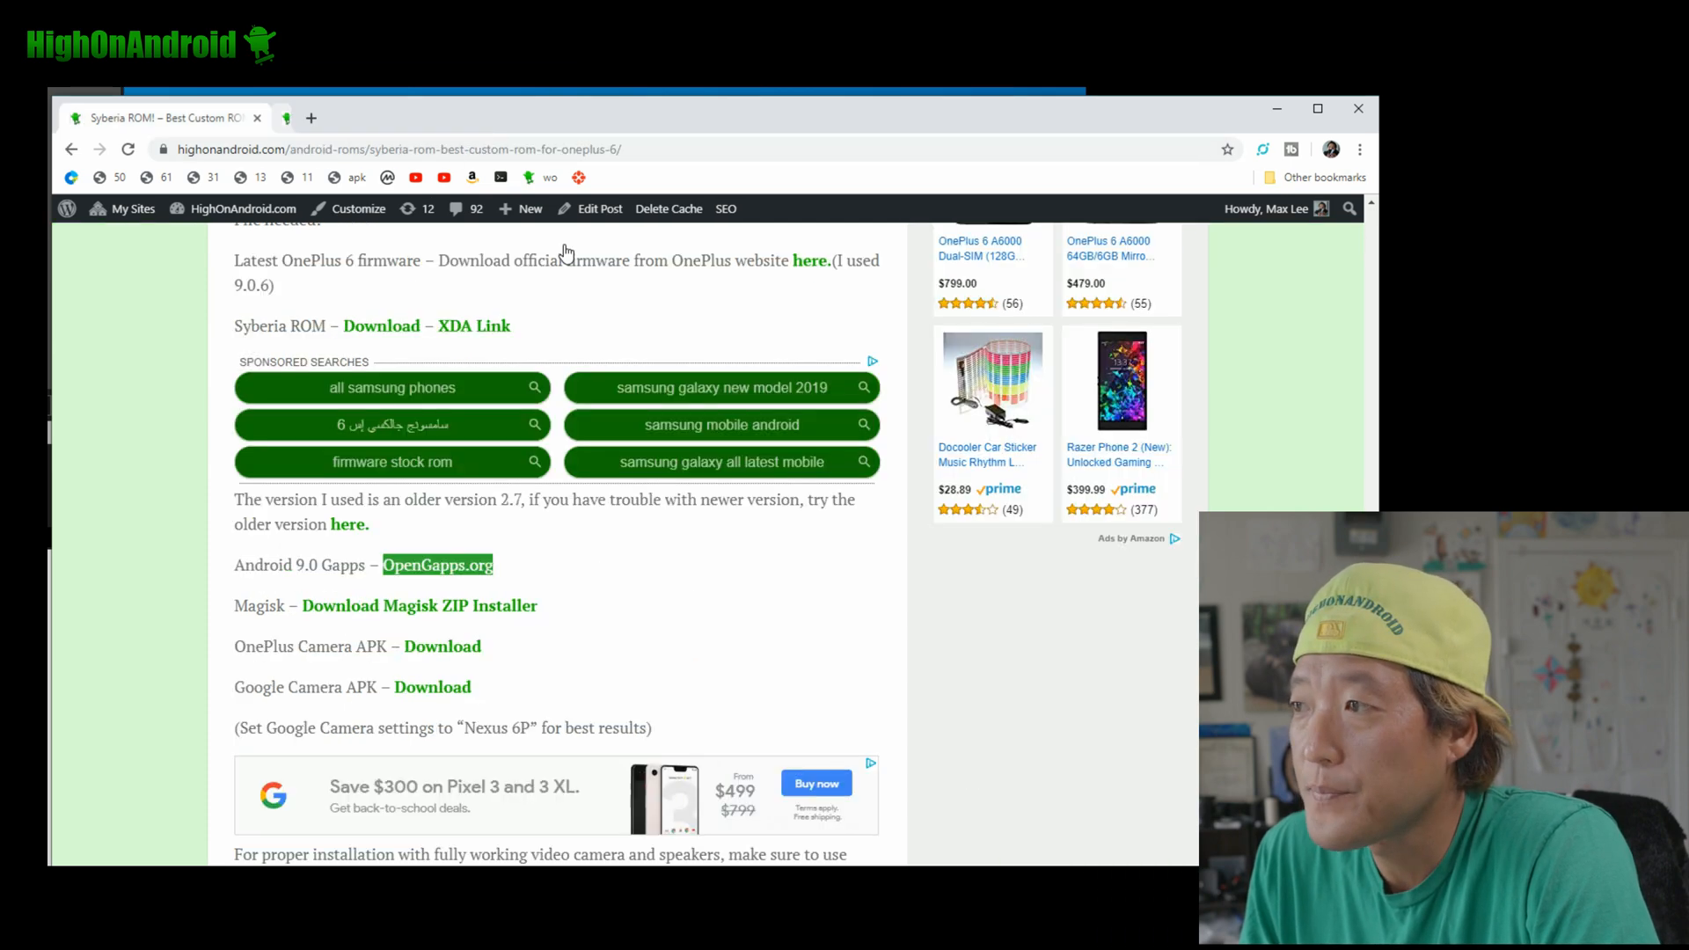
pyautogui.moveTo(442, 646)
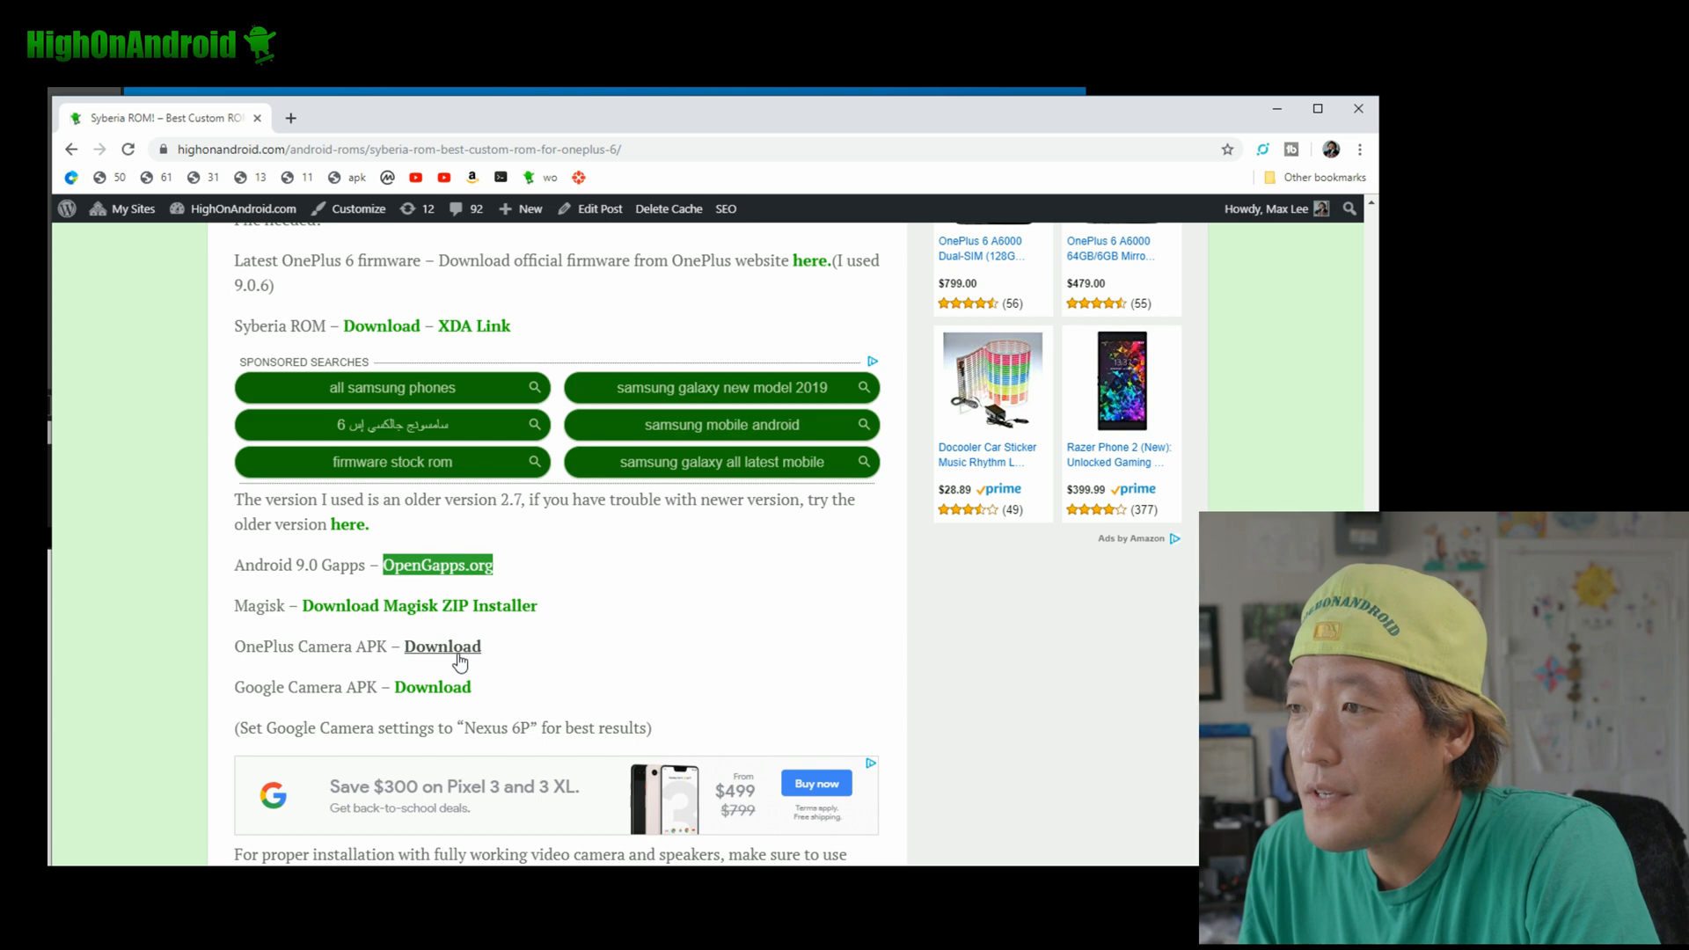
pyautogui.click(441, 646)
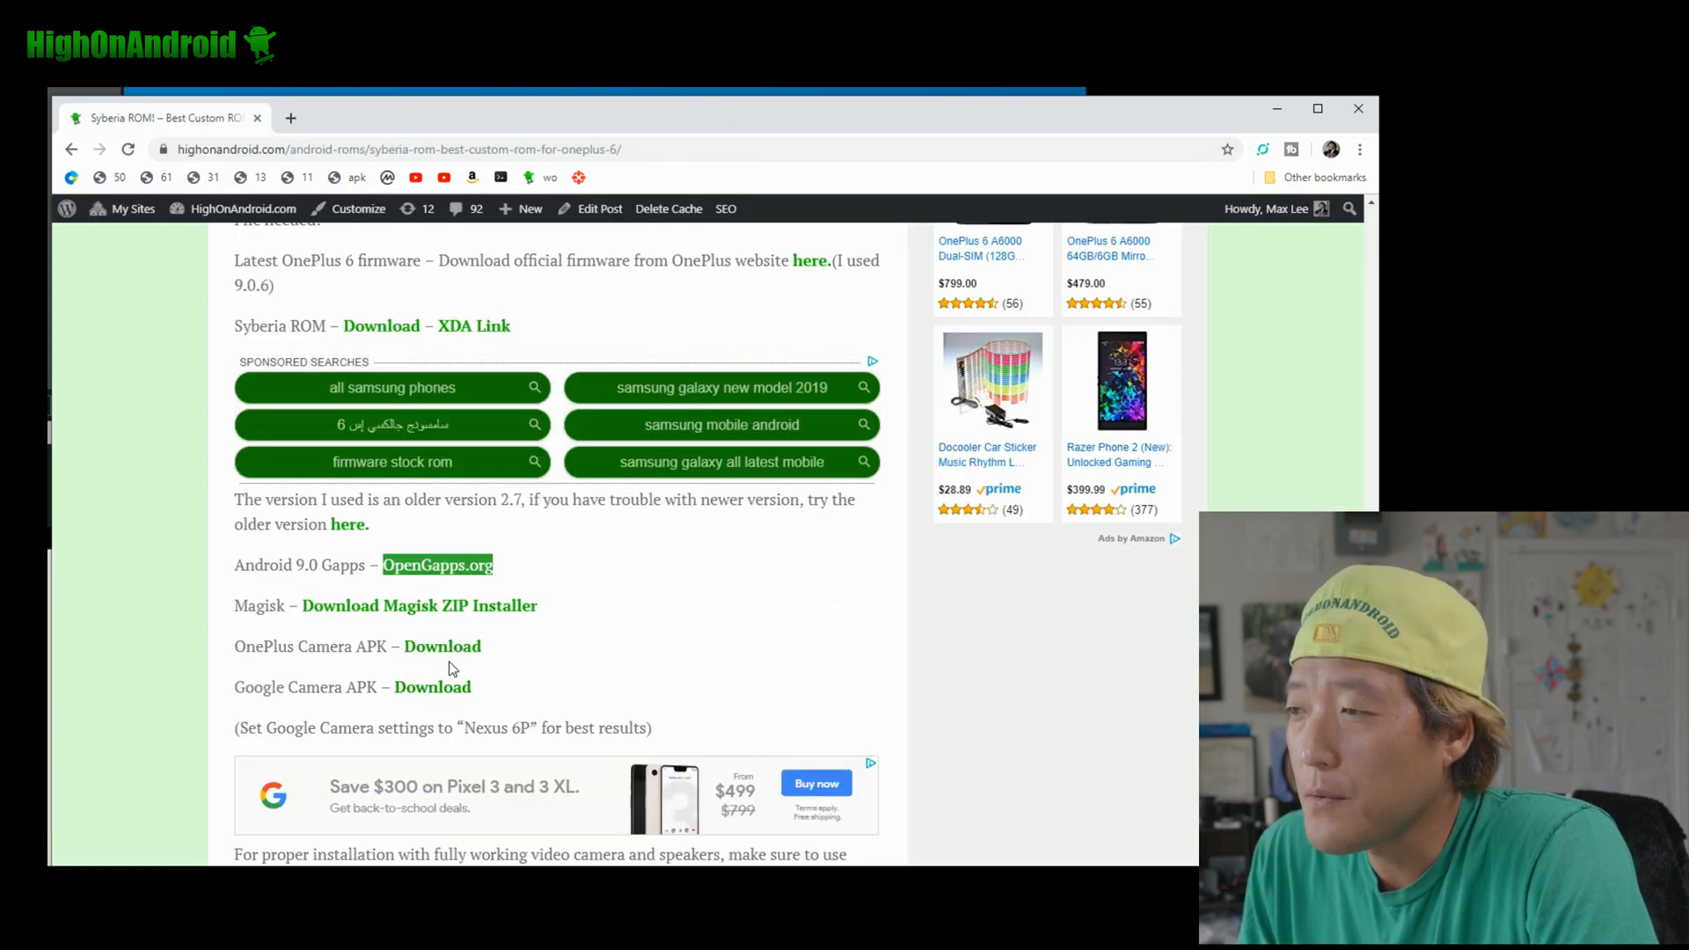
# Start the OnePlus Camera APK download via 'CLICK HERE to Download'
pyautogui.click(442, 645)
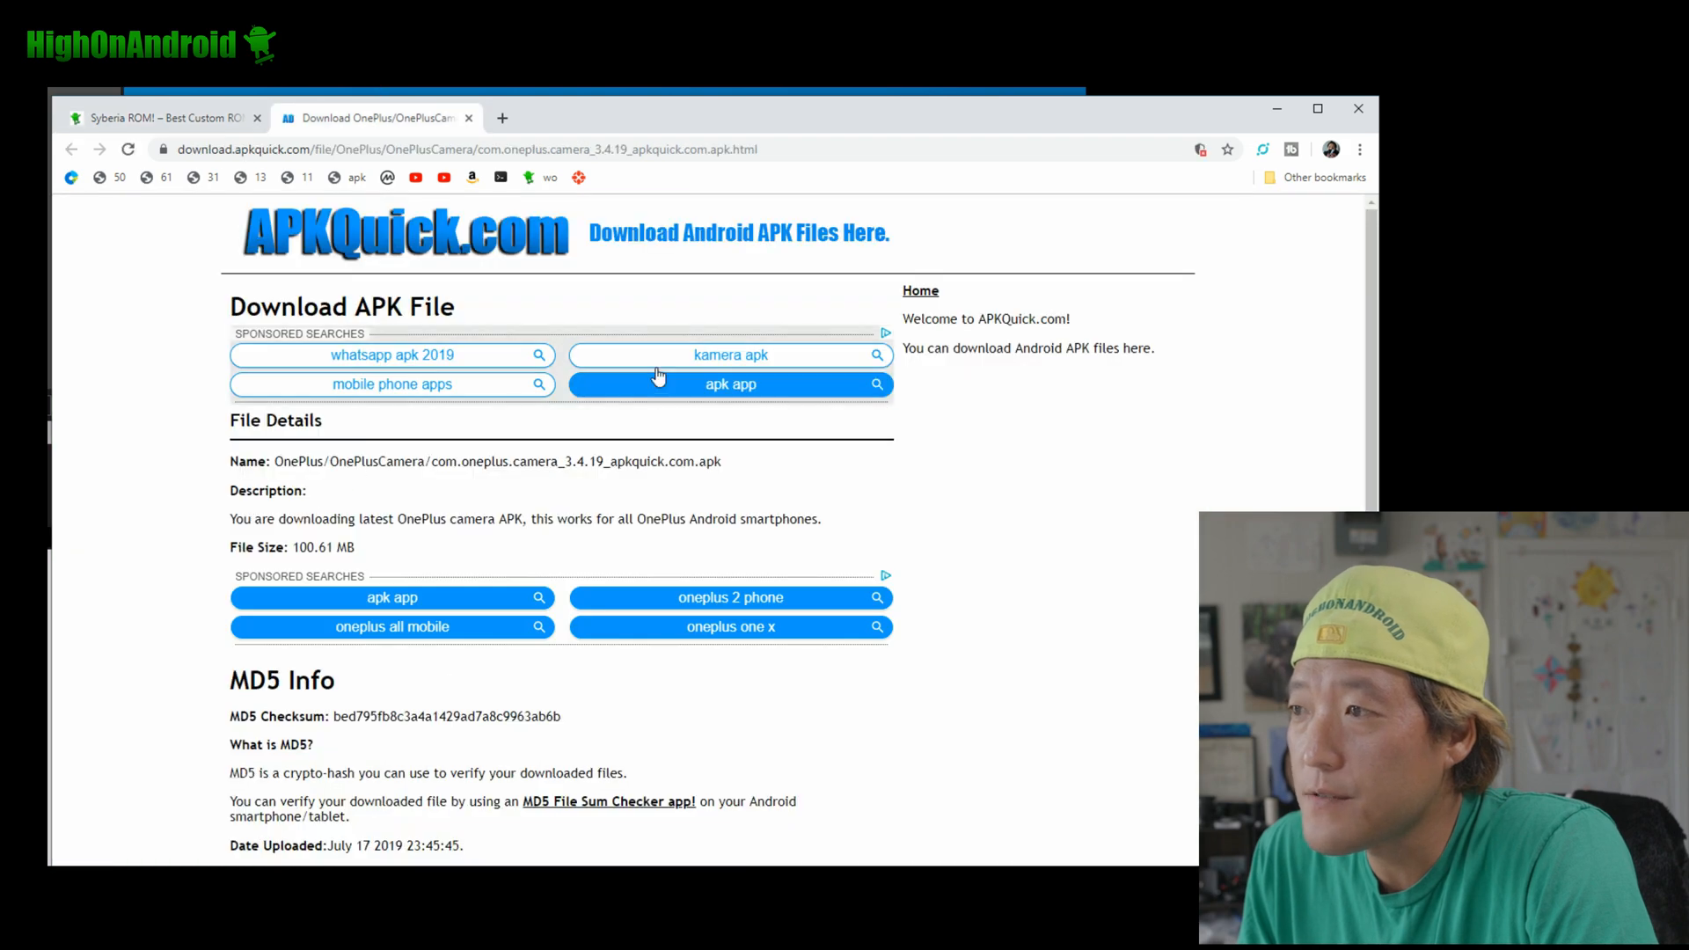
pyautogui.scroll(-3)
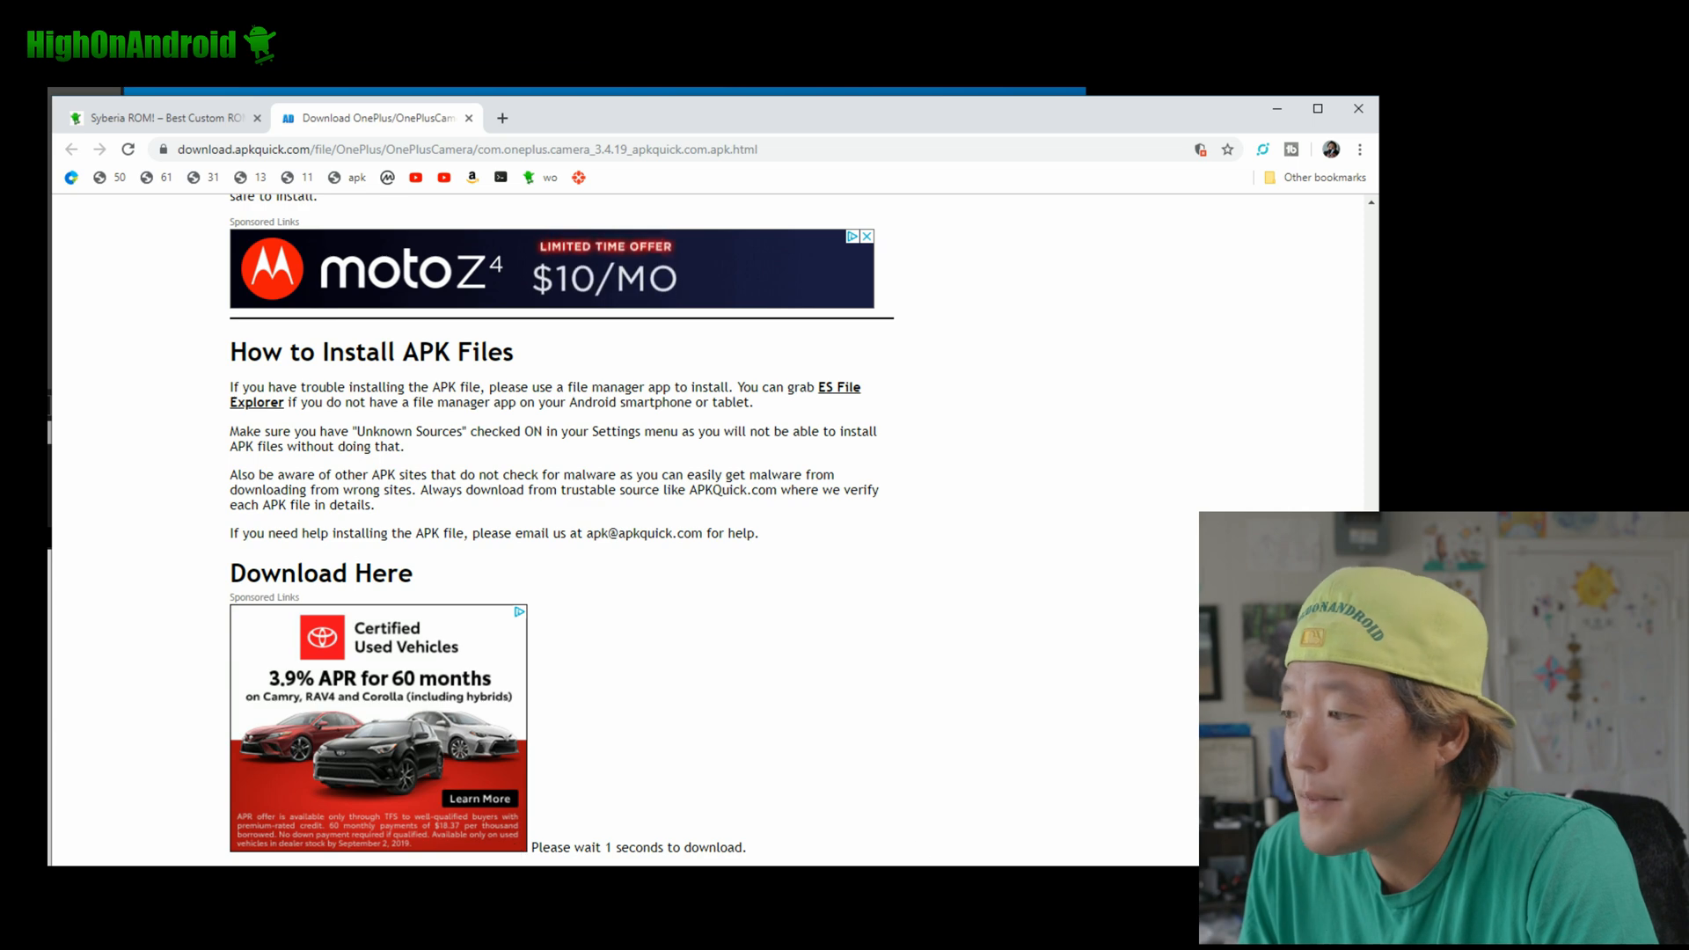
pyautogui.scroll(-3)
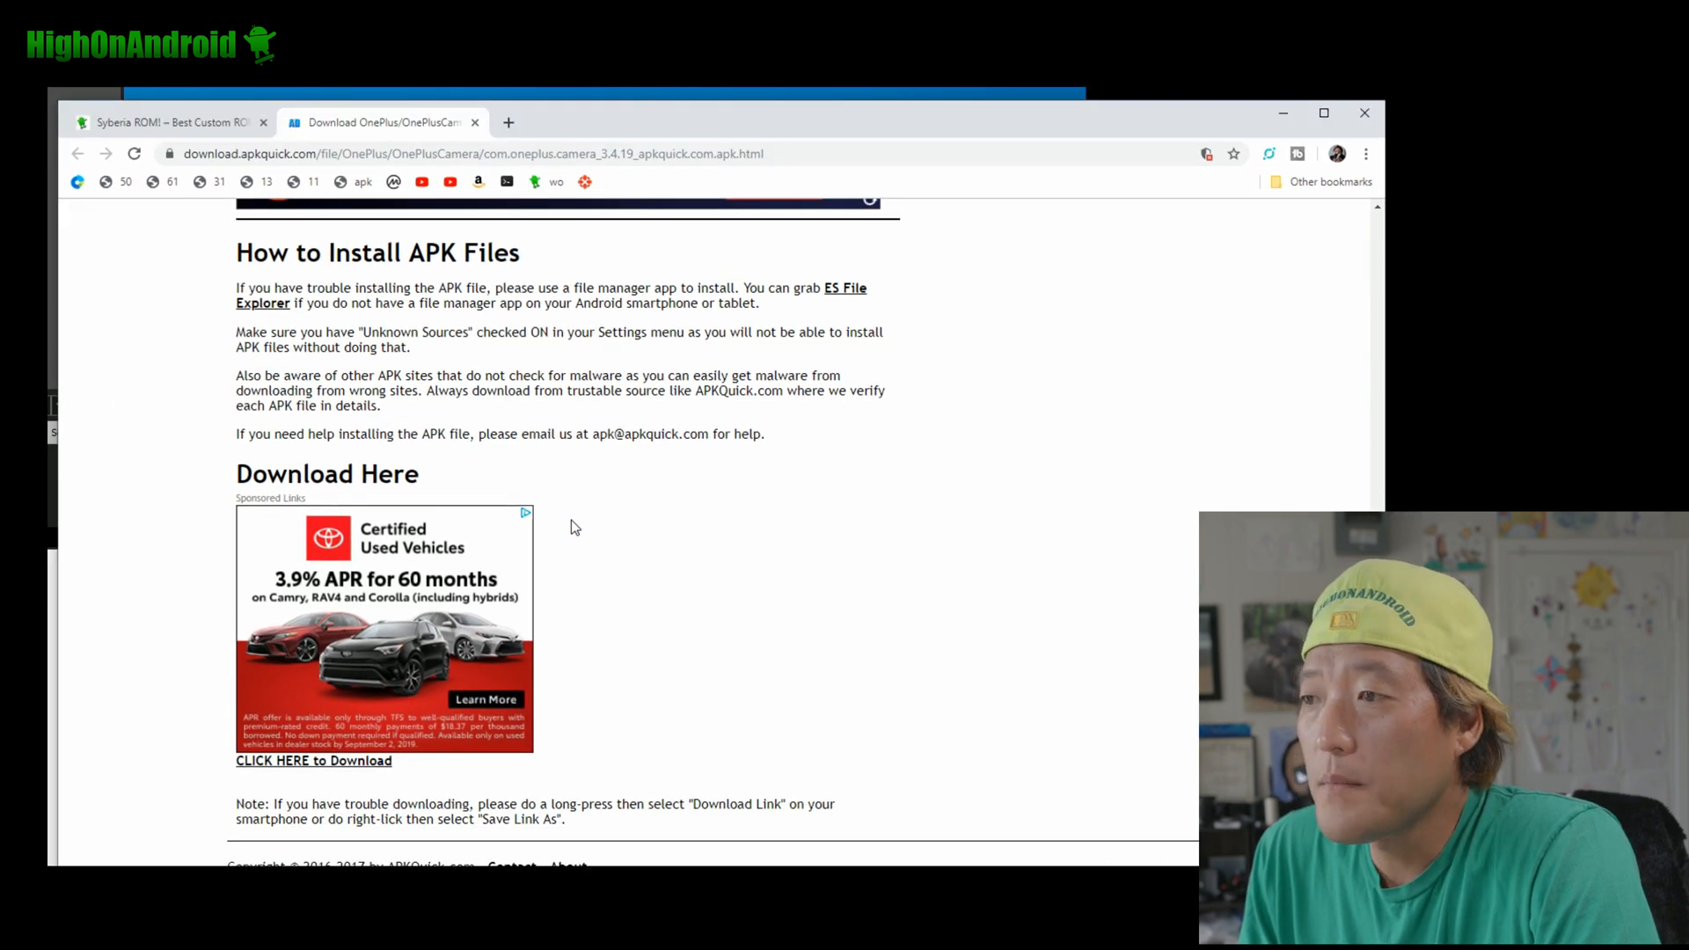
pyautogui.click(313, 760)
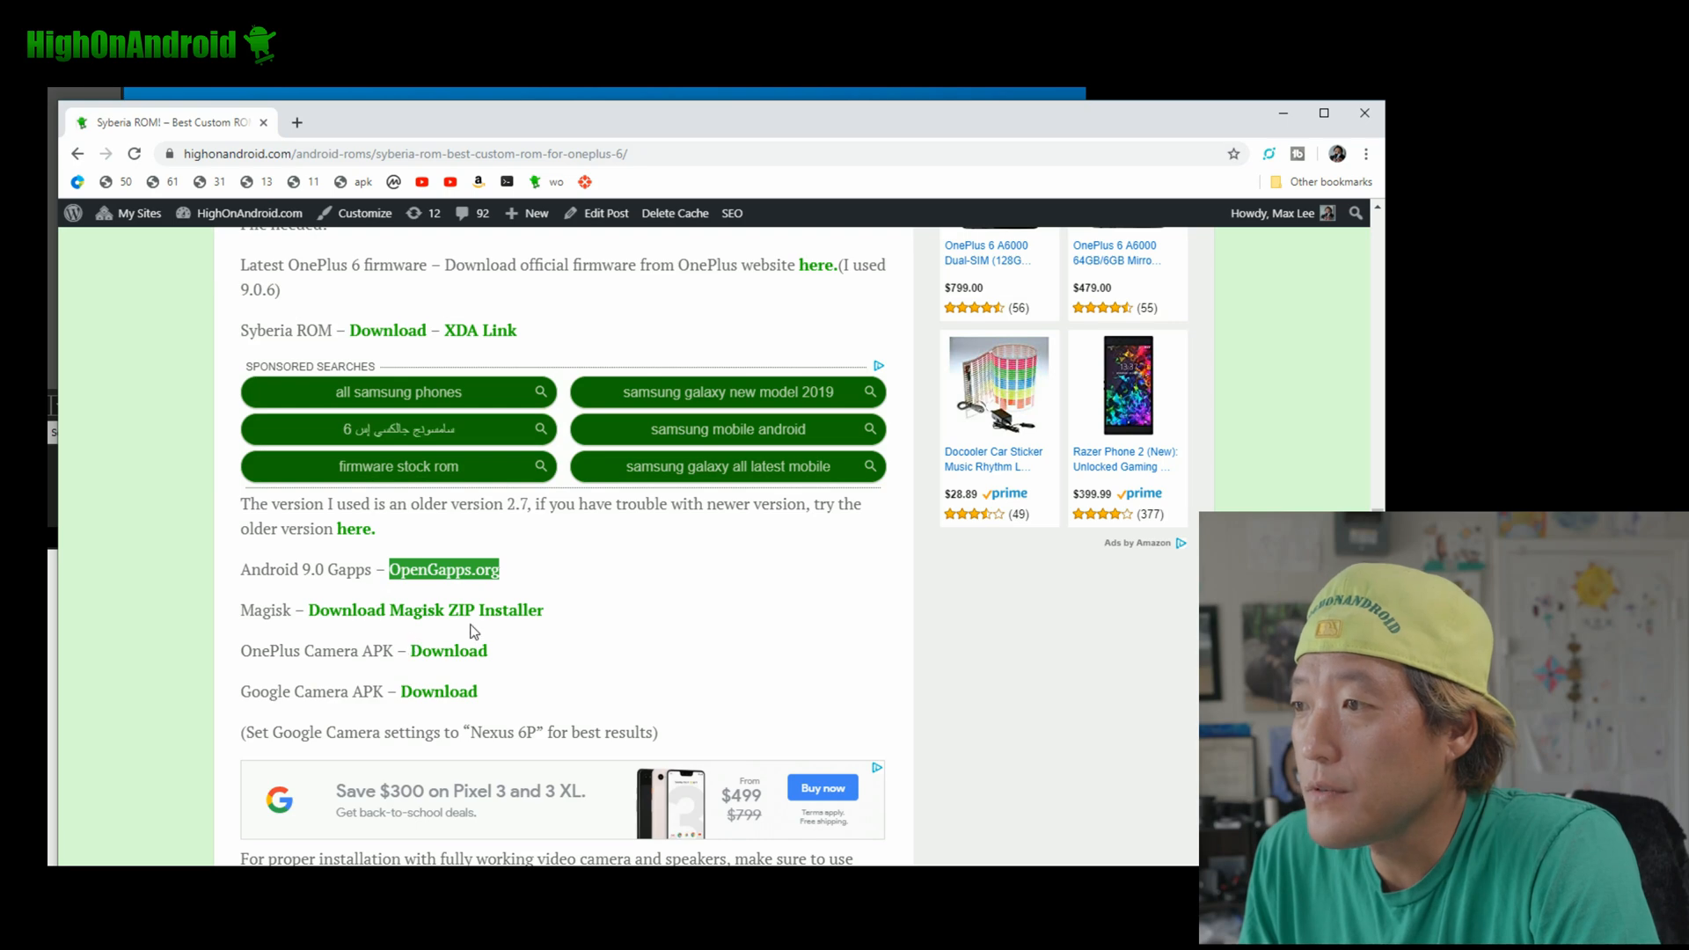
pyautogui.moveTo(438, 690)
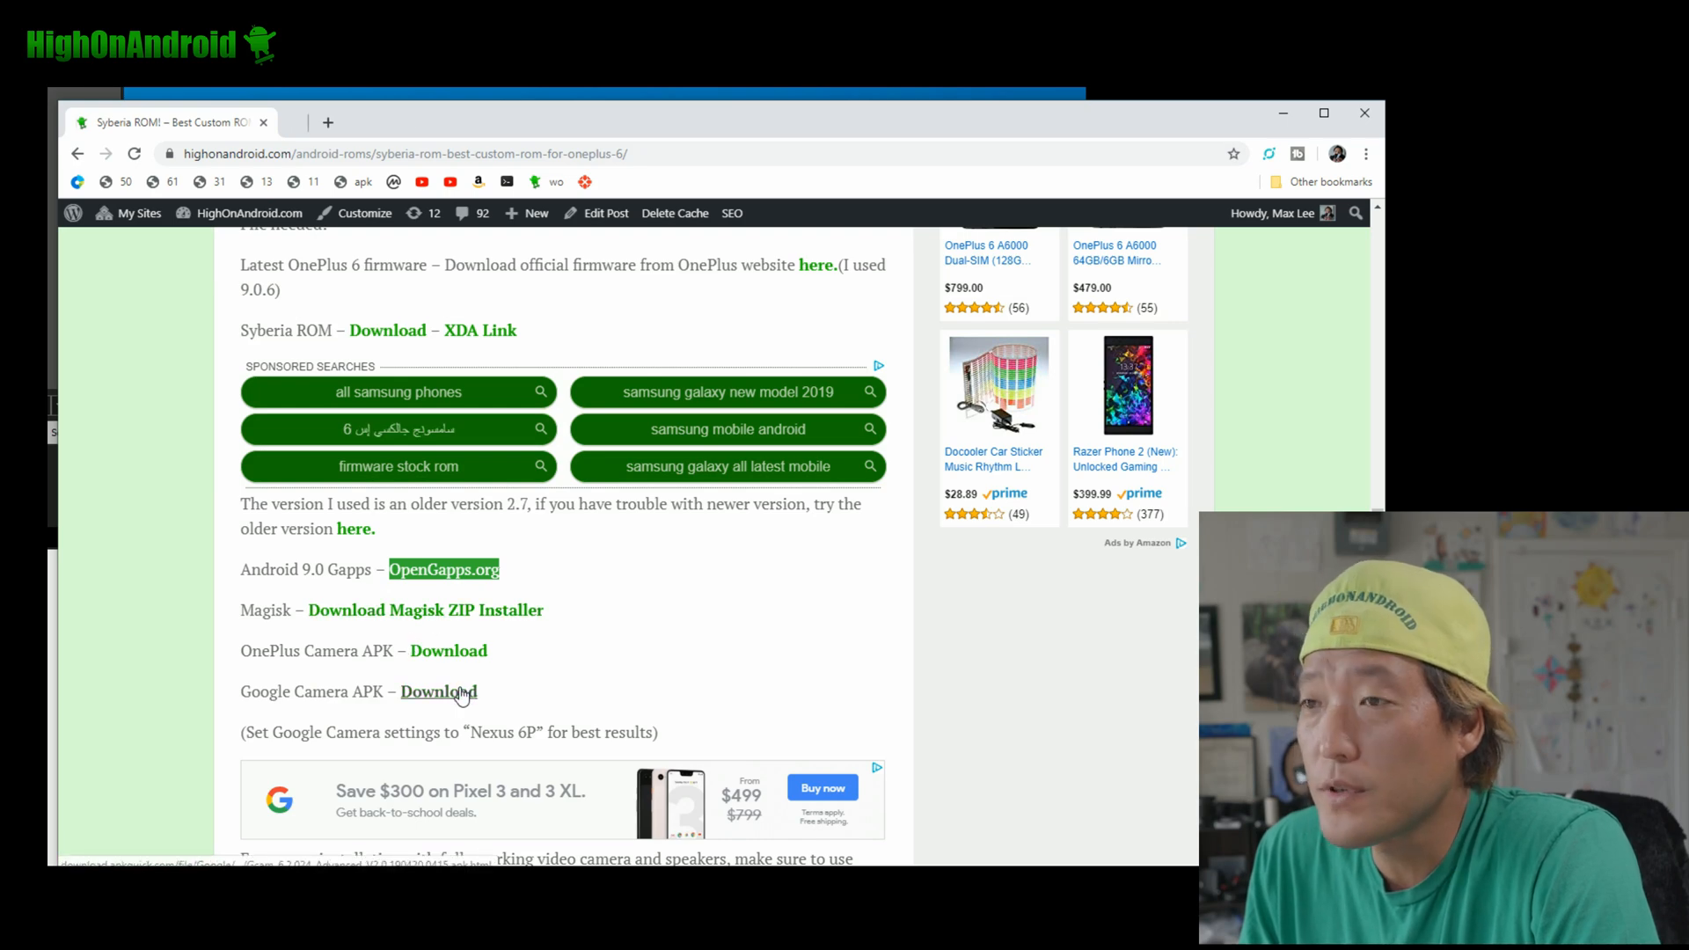
# Reach the Google Camera APK download page from the article
pyautogui.click(438, 691)
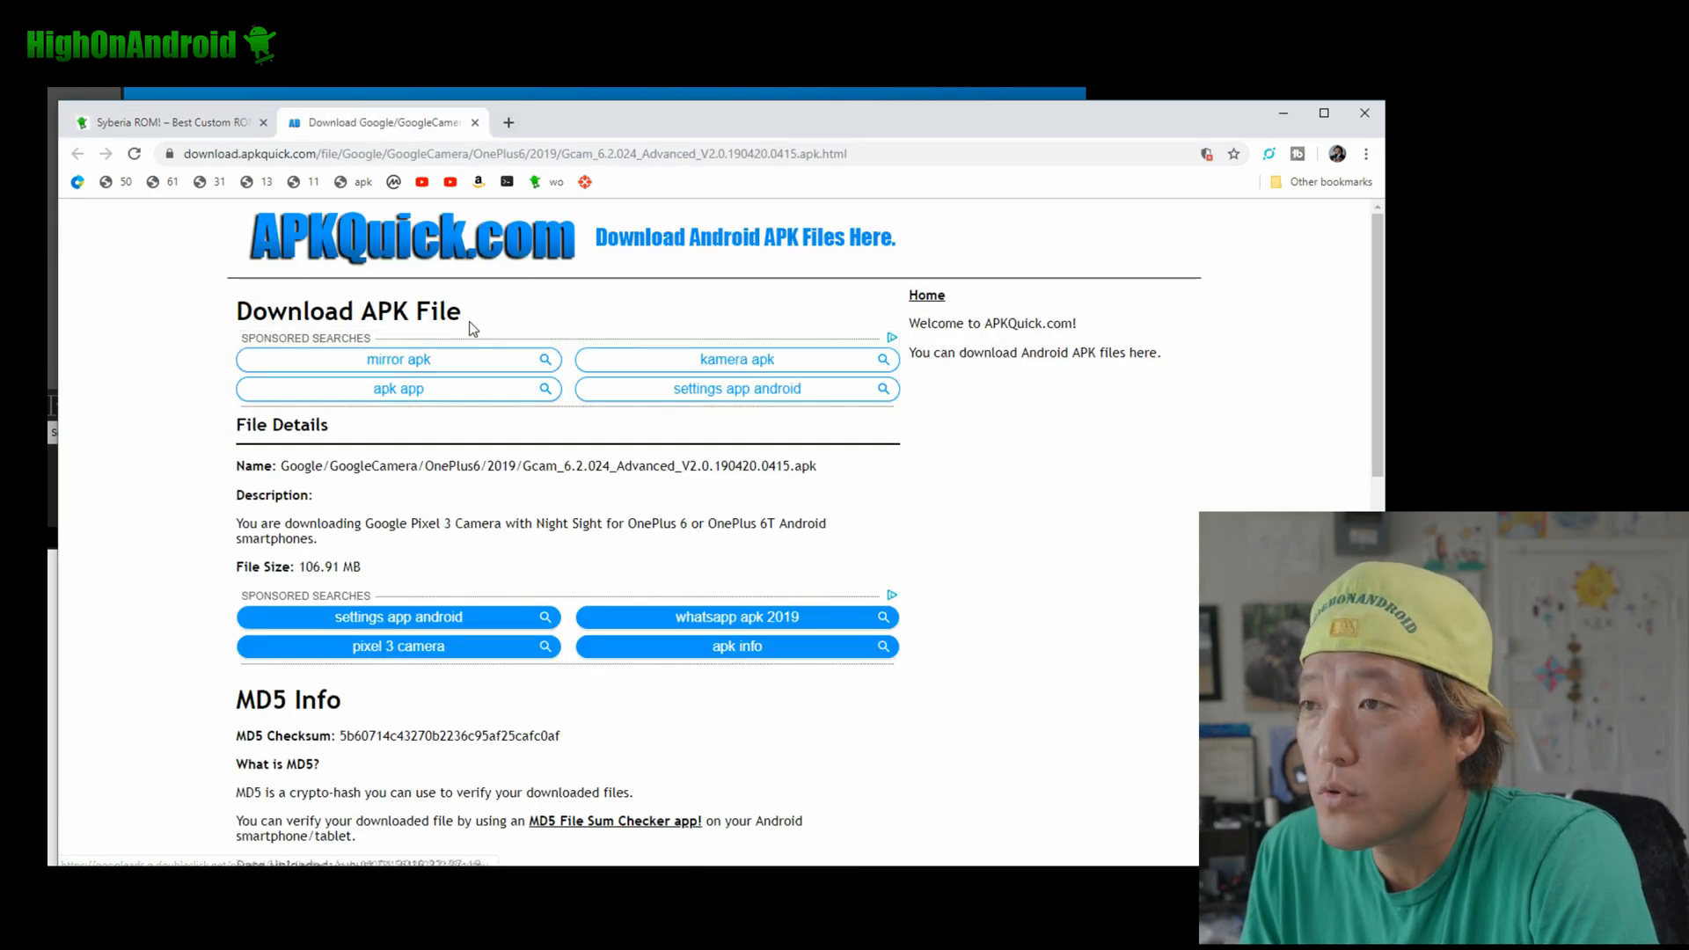
pyautogui.scroll(-3)
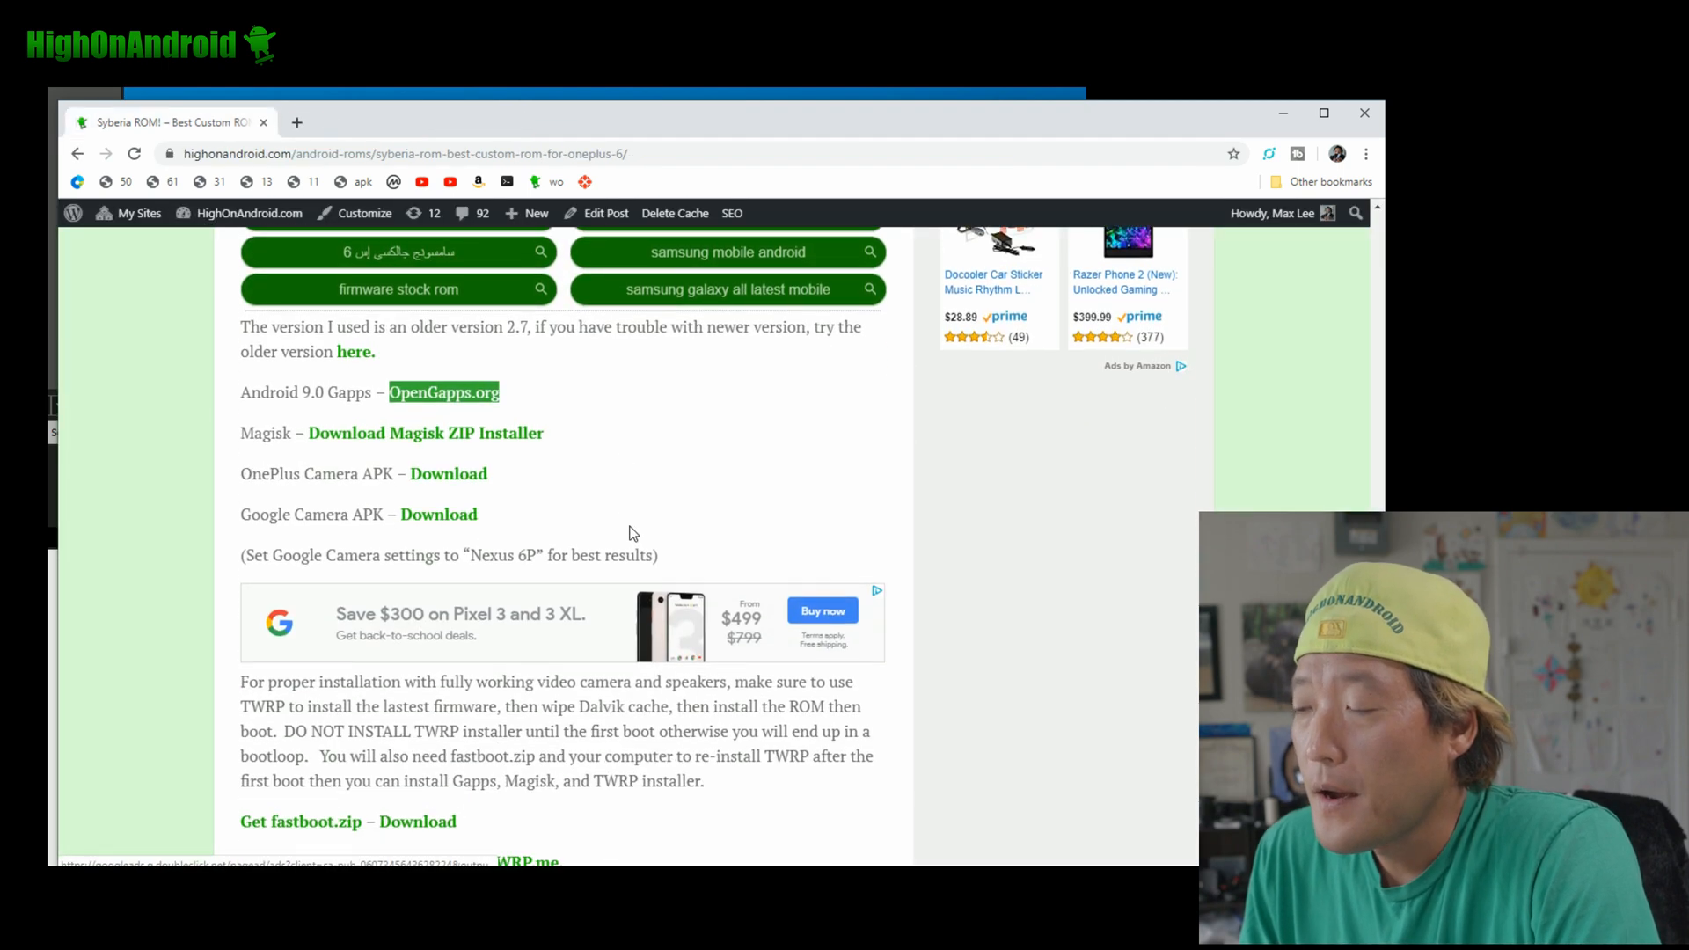
pyautogui.moveTo(601, 521)
pyautogui.write('twrp')
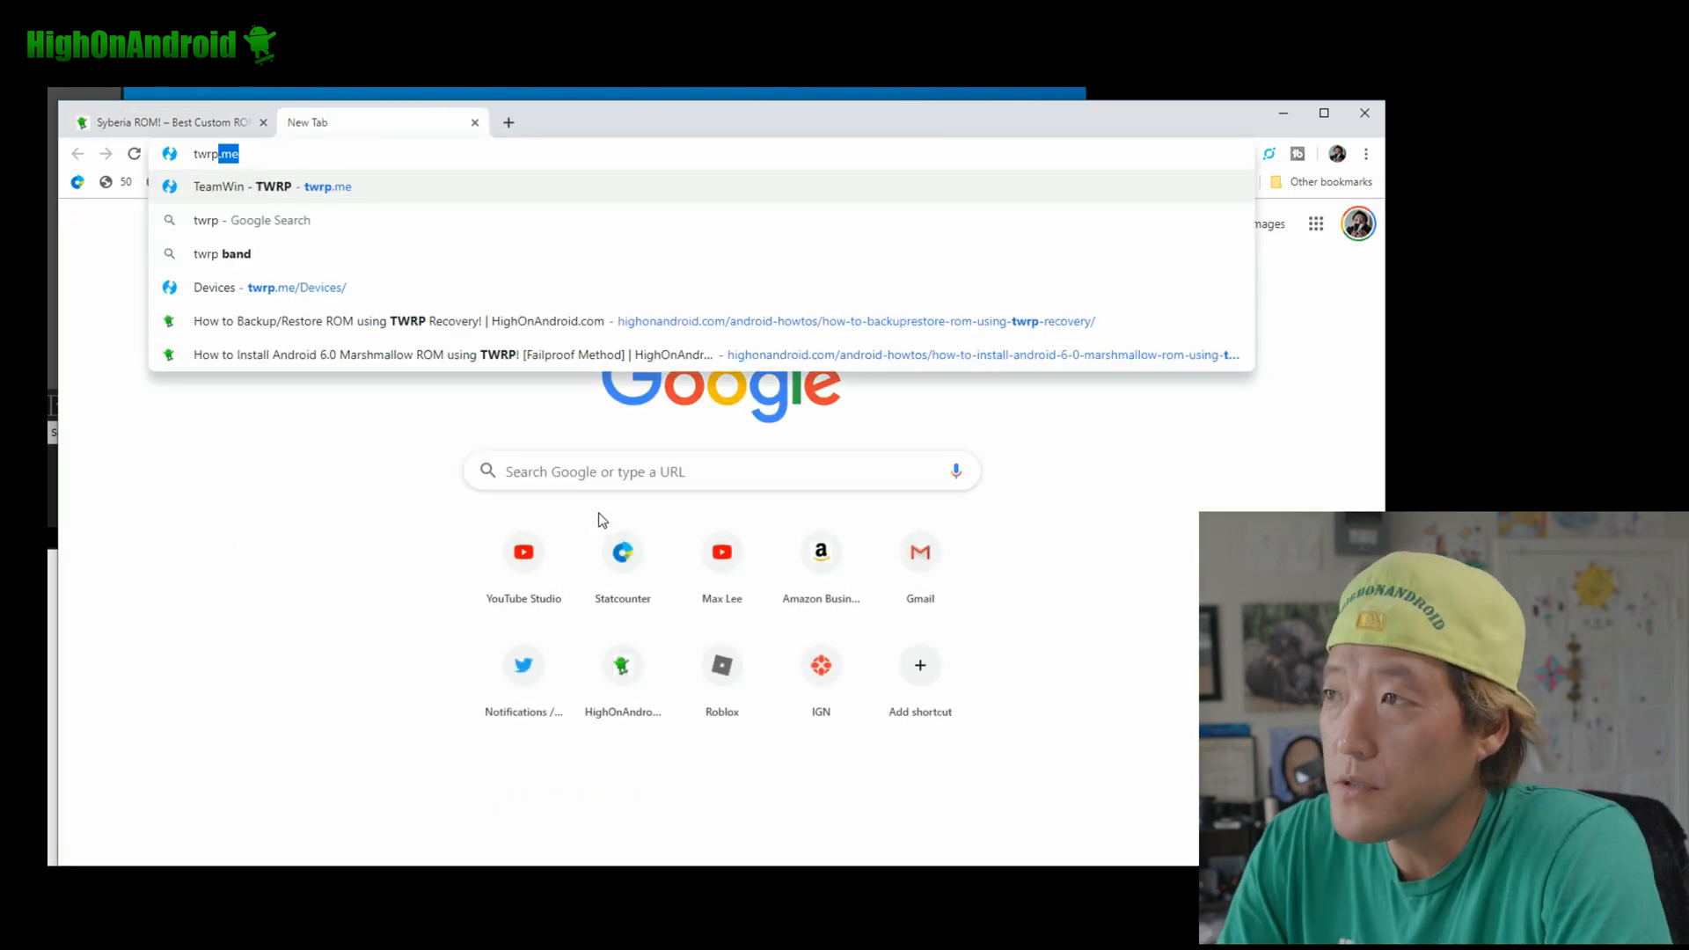
# Reach the TWRP OnePlus 6 (enchilada) Primary (Americas) file list of installers and images
pyautogui.click(271, 186)
pyautogui.write('oneplus 6')
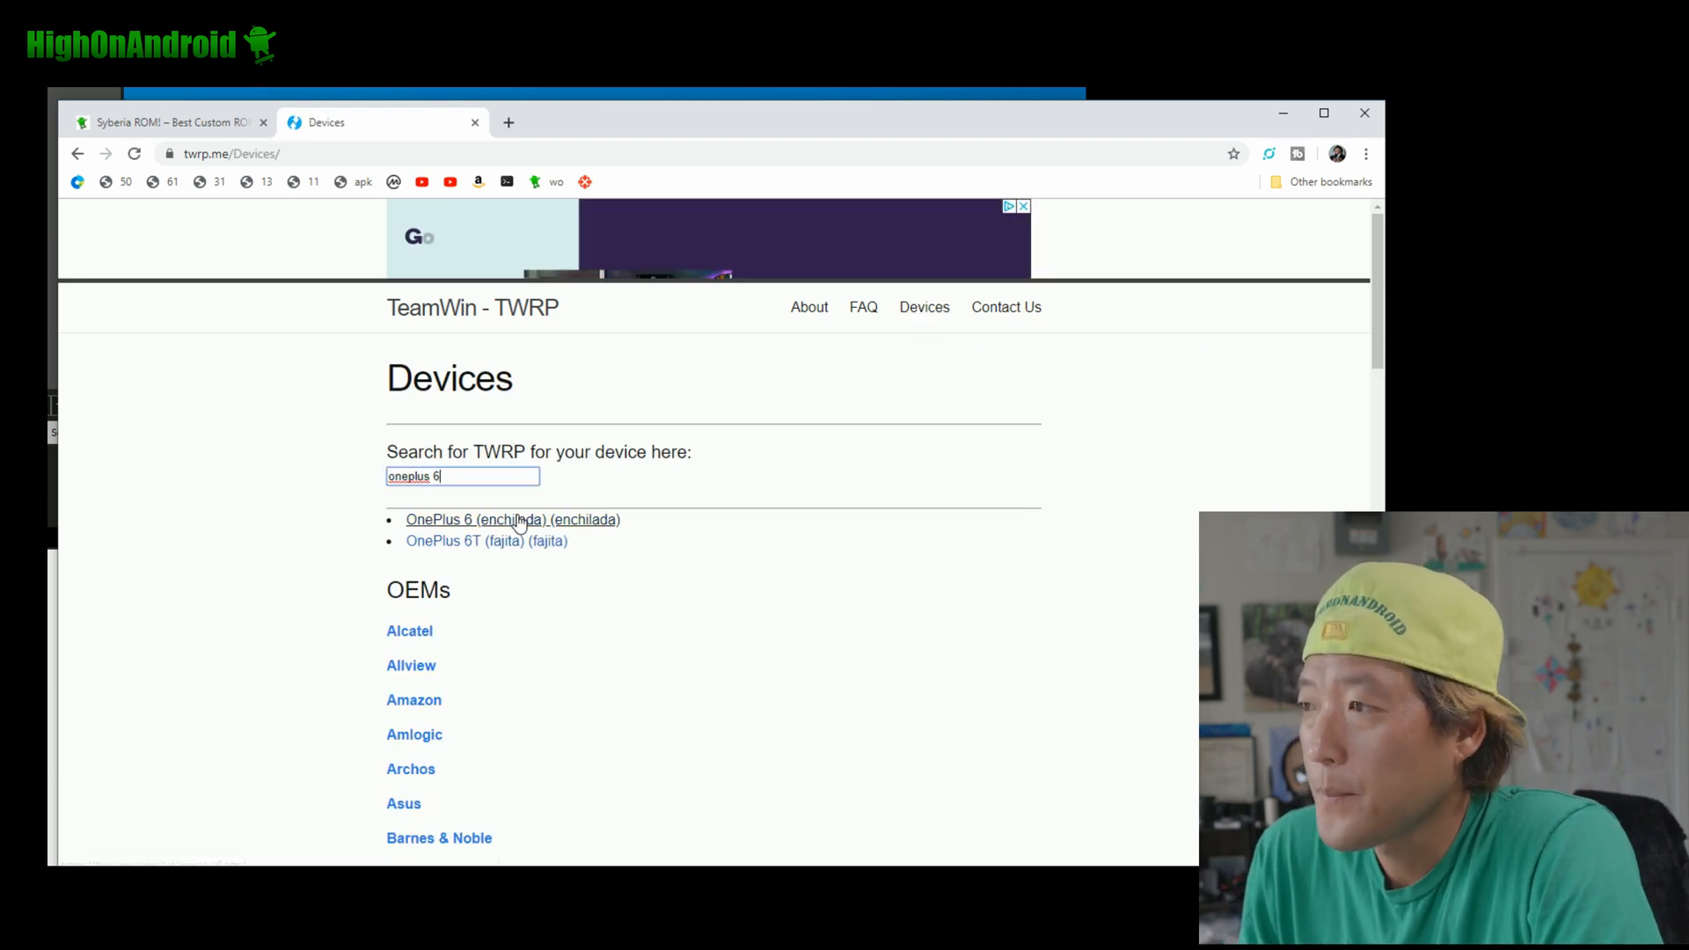
pyautogui.click(513, 519)
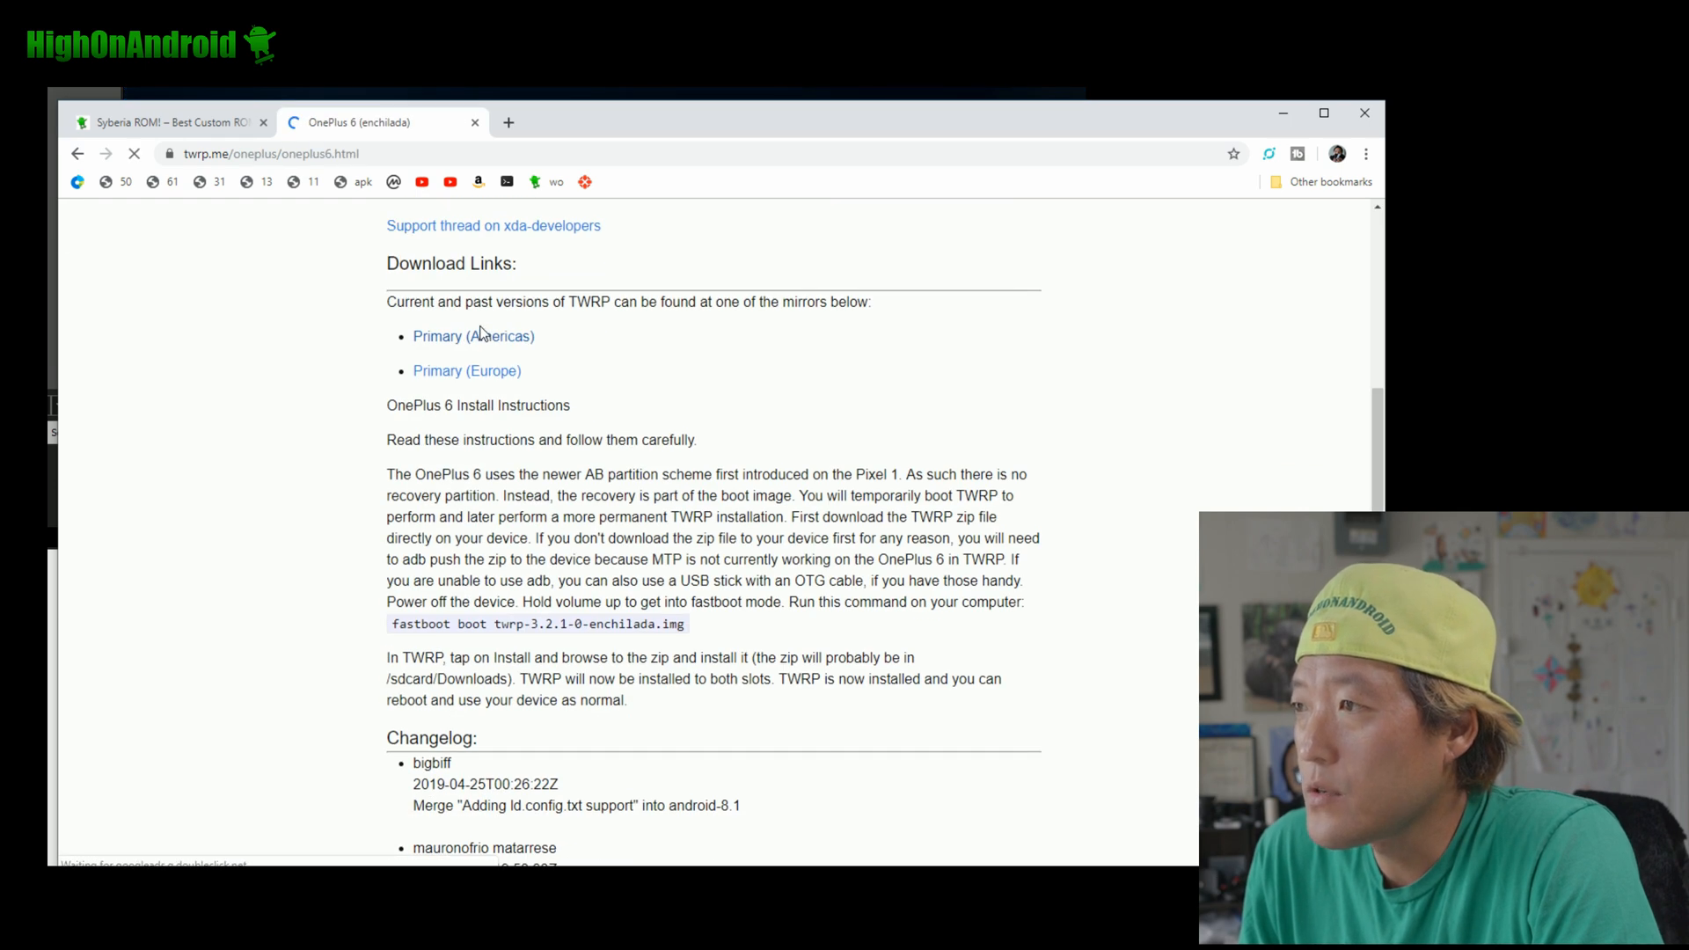
pyautogui.click(473, 334)
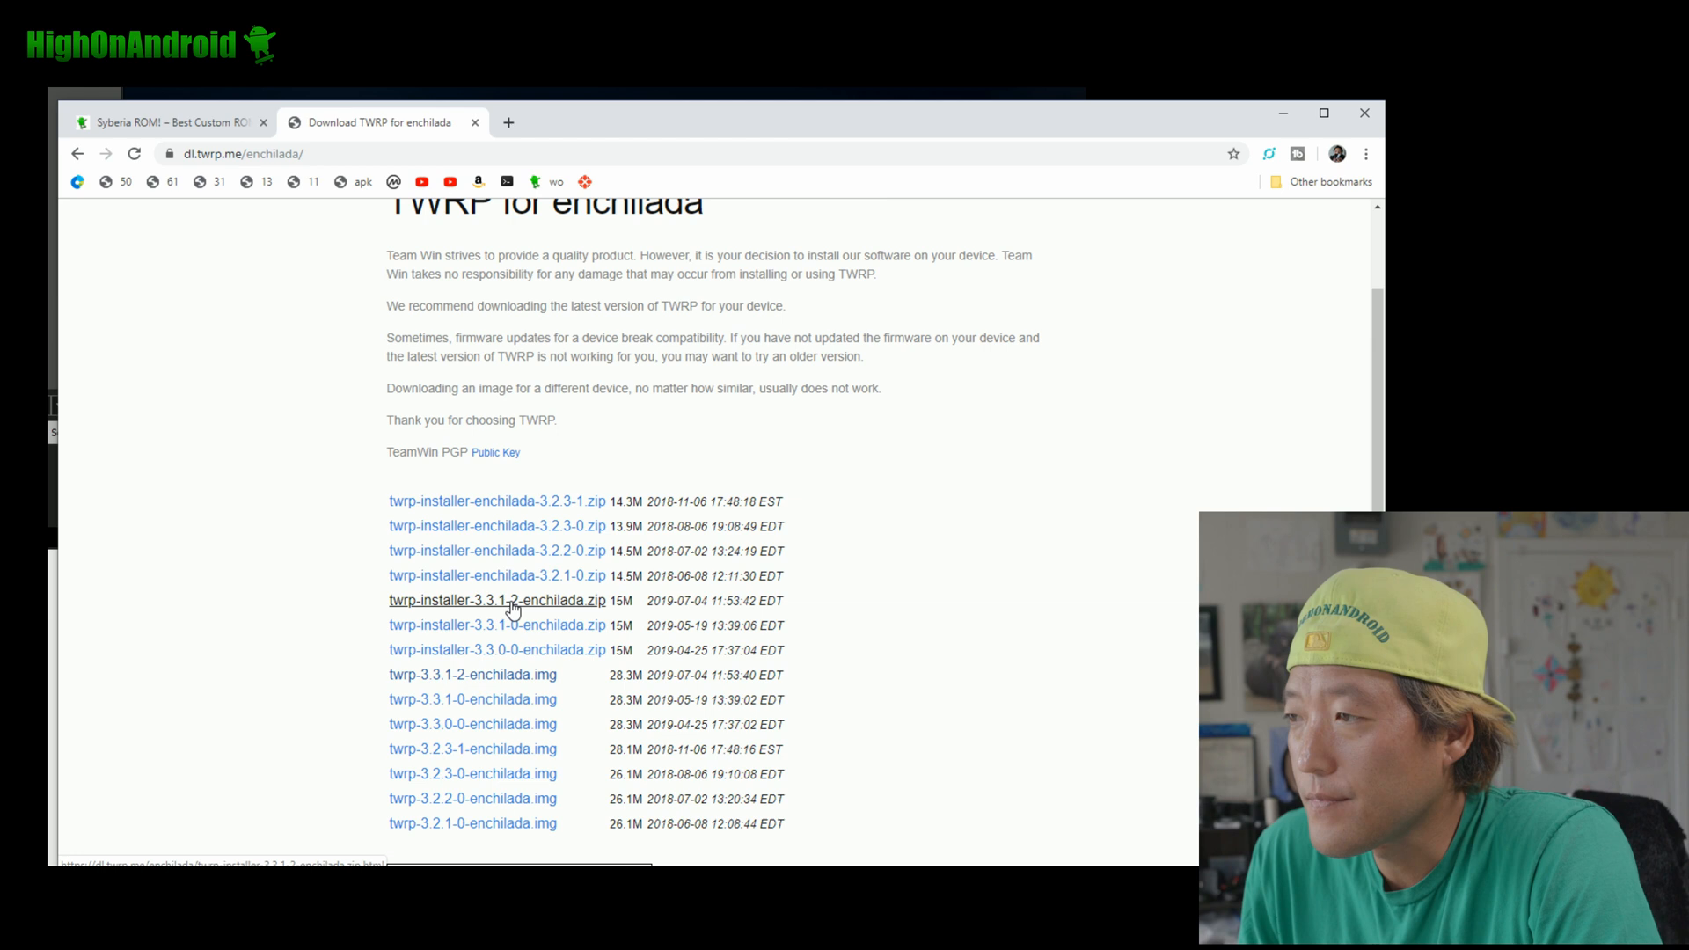
pyautogui.moveTo(608, 605)
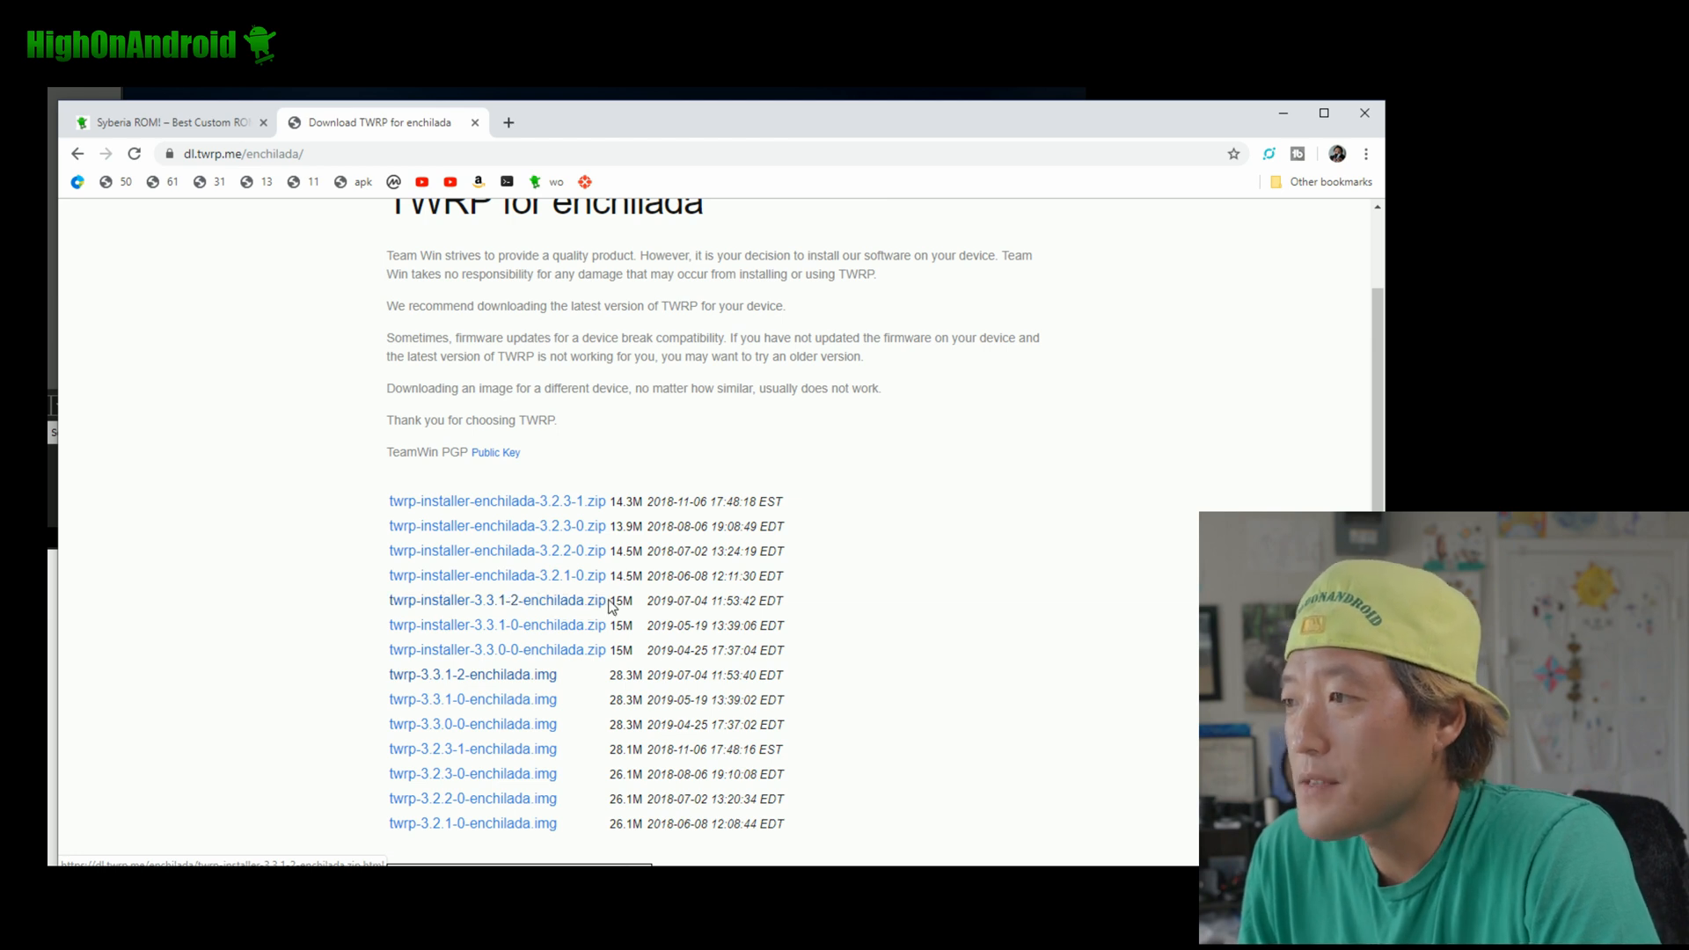
pyautogui.moveTo(496, 600)
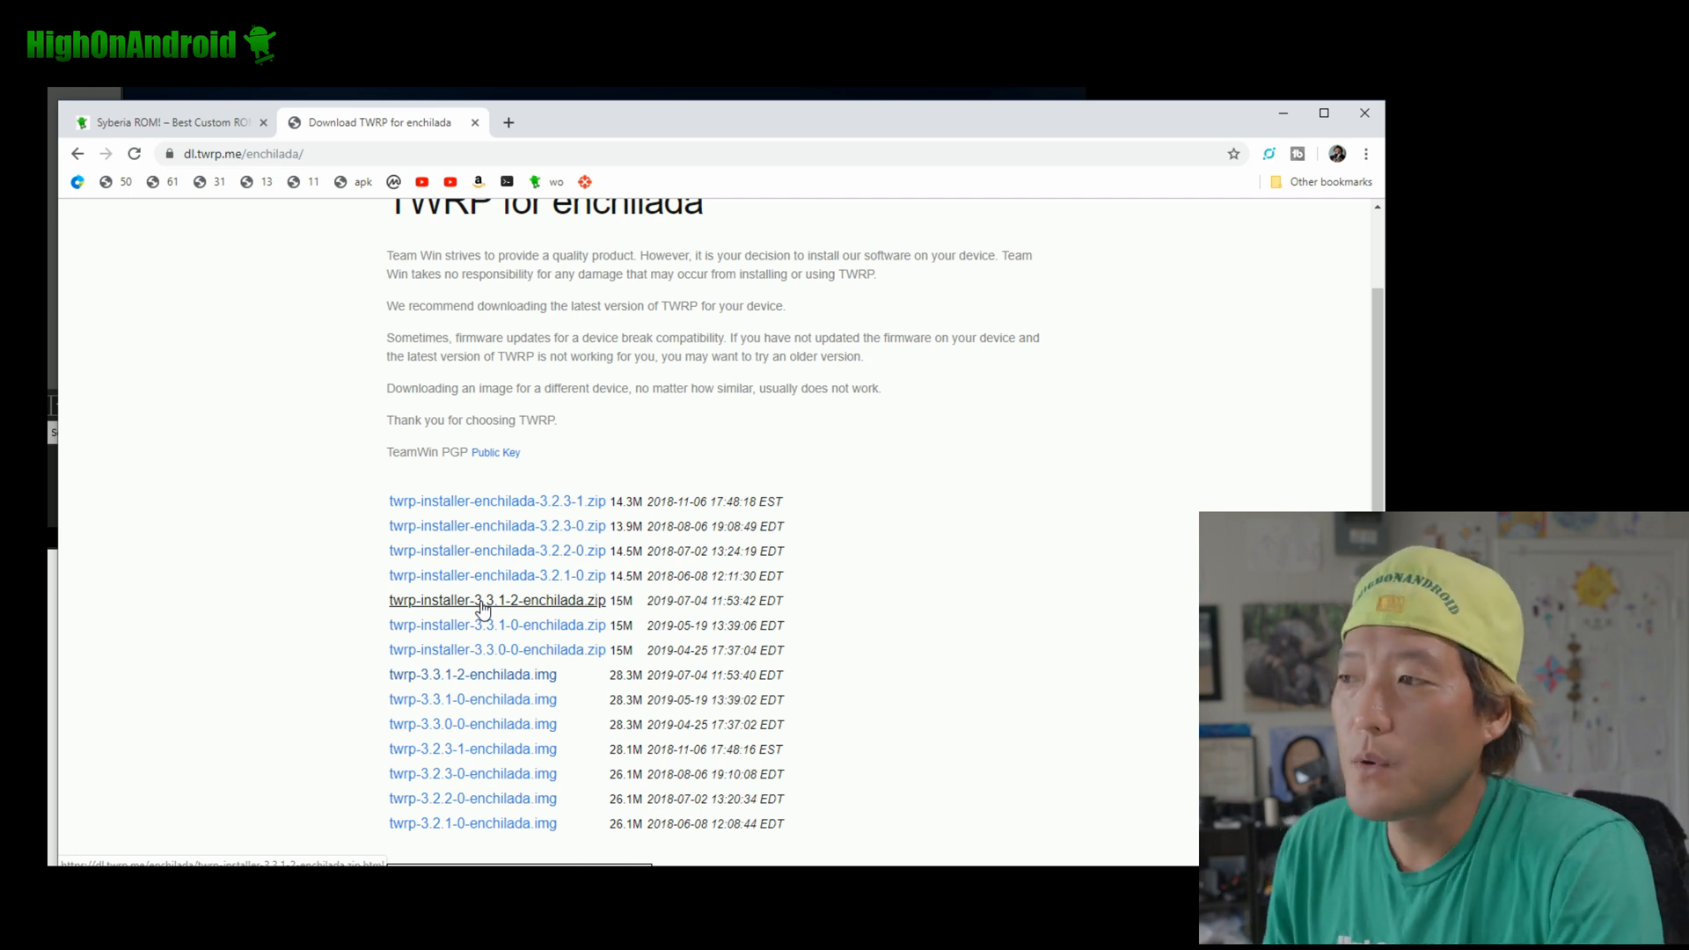
pyautogui.scroll(-3)
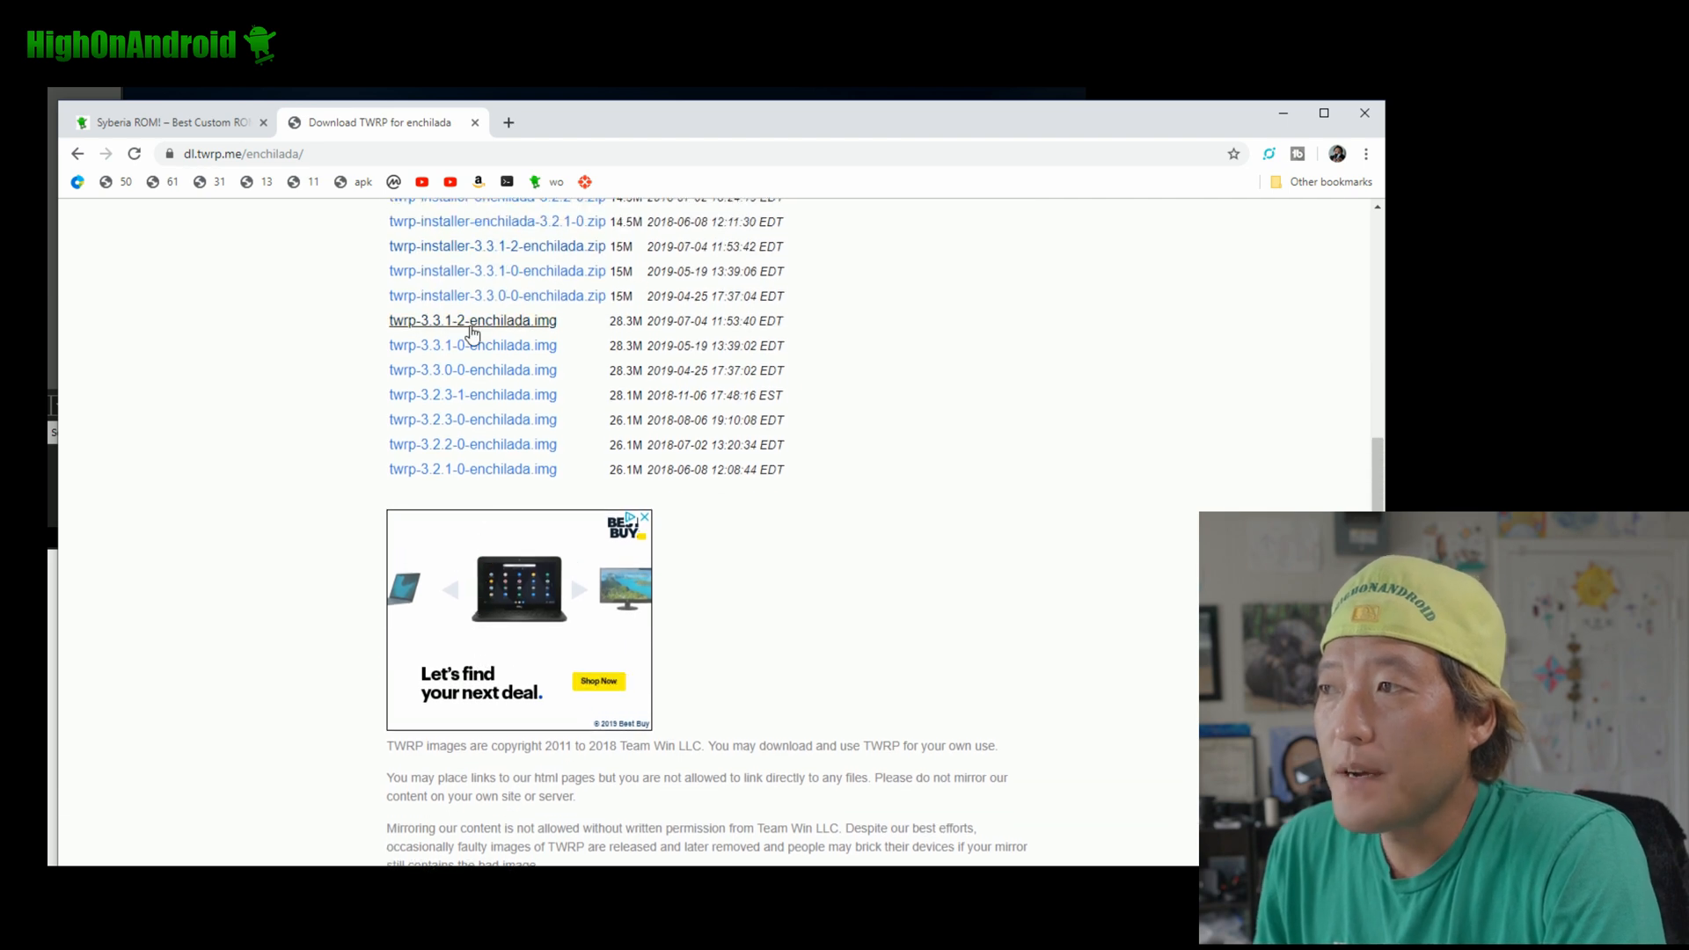
pyautogui.scroll(3)
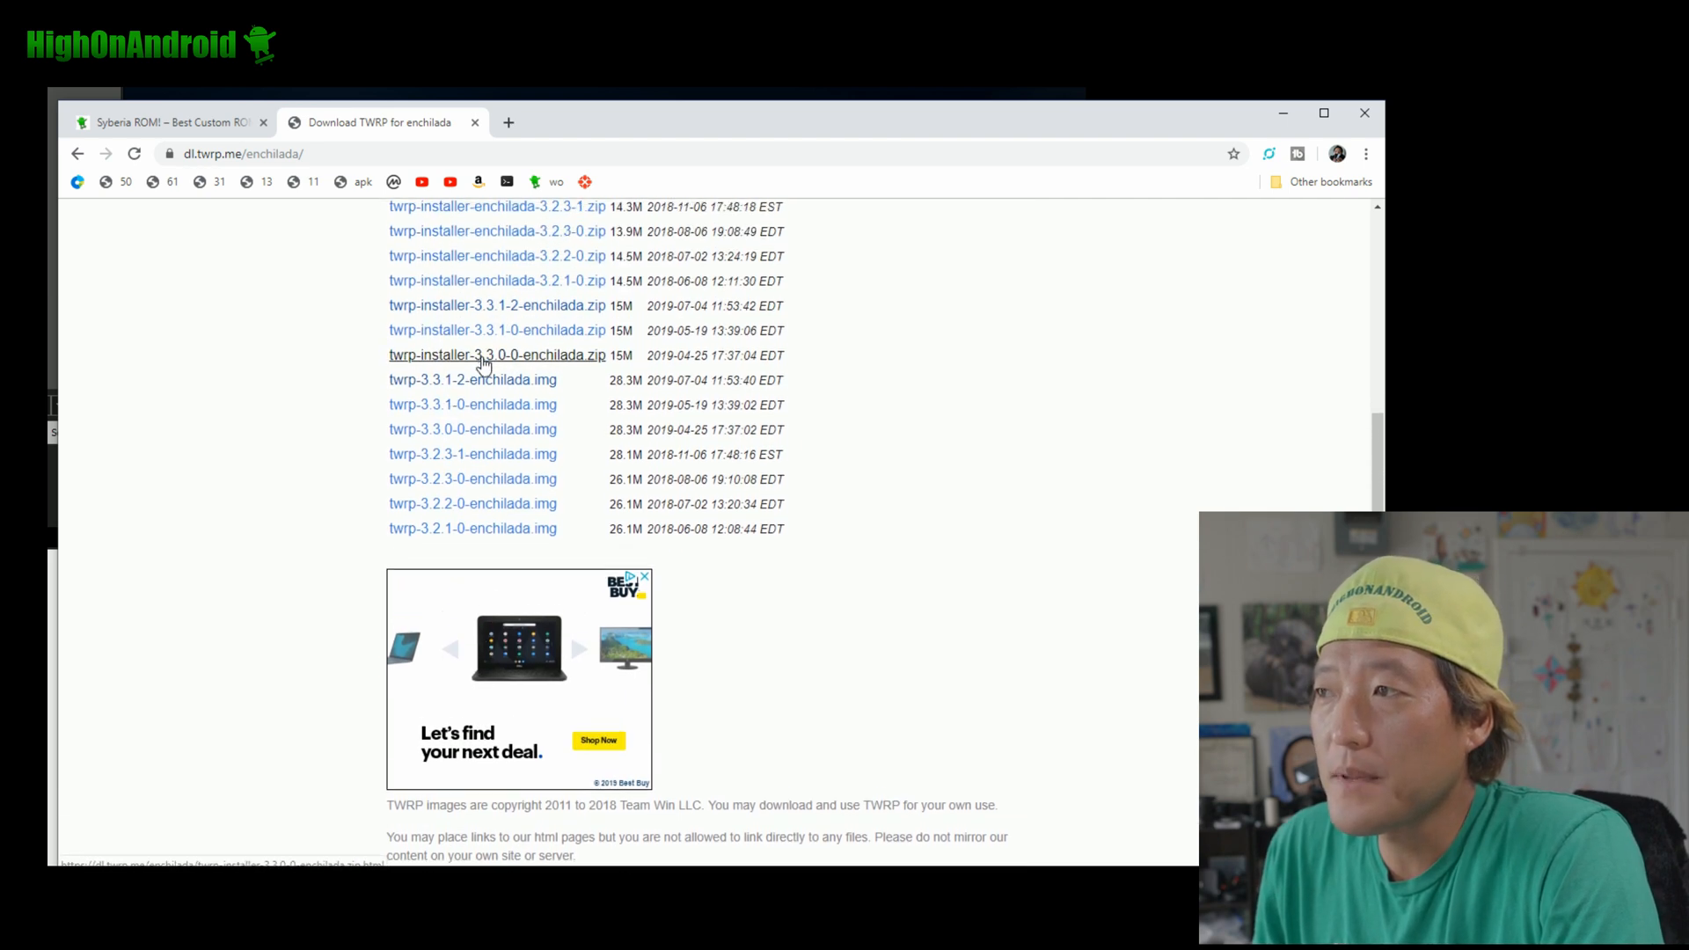
pyautogui.moveTo(473, 380)
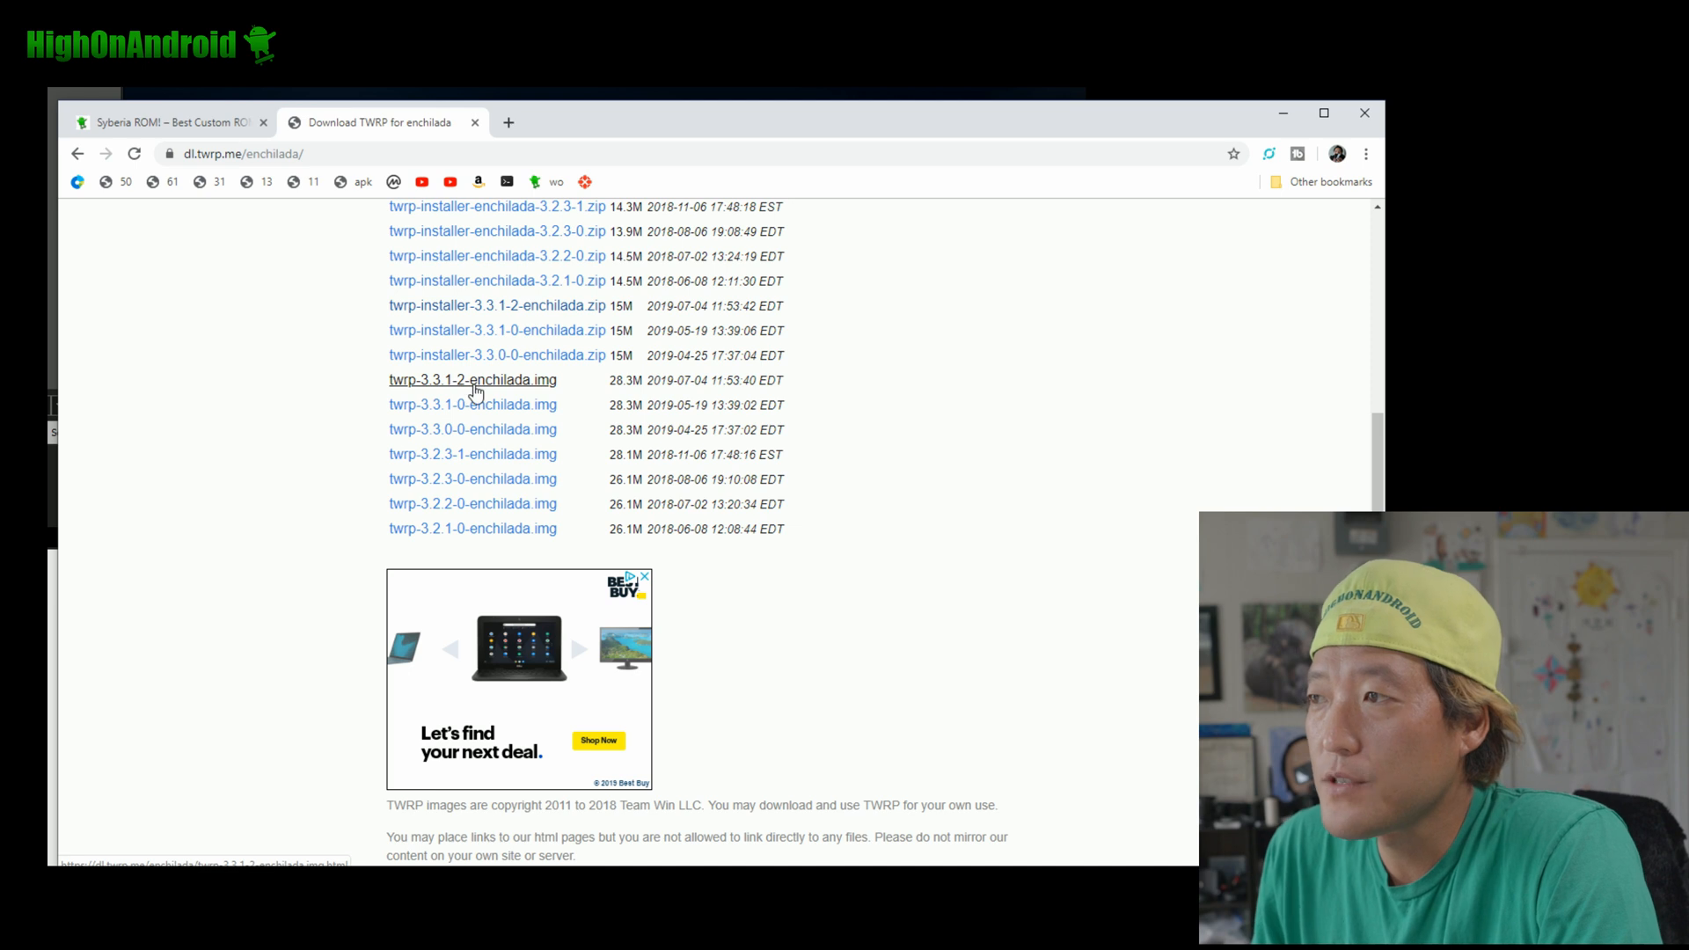
pyautogui.moveTo(552, 385)
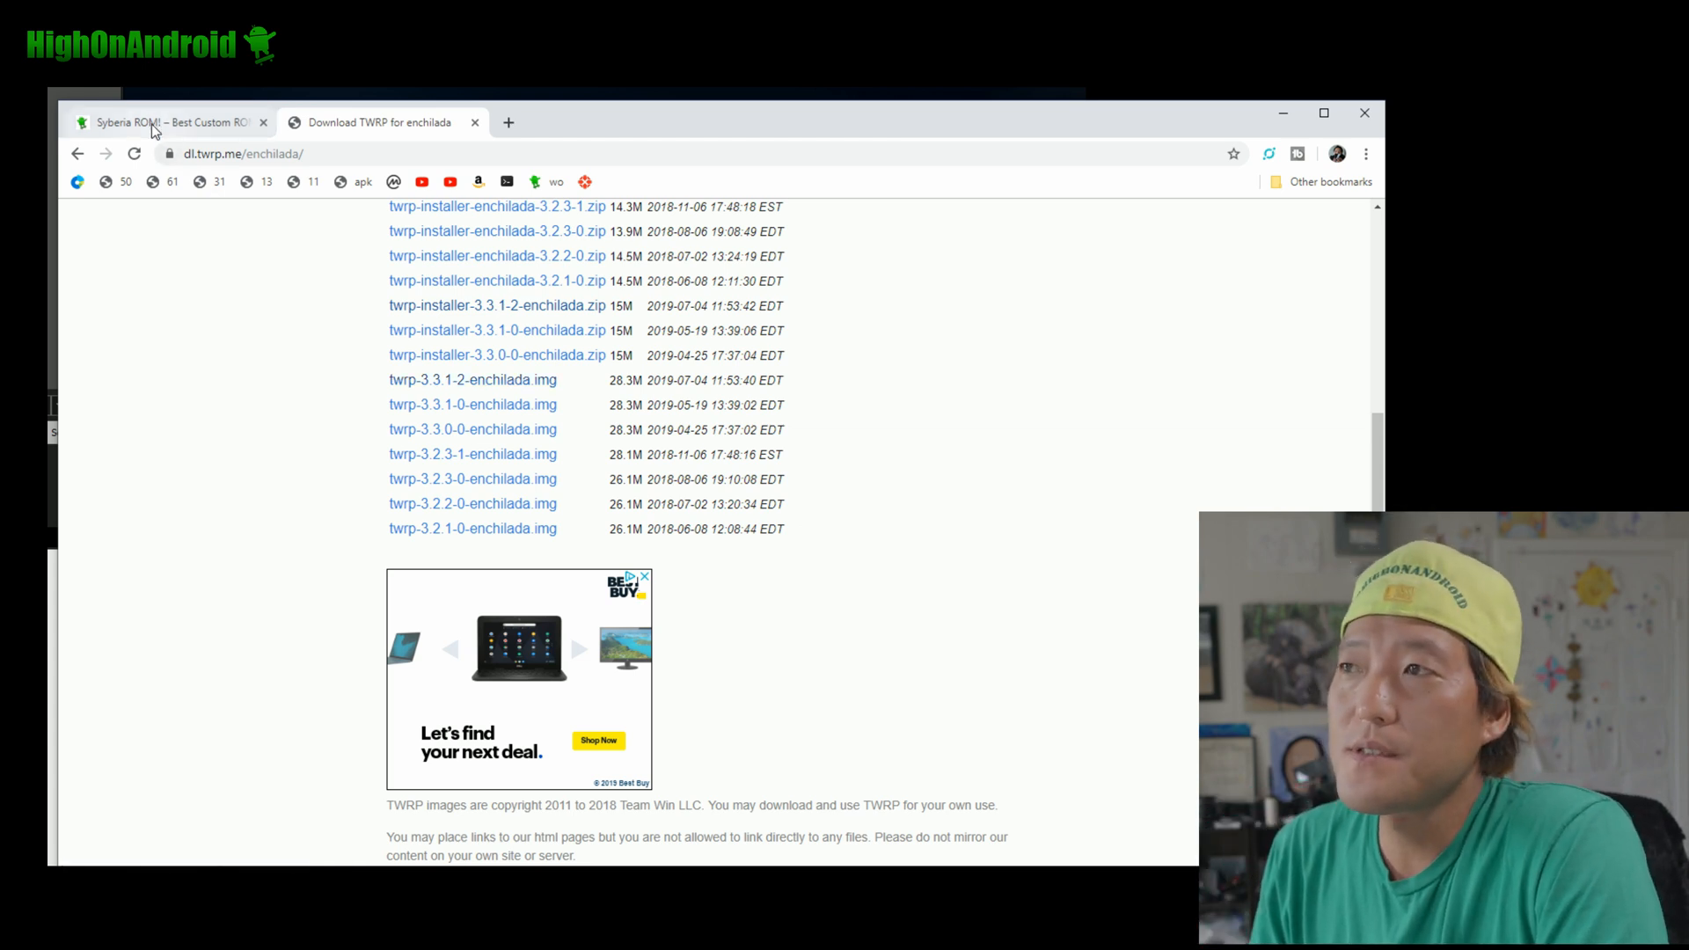
# Scroll the article to its install instructions, fastboot.zip link and TWRP.me note
pyautogui.click(162, 121)
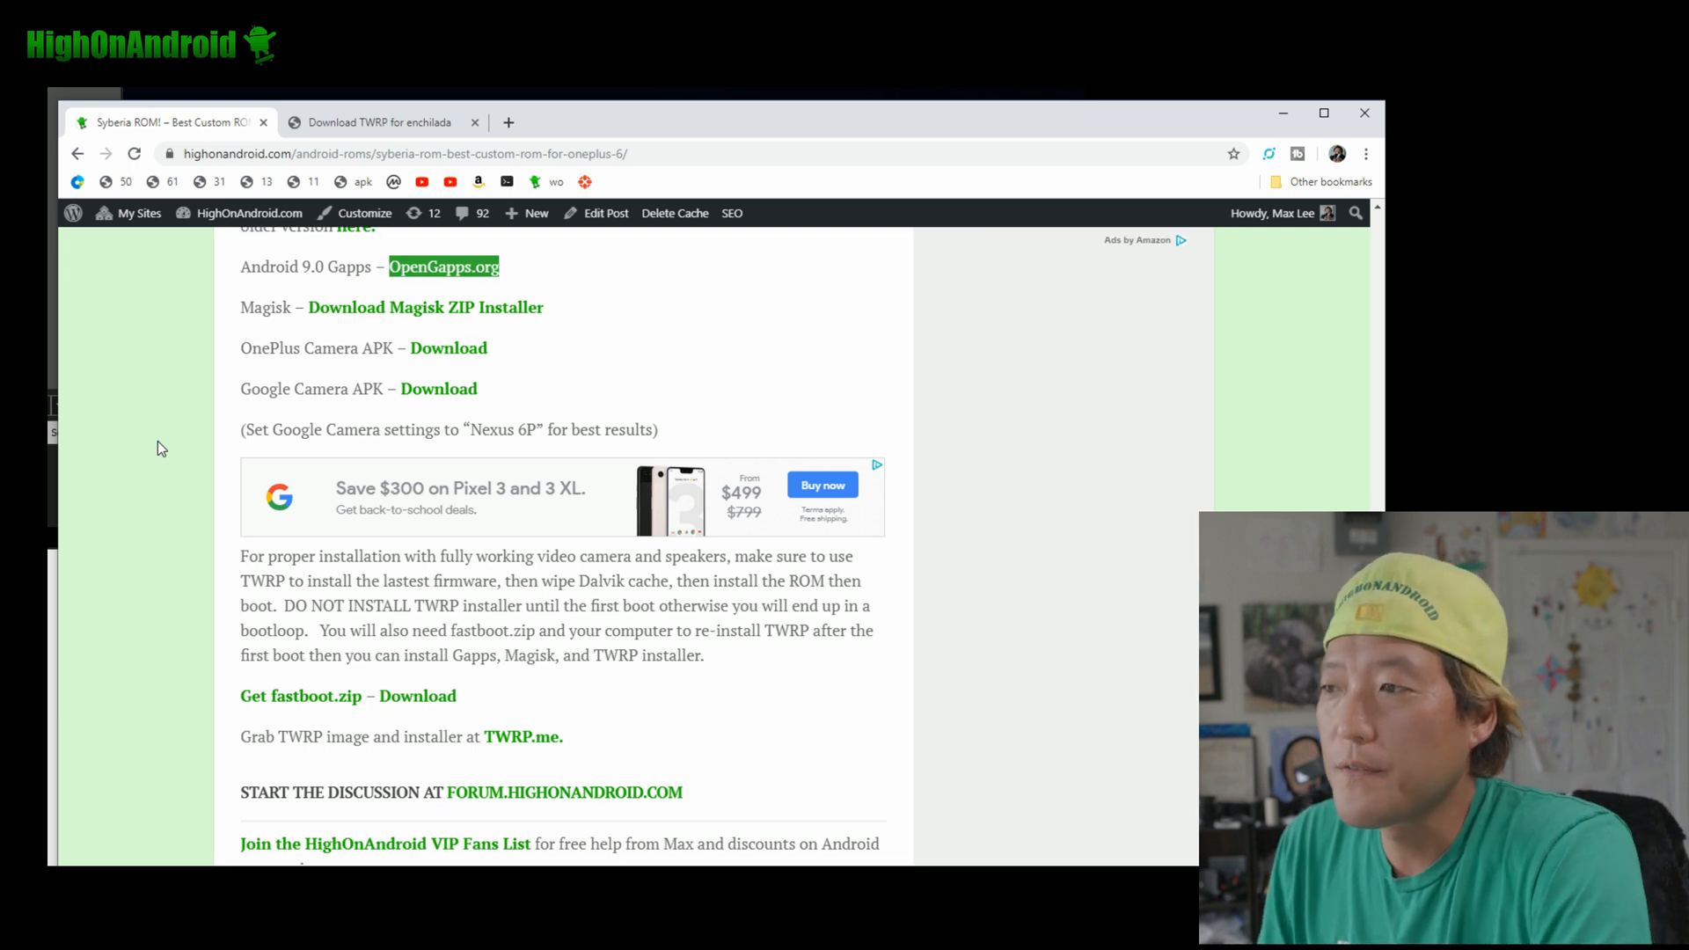
pyautogui.scroll(-3)
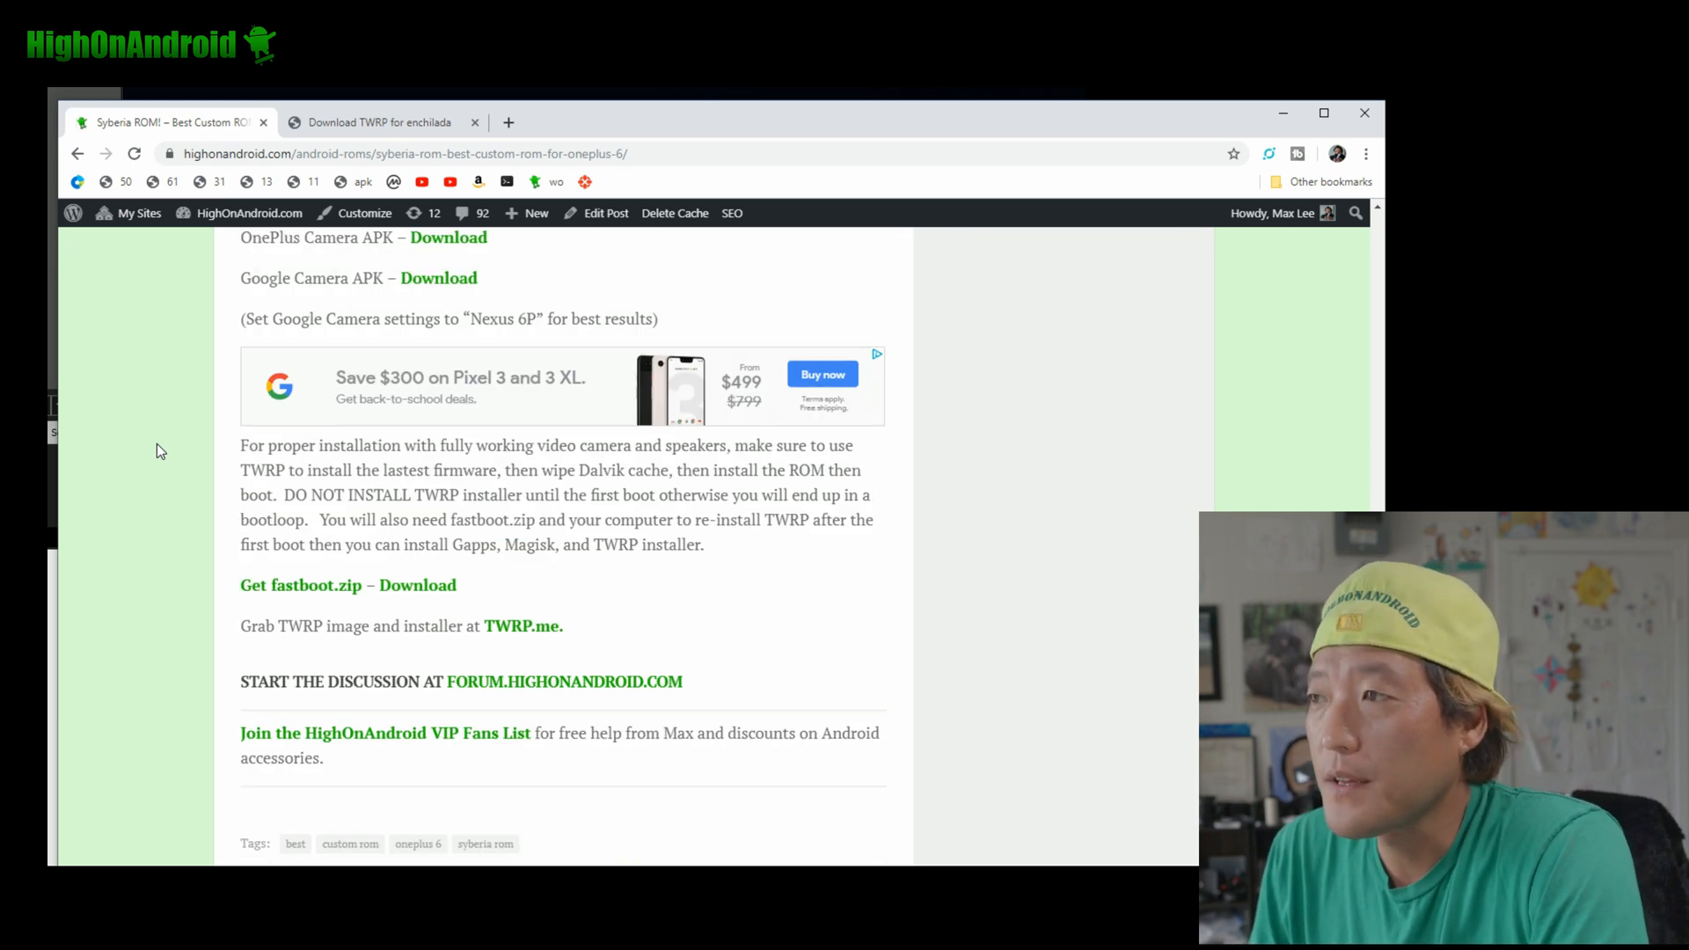
pyautogui.scroll(3)
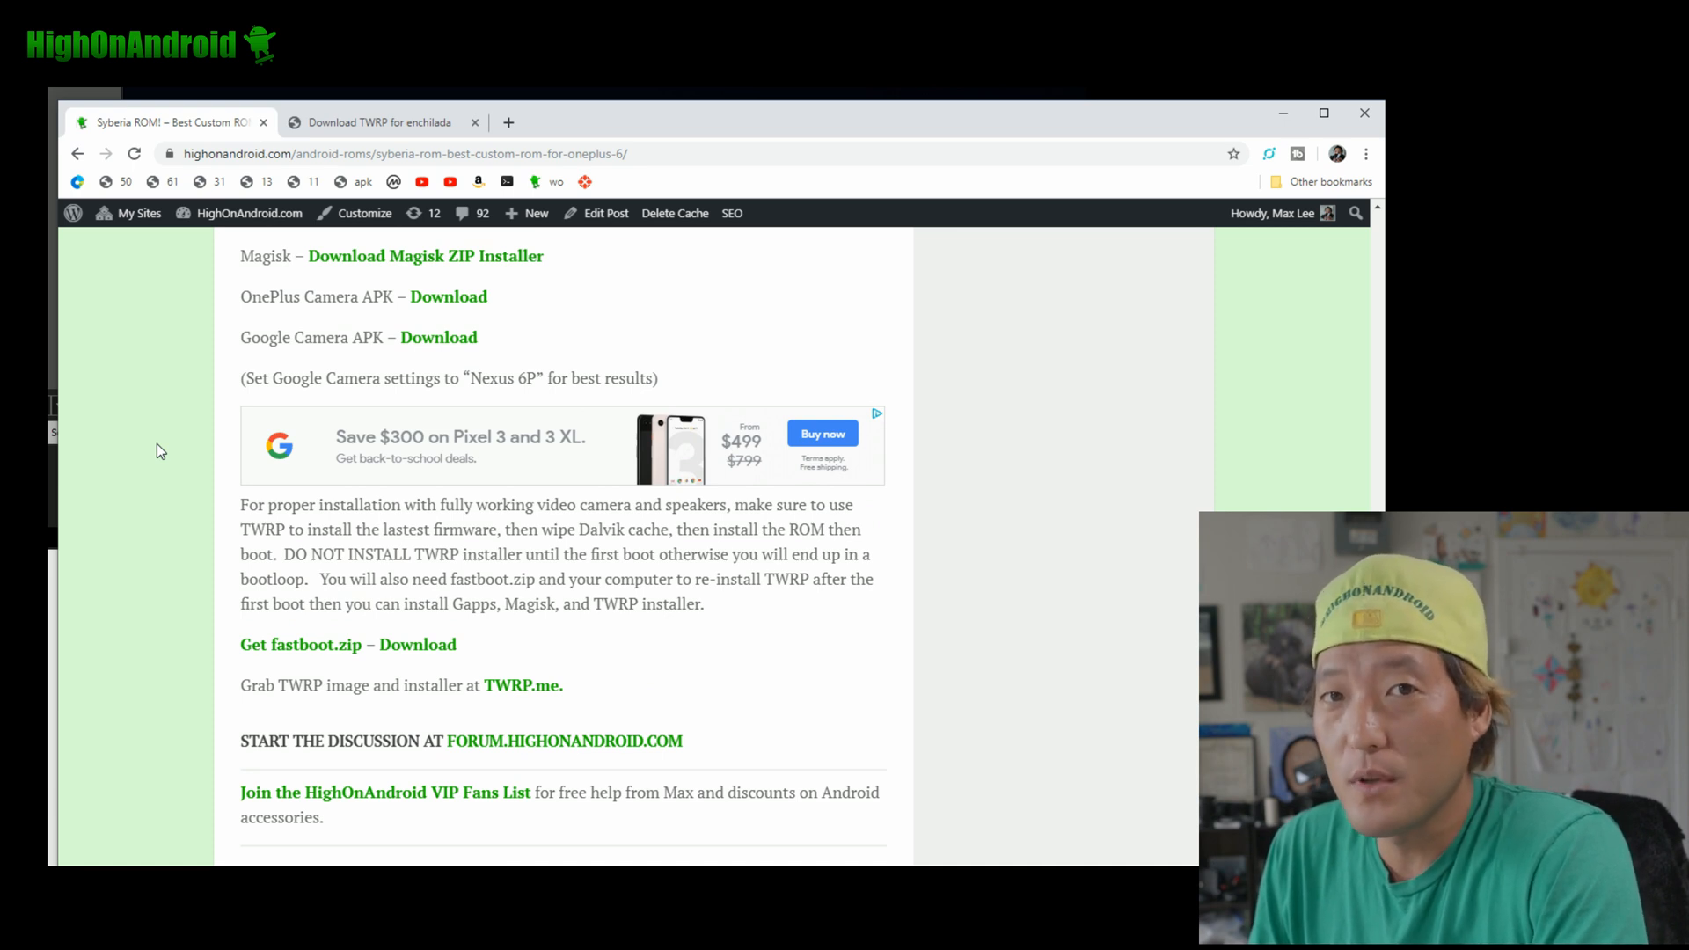
pyautogui.moveTo(259, 450)
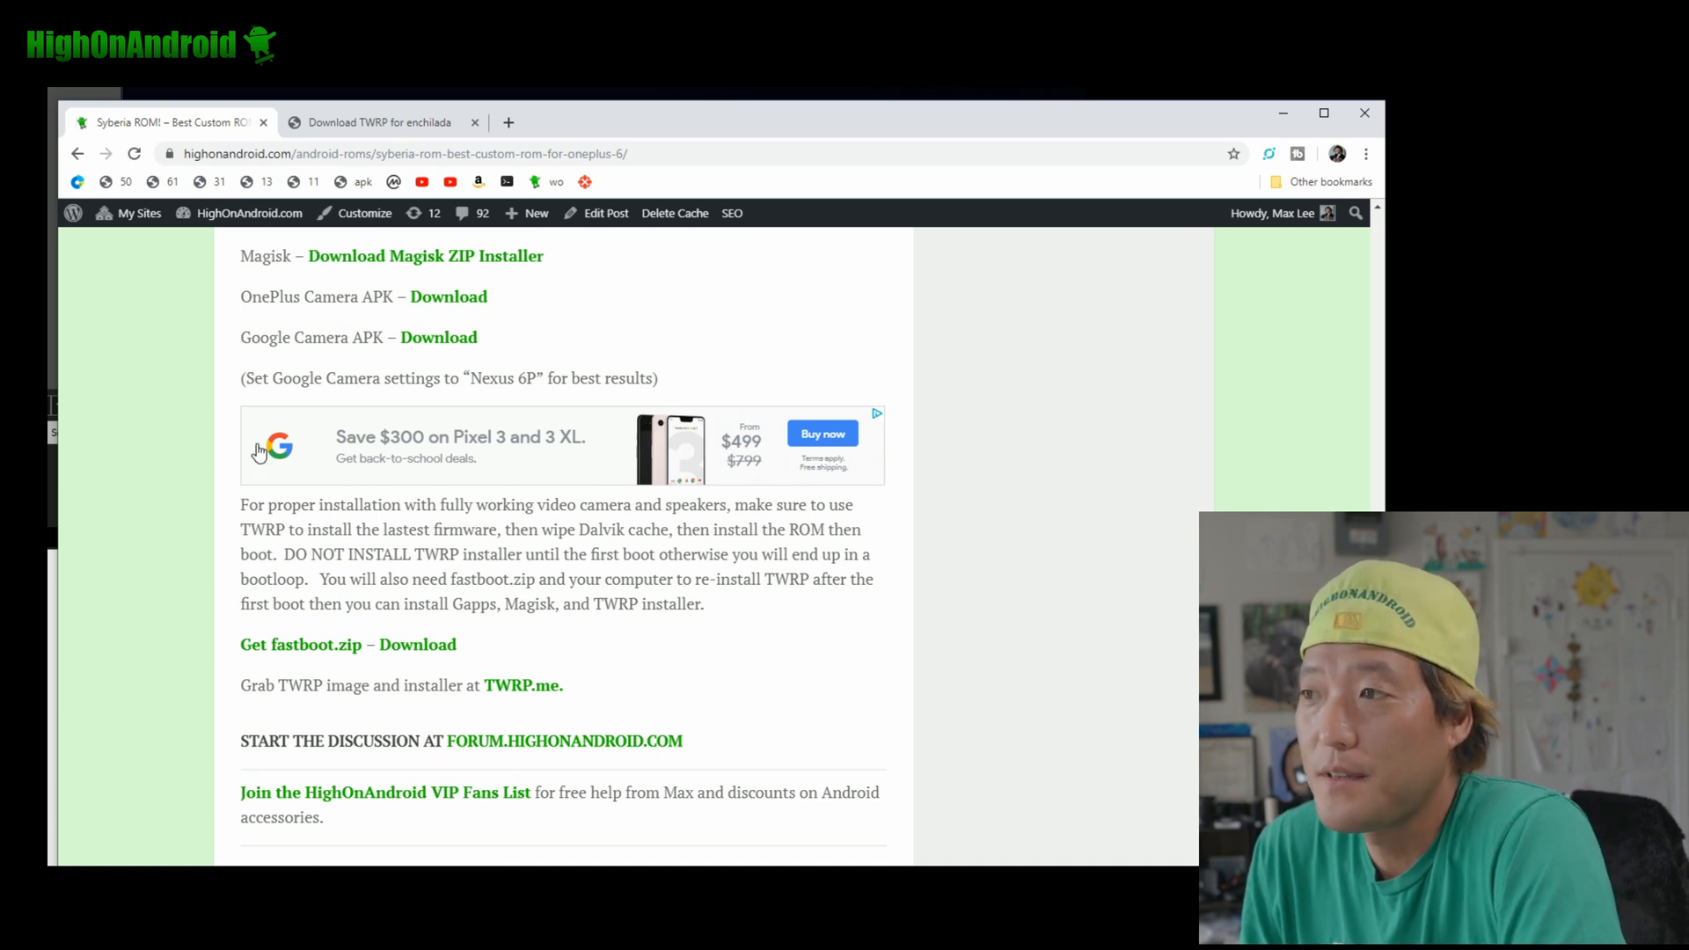
pyautogui.scroll(3)
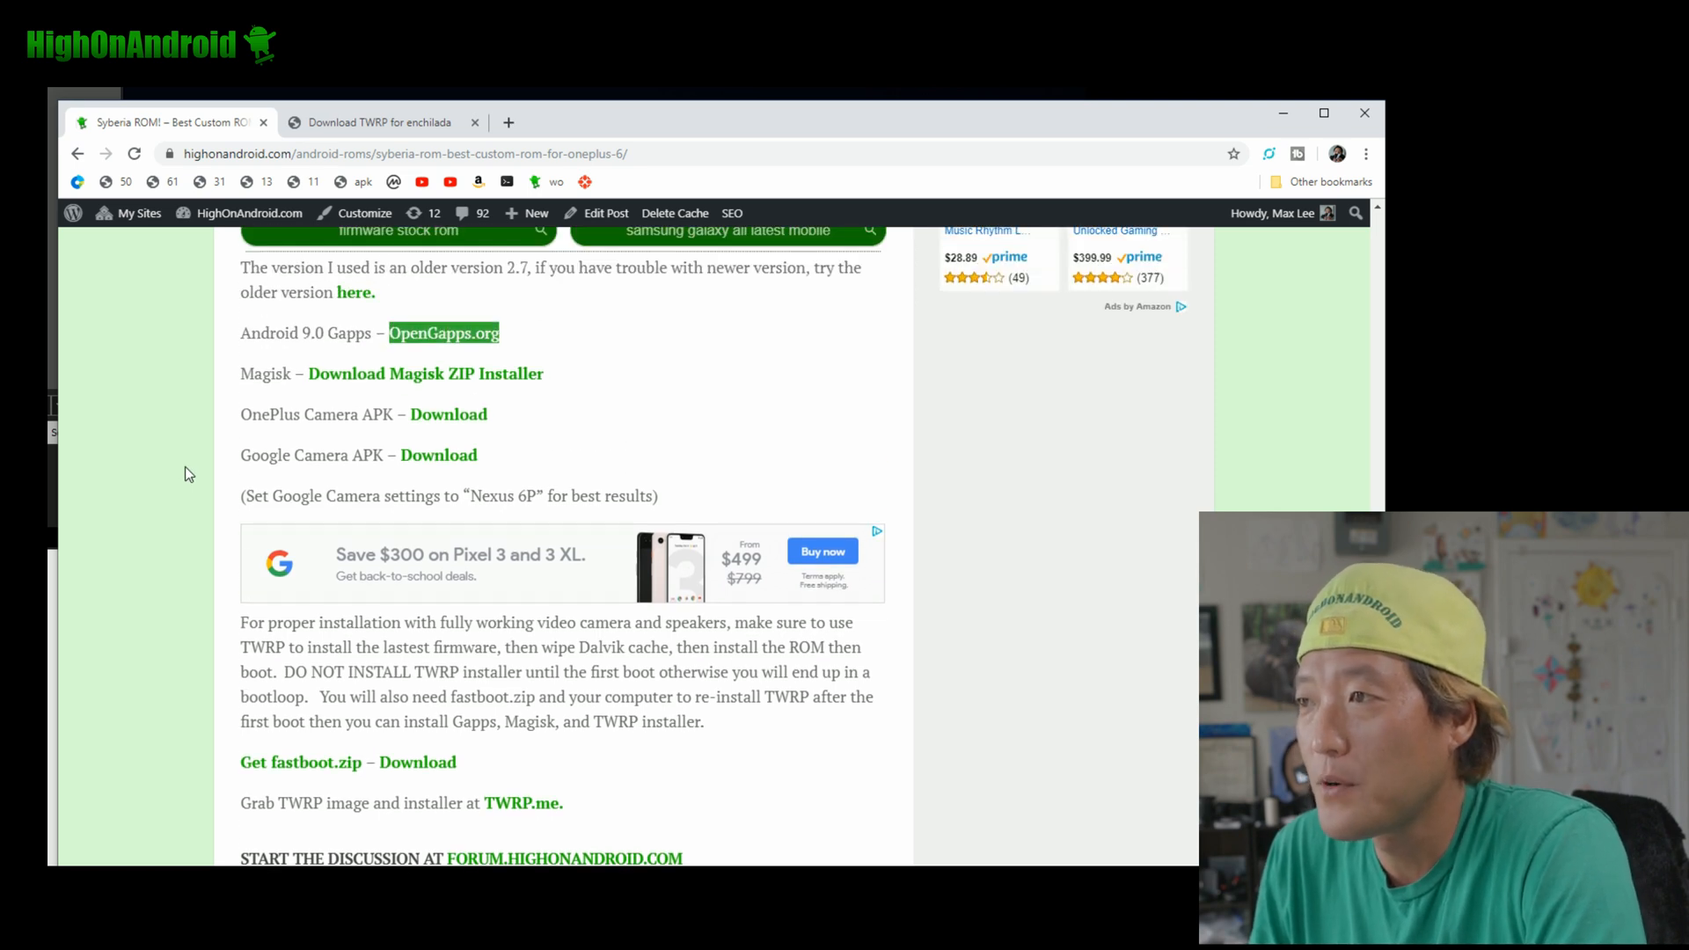
pyautogui.scroll(-3)
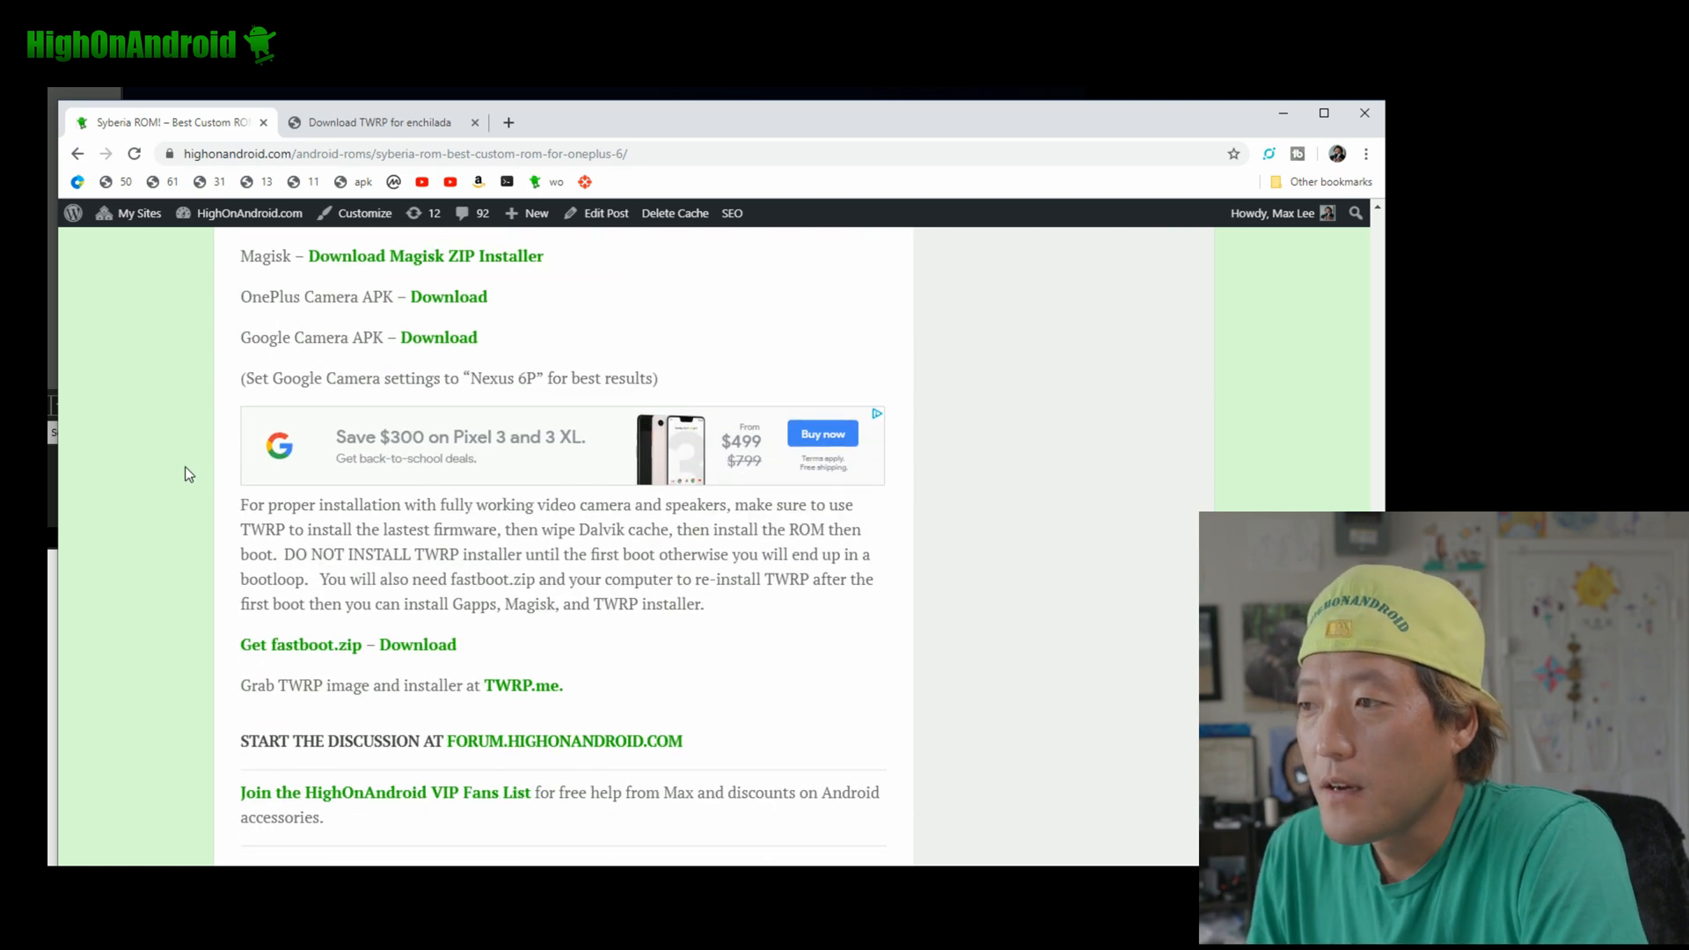
pyautogui.scroll(-3)
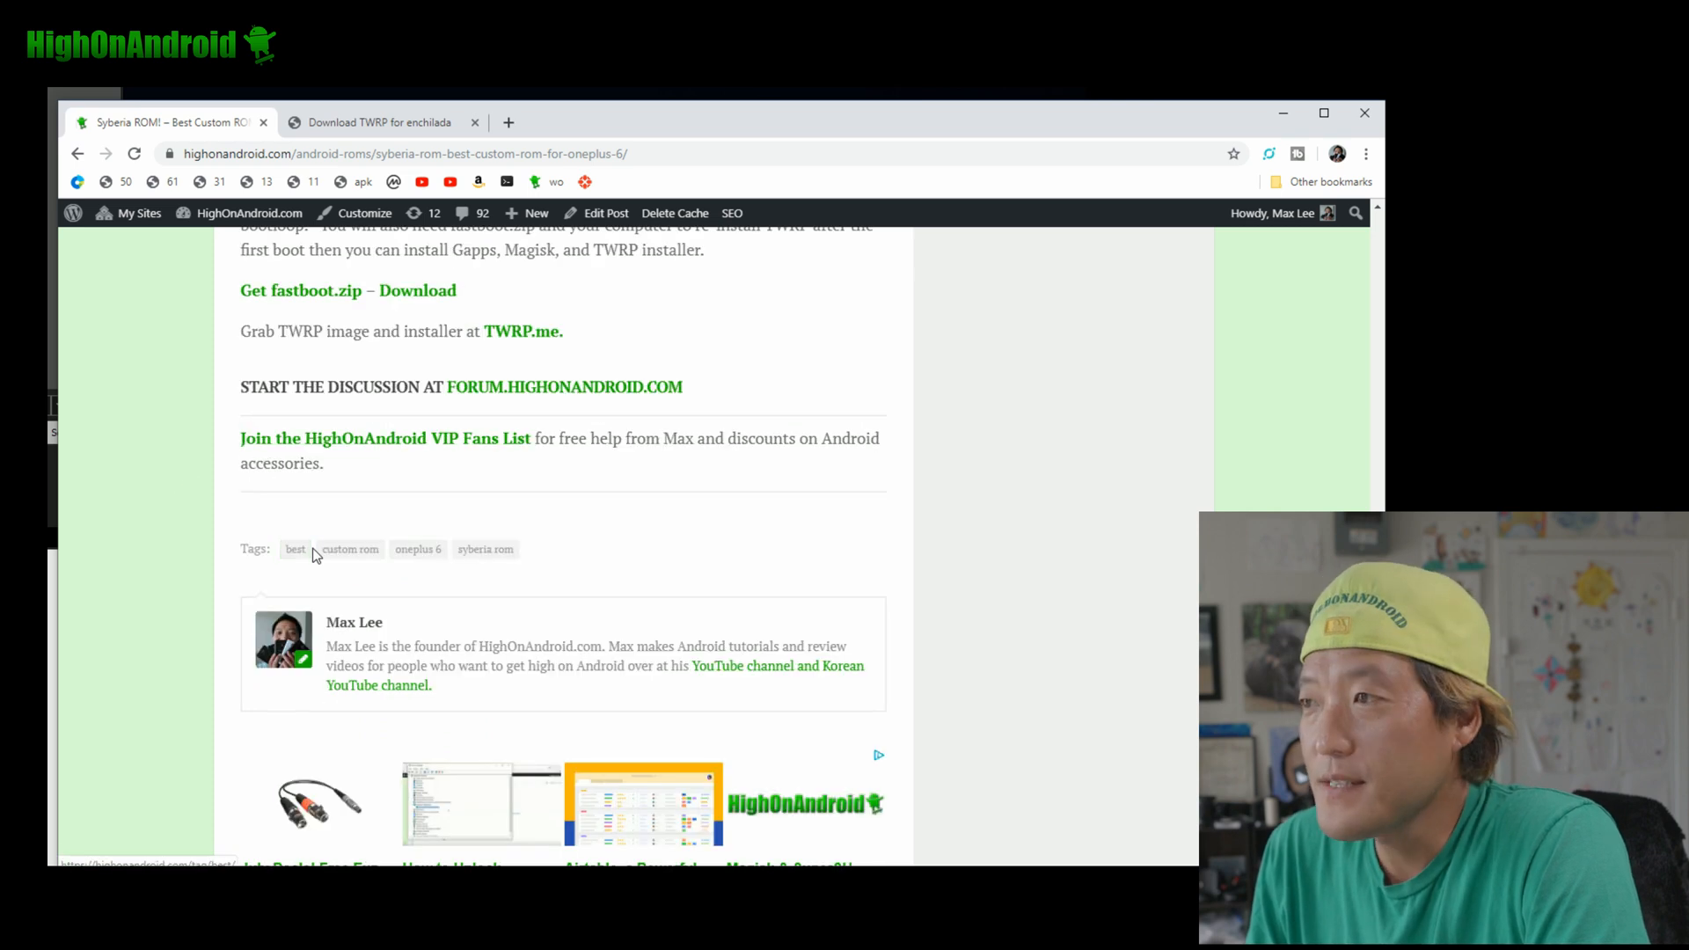
pyautogui.scroll(3)
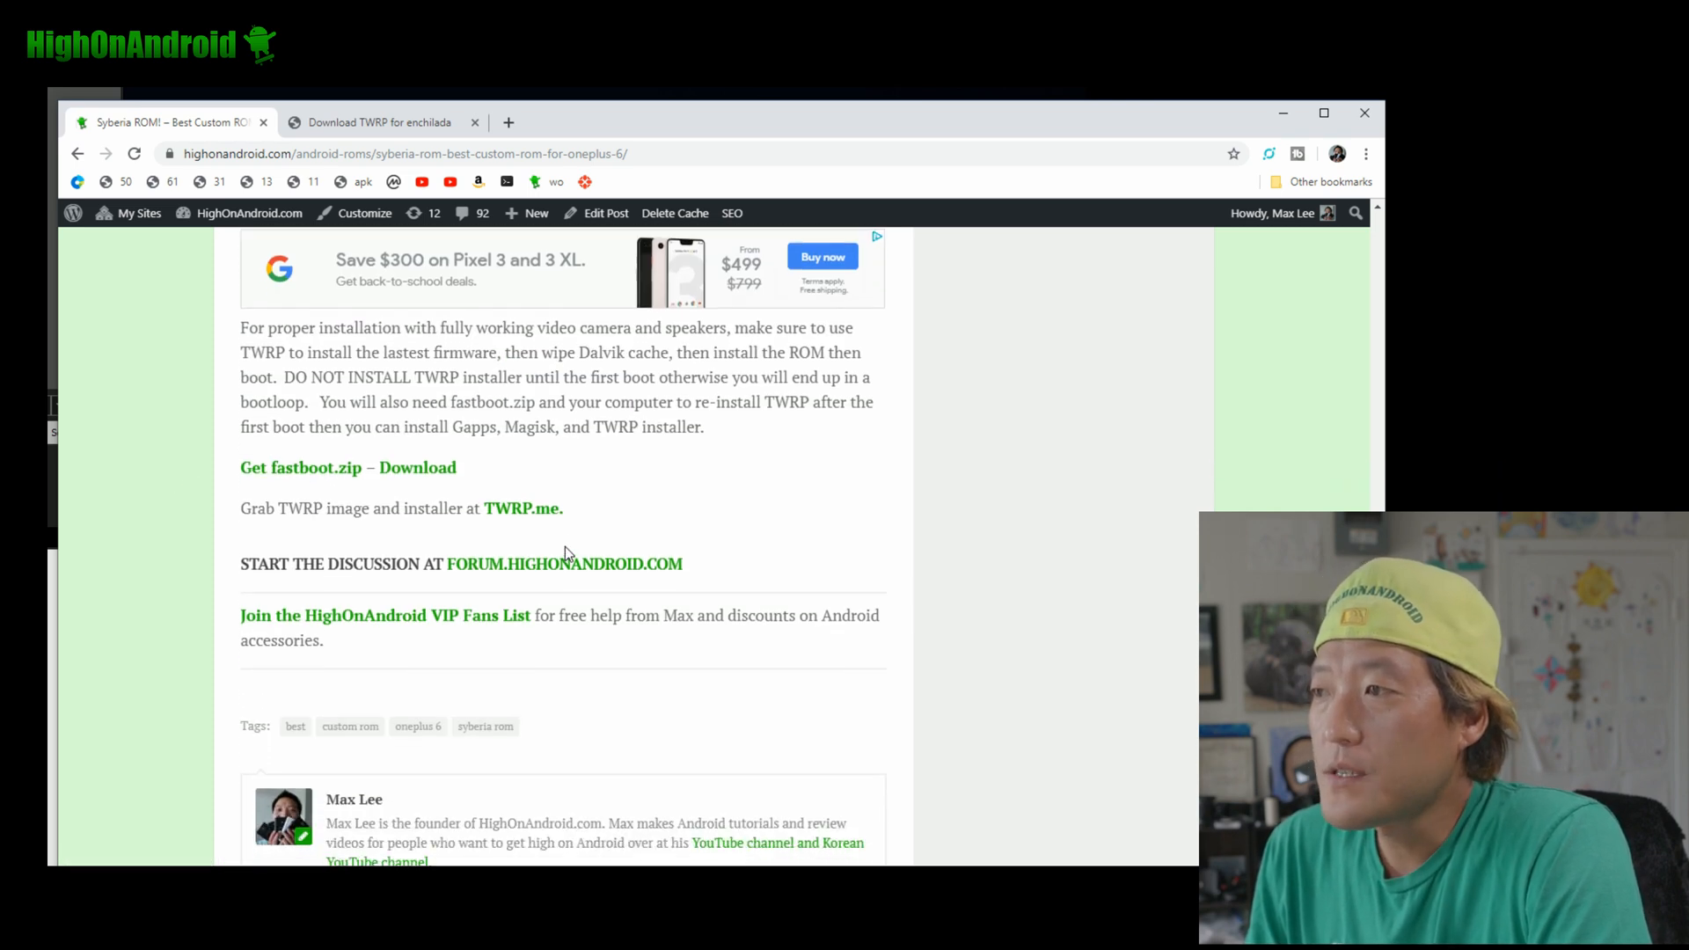
# Check the enchilada TWRP downloads, then get fastboot.zip from the guide into Downloads
pyautogui.click(380, 121)
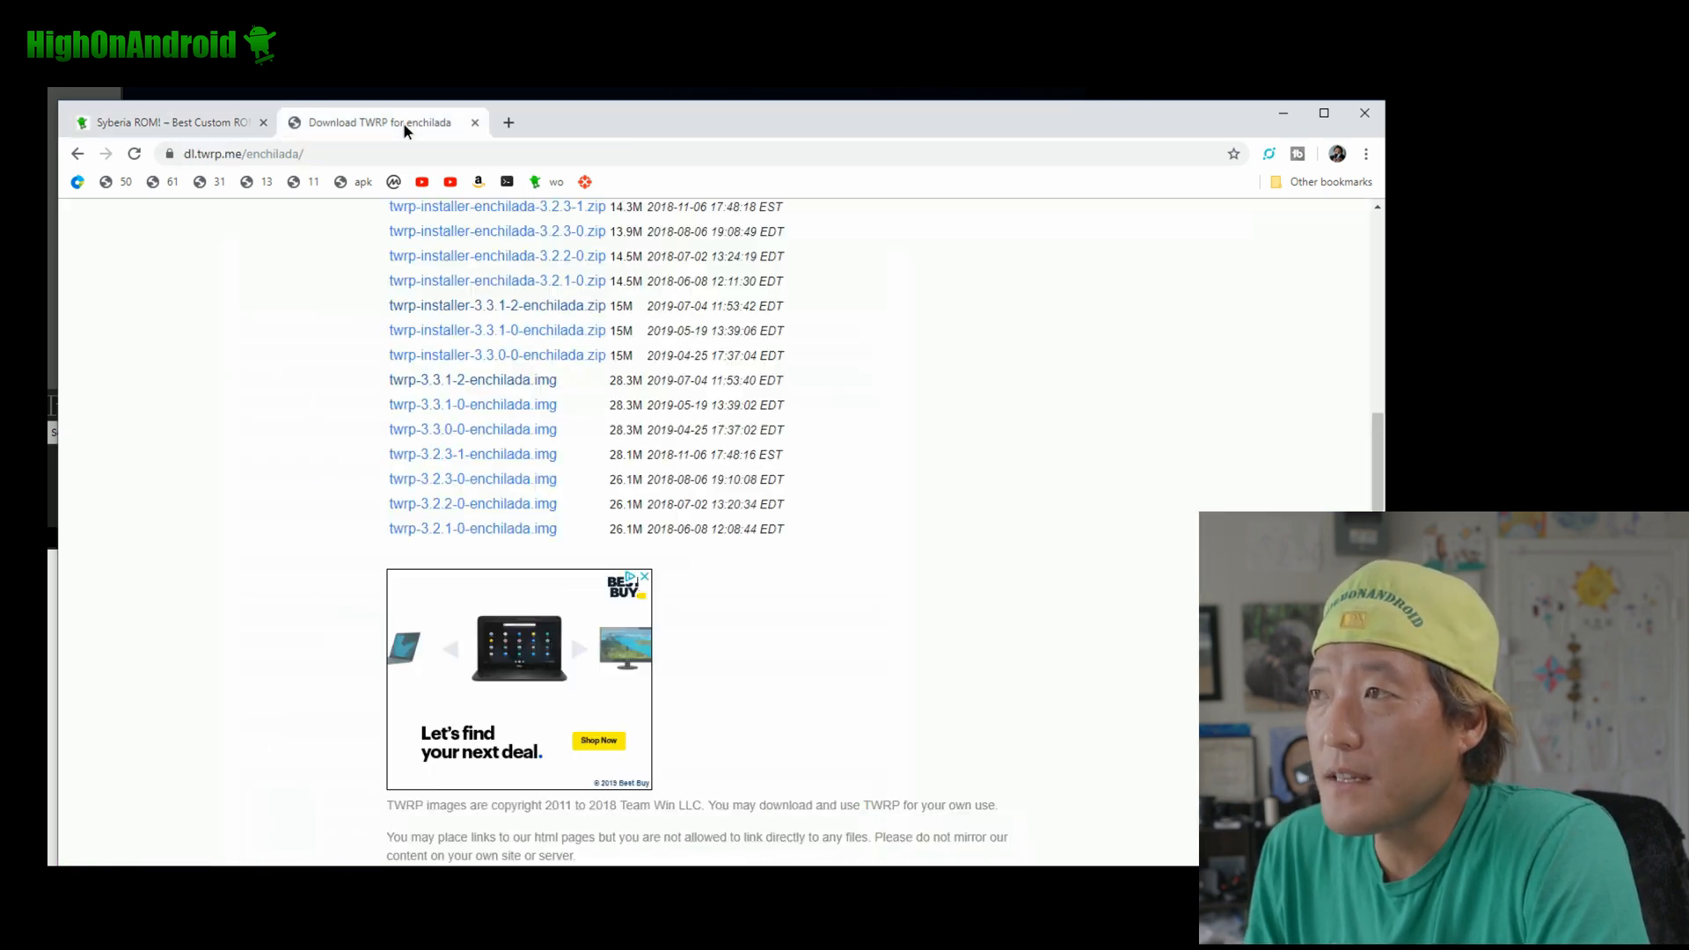
pyautogui.scroll(3)
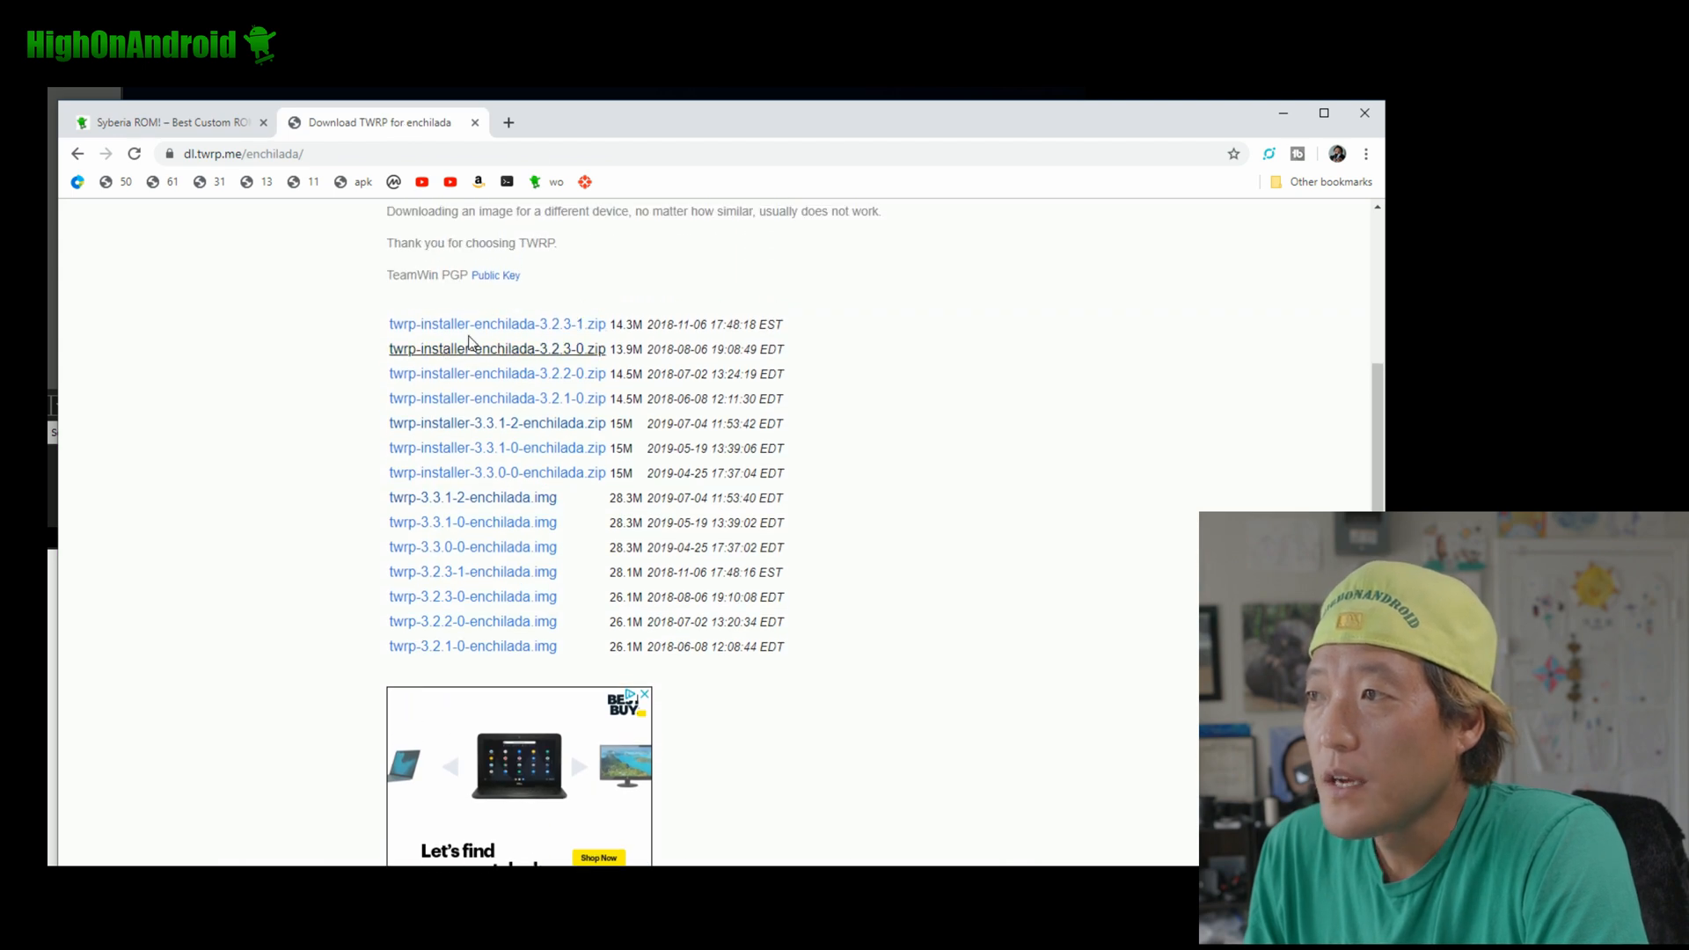
pyautogui.moveTo(496, 323)
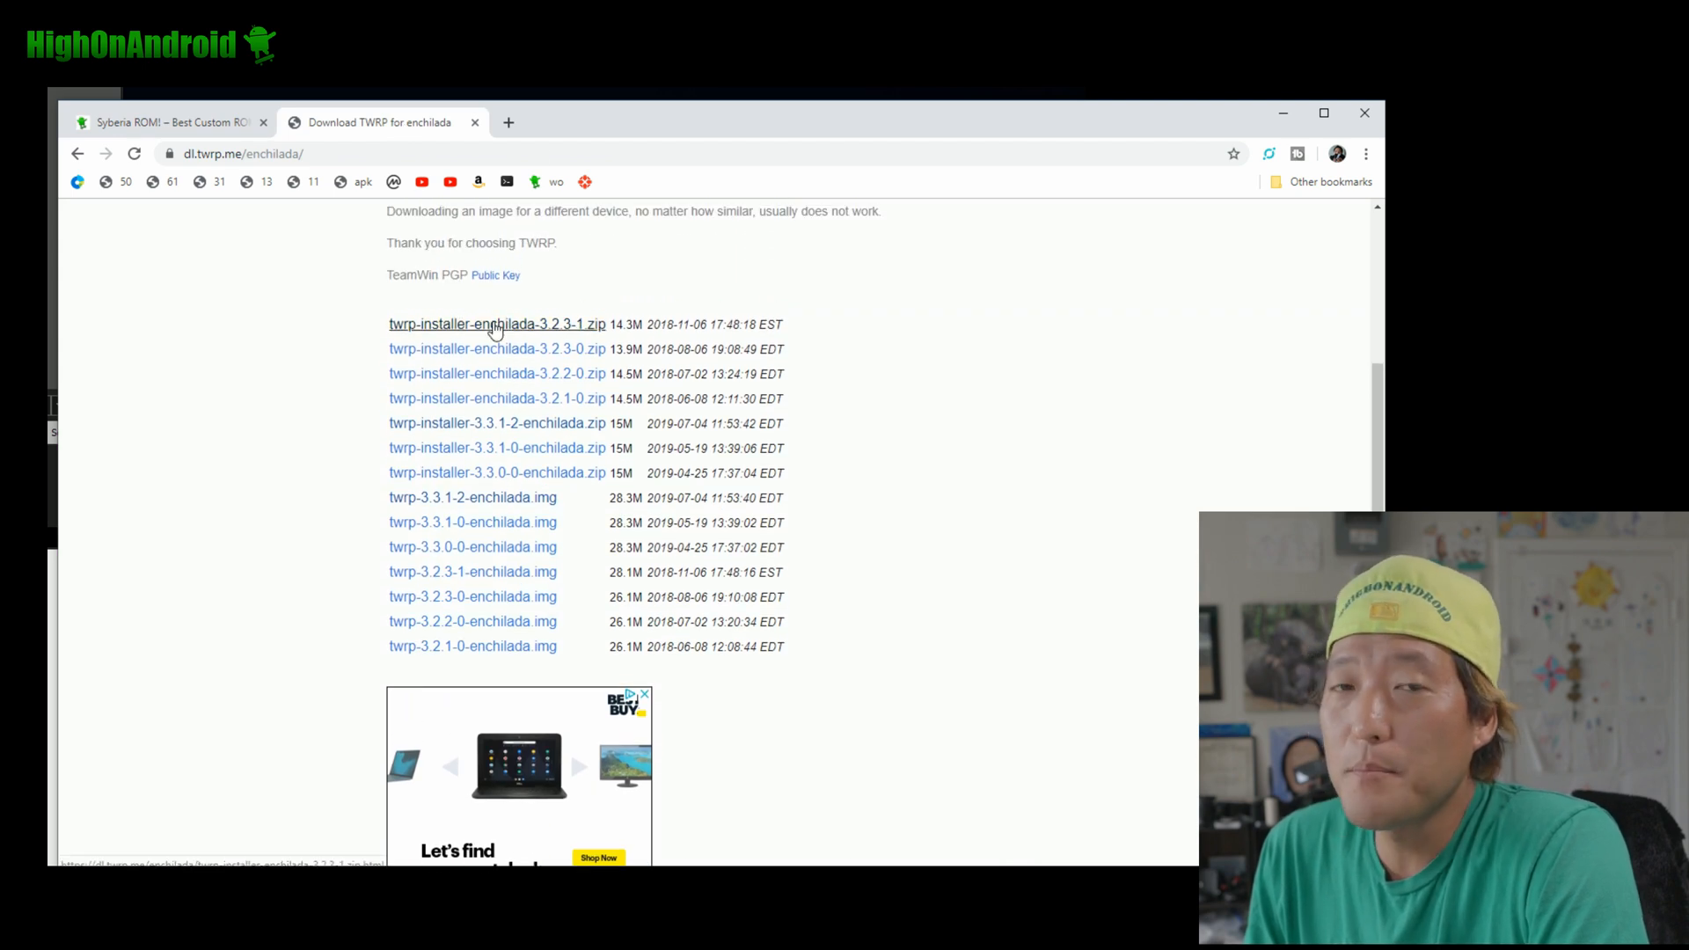
pyautogui.moveTo(386, 241)
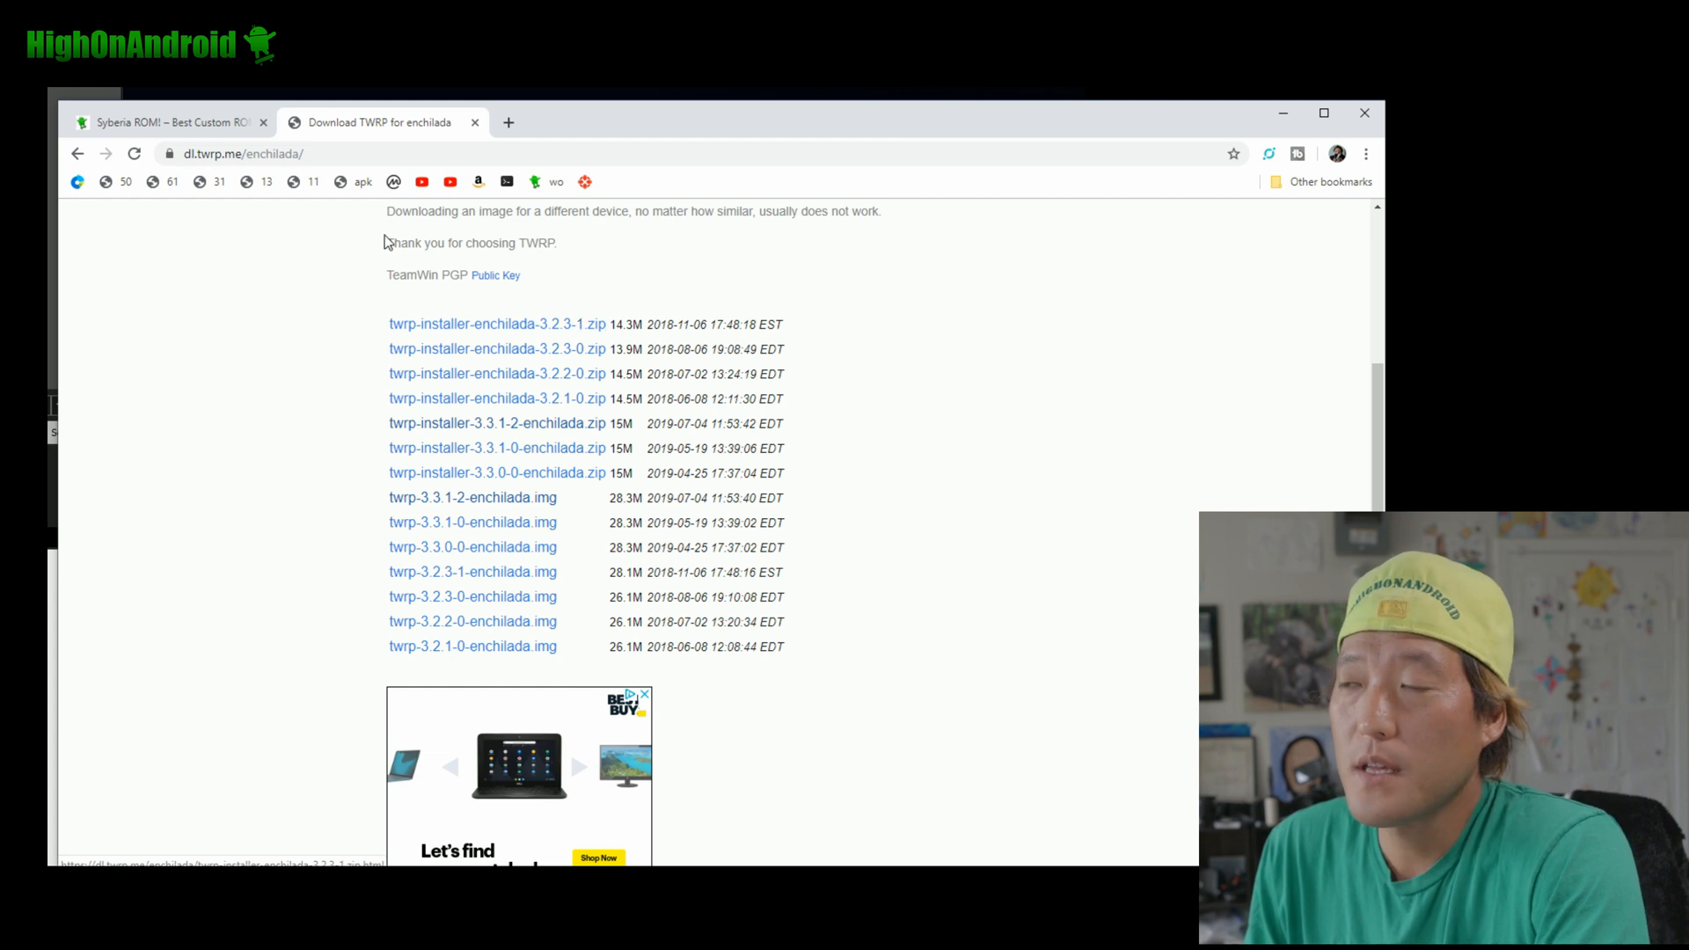
pyautogui.click(167, 121)
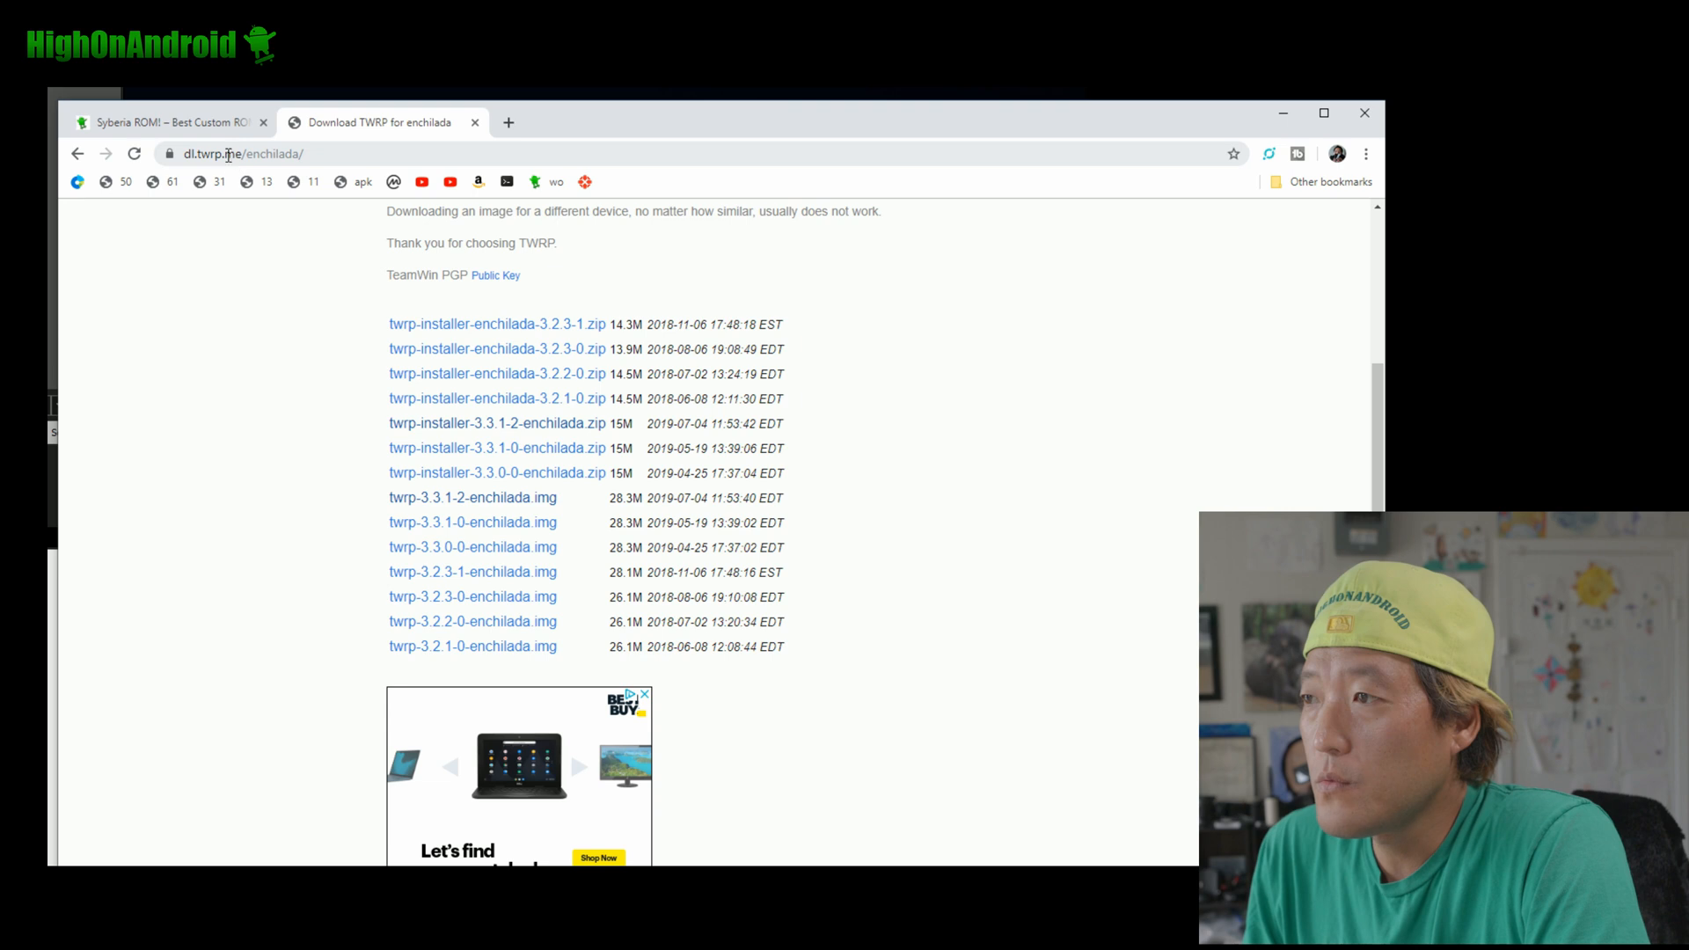
pyautogui.click(162, 121)
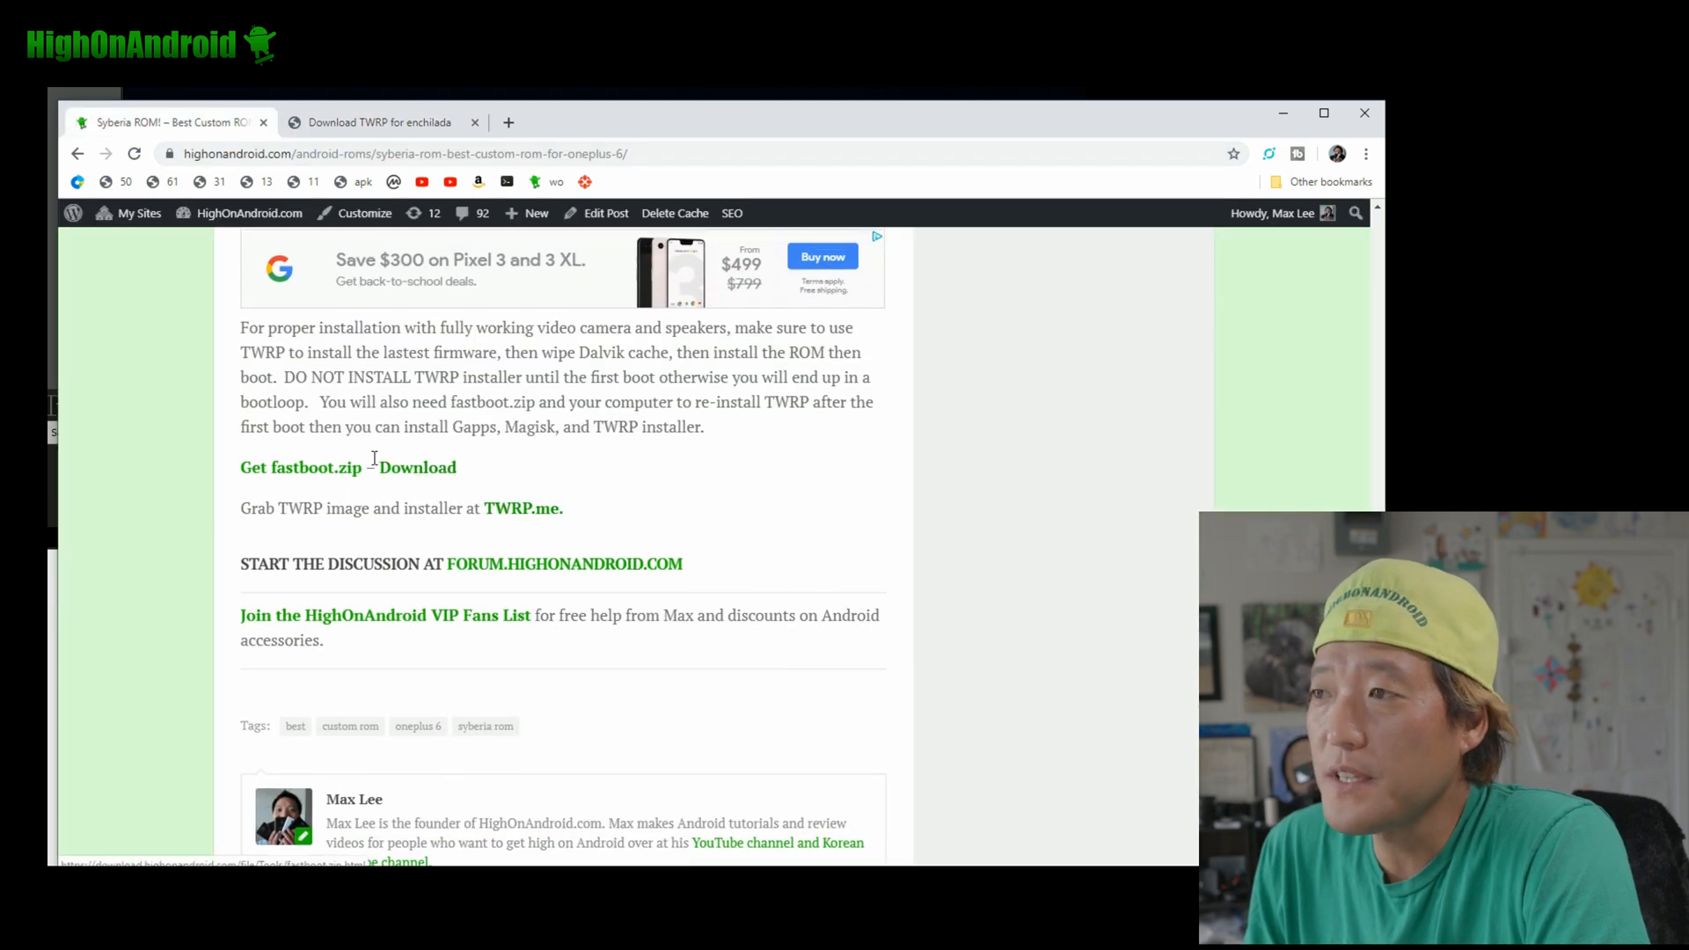
pyautogui.click(419, 466)
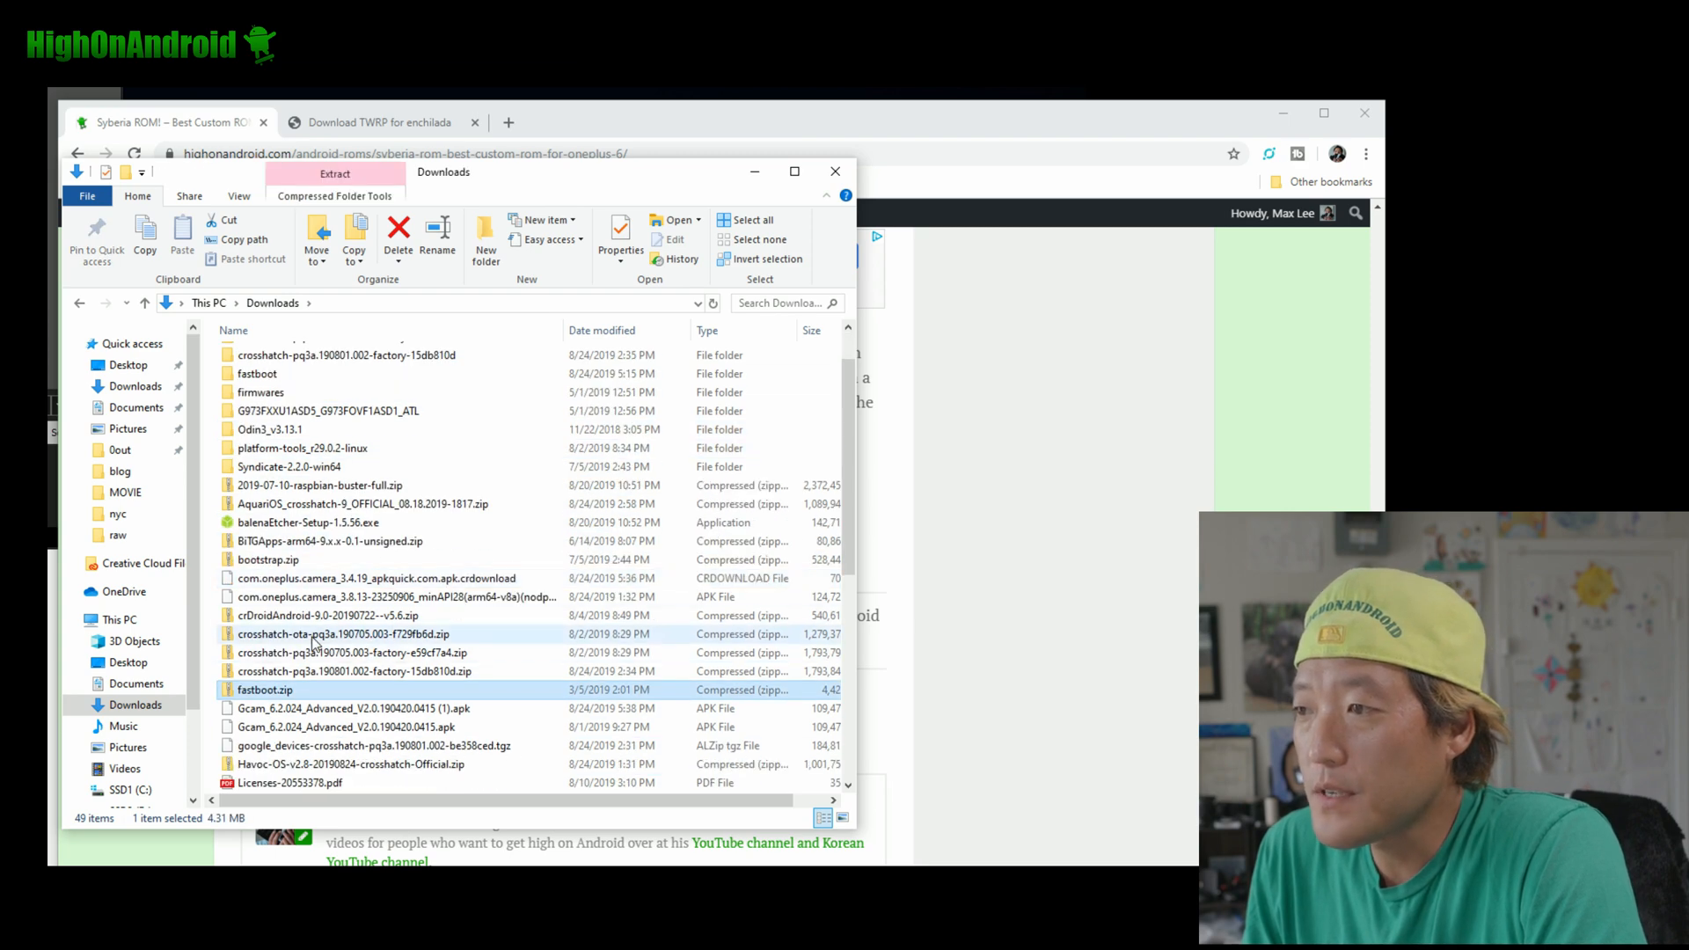
# Peek into fastboot.zip, cancel Extract all, and enter the extracted fastboot folder
pyautogui.doubleClick(264, 689)
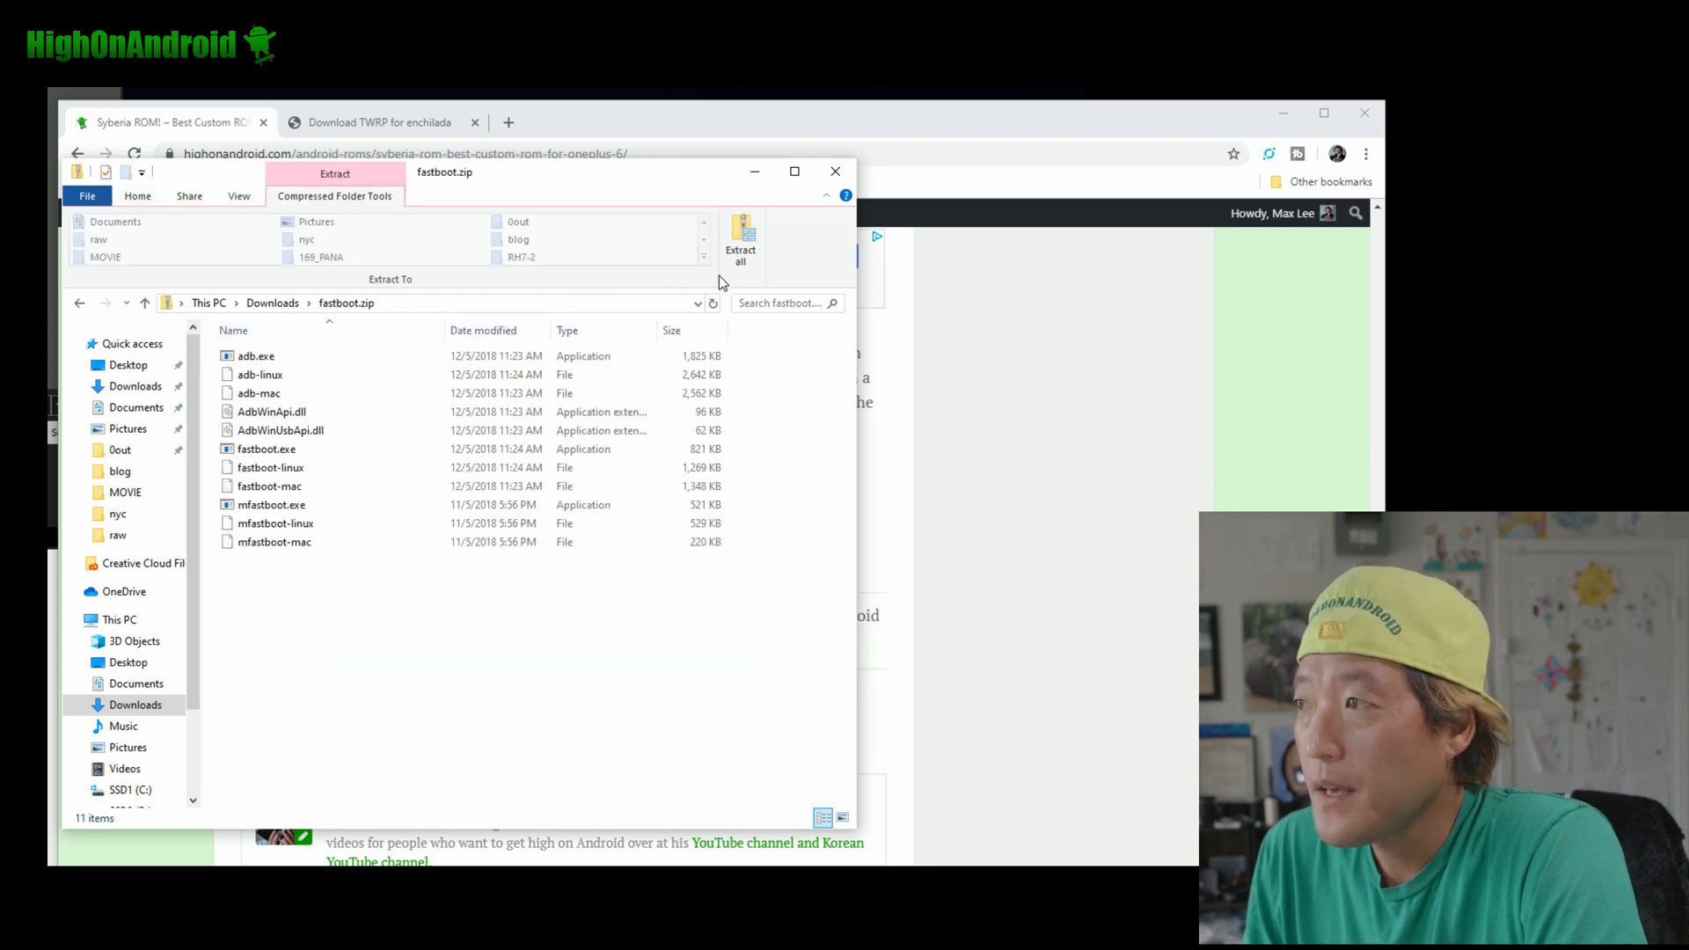
pyautogui.click(741, 243)
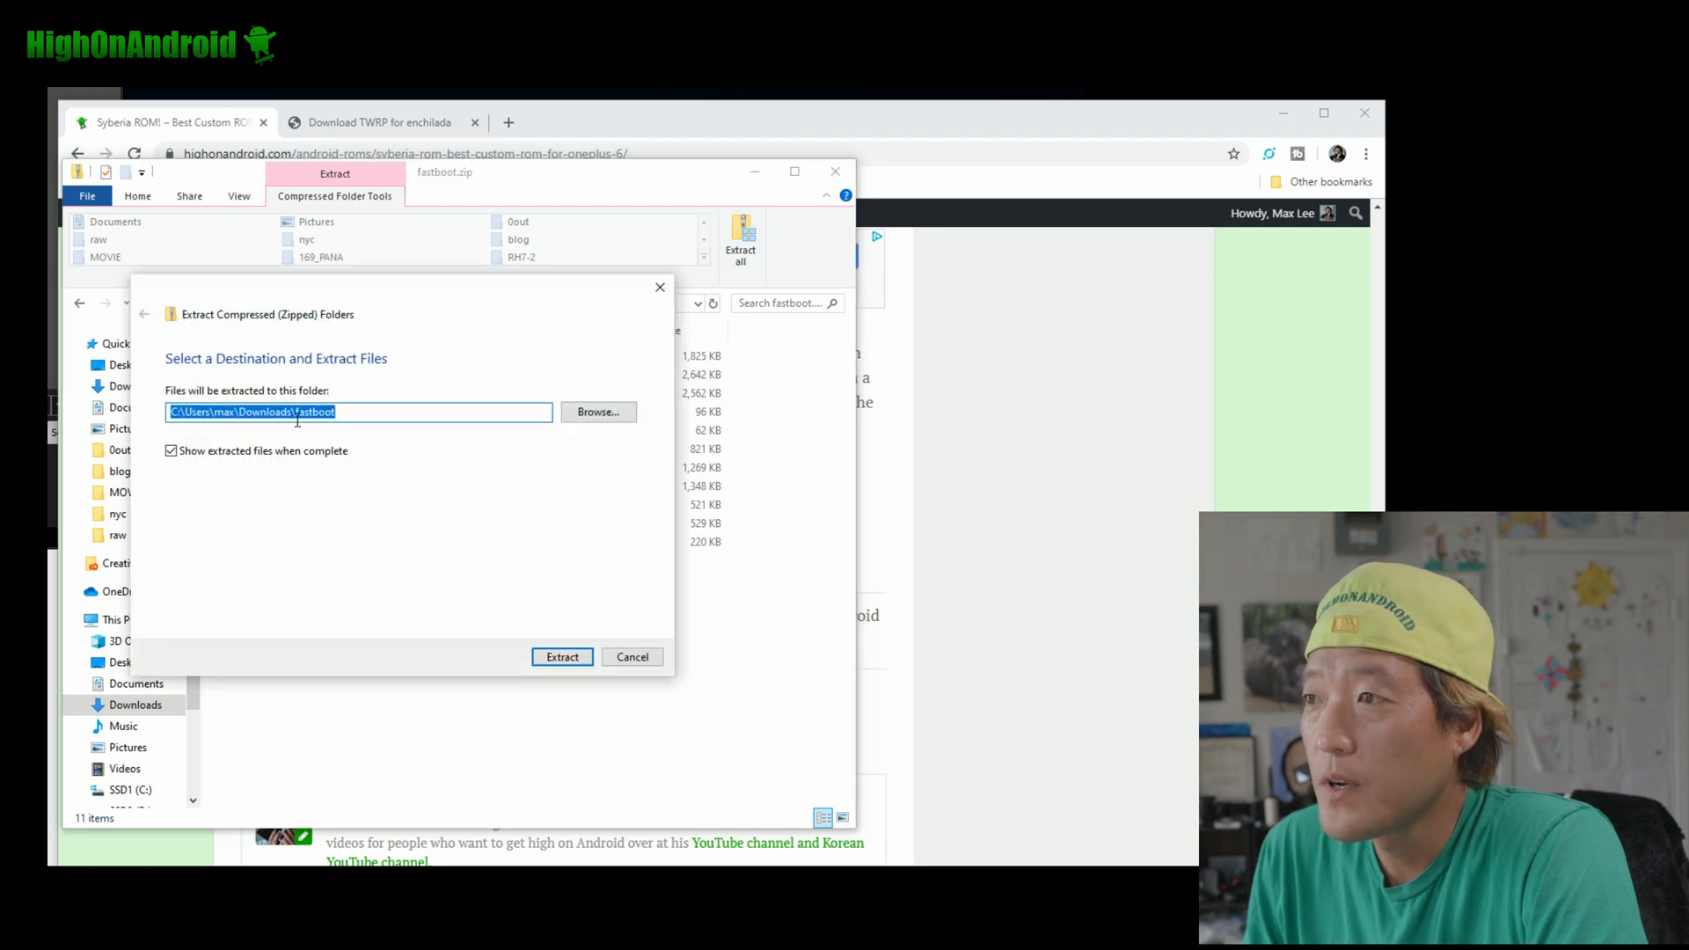
pyautogui.moveTo(631, 657)
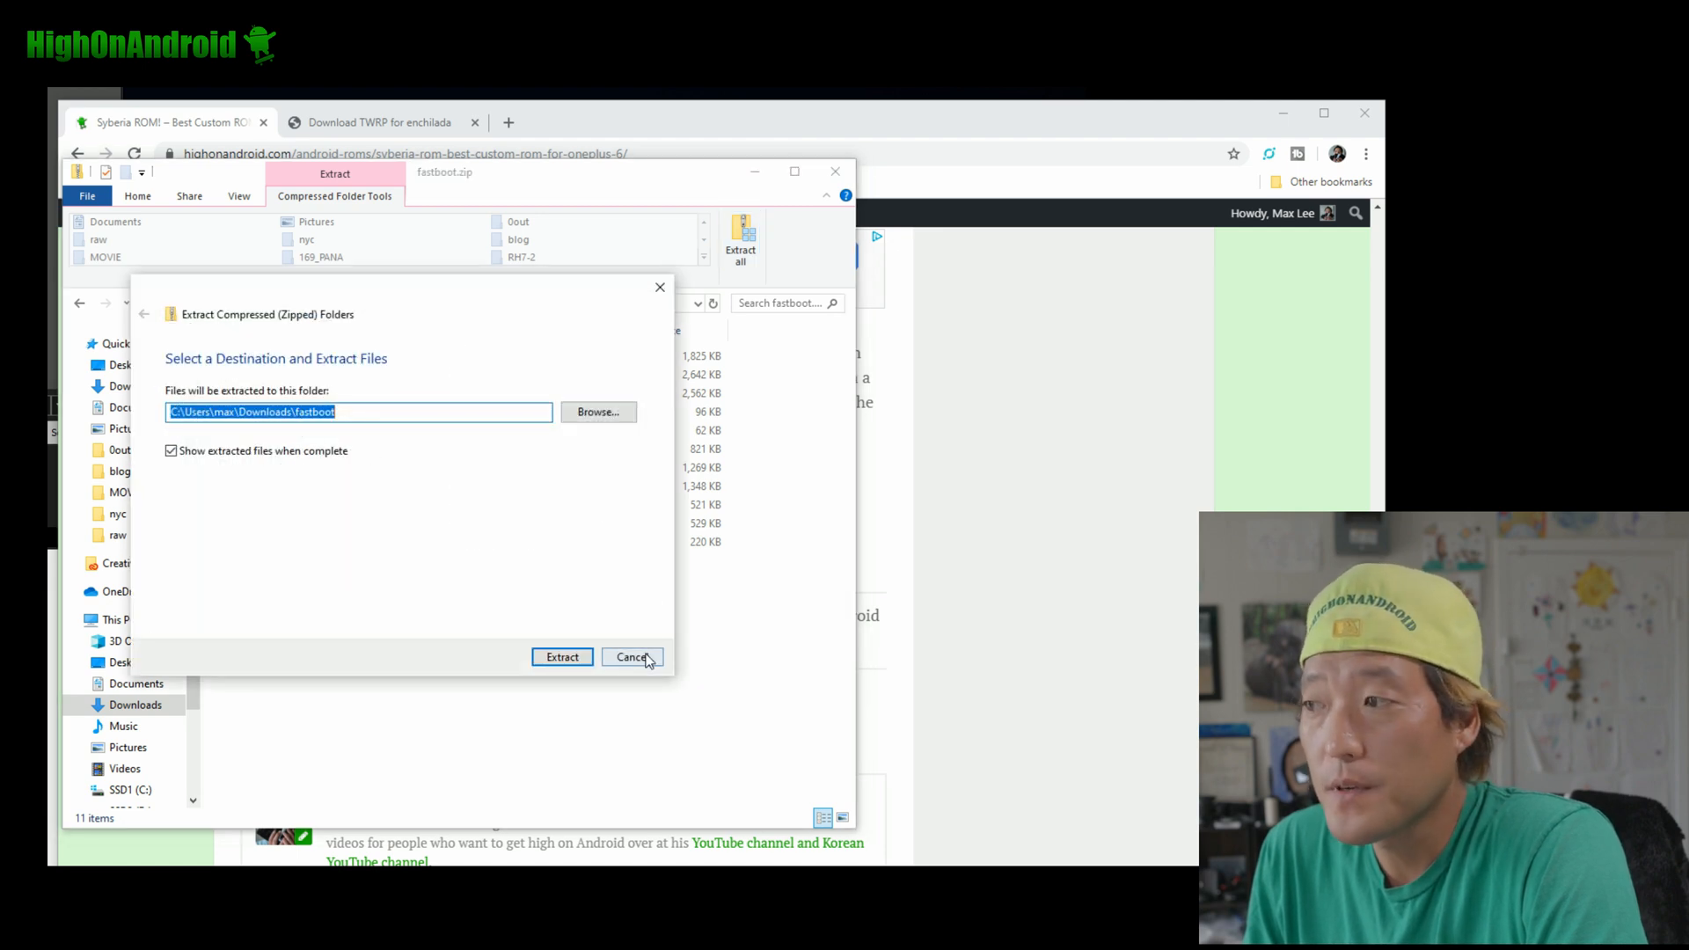
pyautogui.click(630, 657)
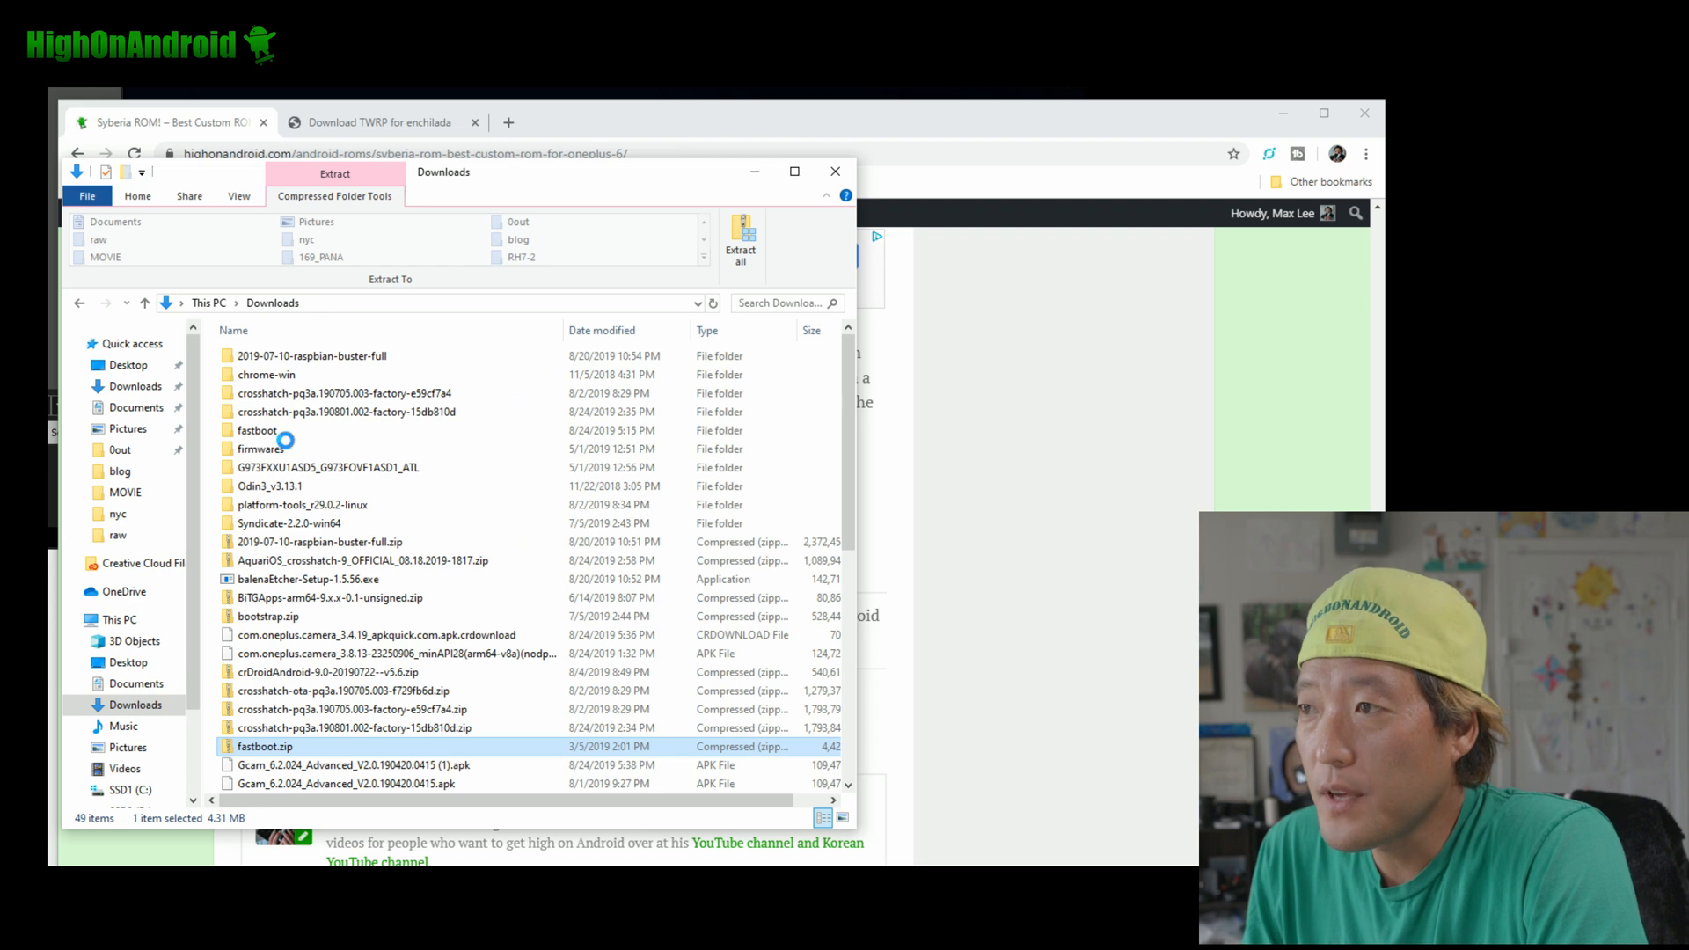
pyautogui.doubleClick(261, 429)
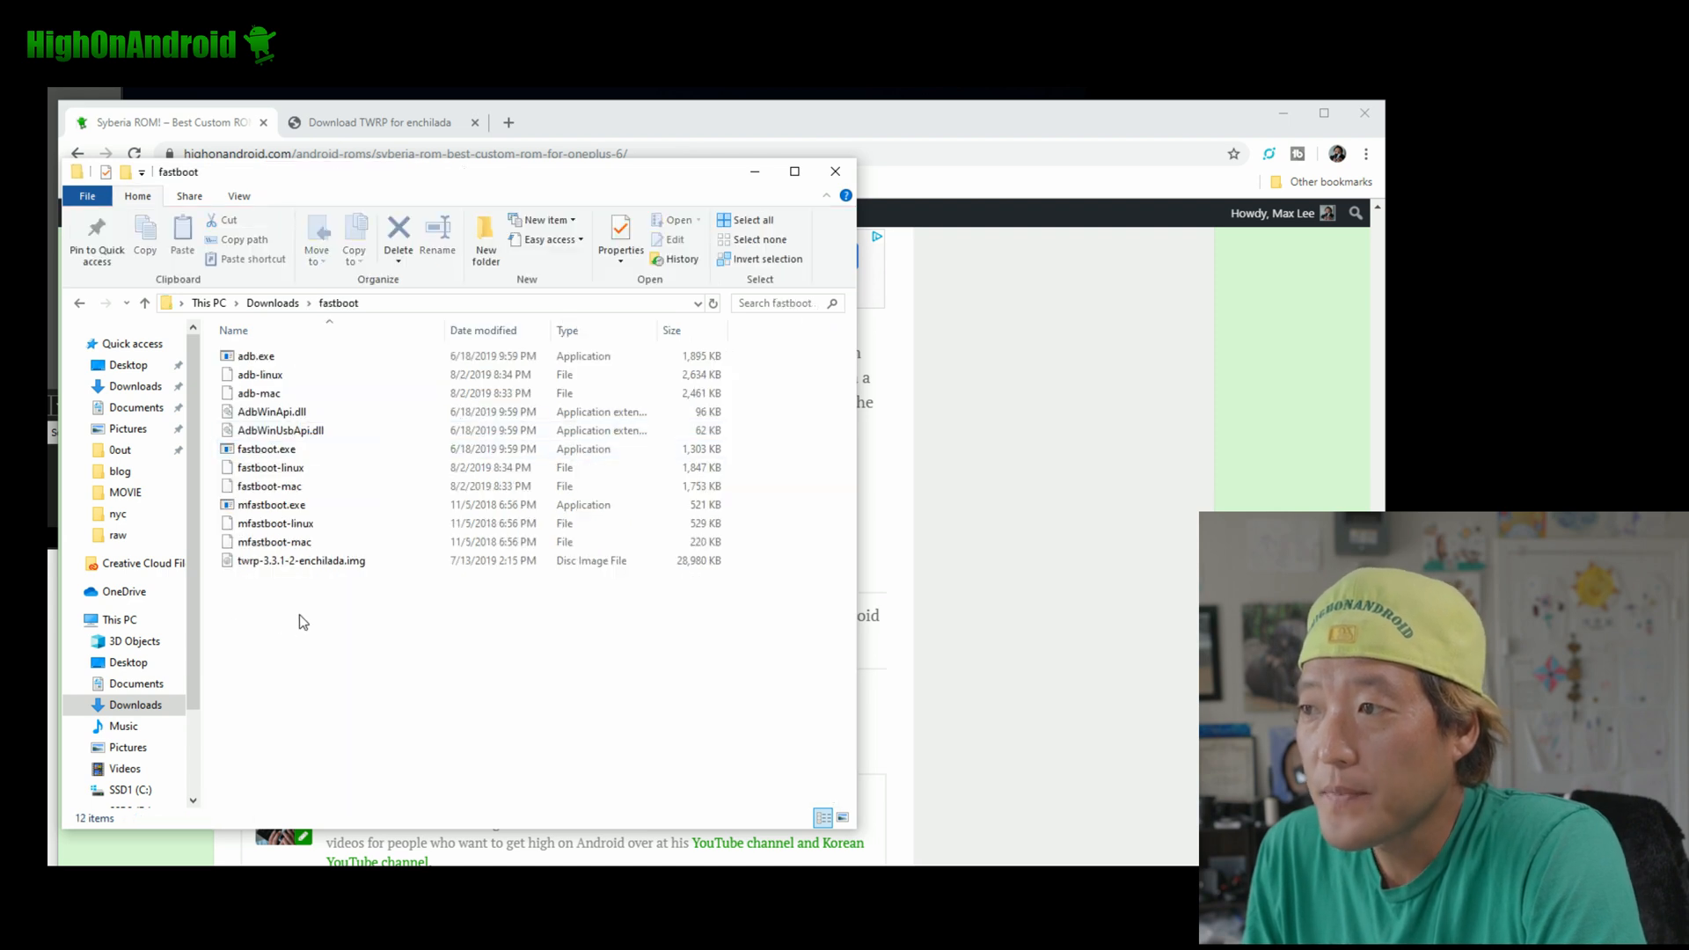
pyautogui.moveTo(276, 284)
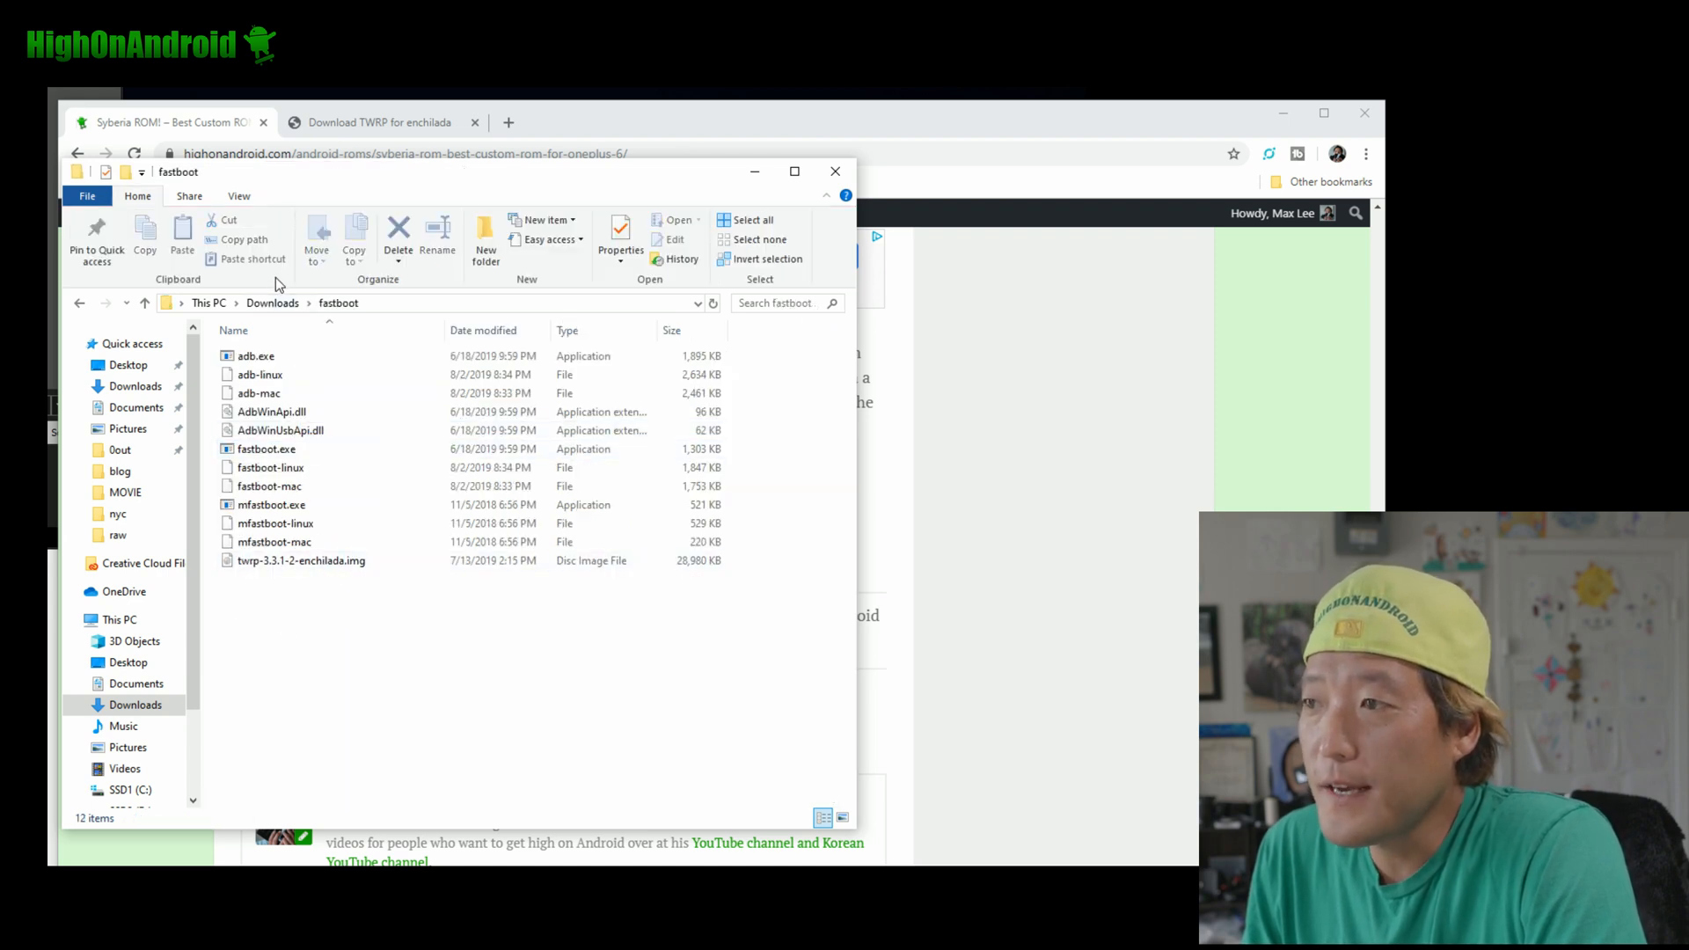
# Locate twrp-3.3.1-2-enchilada.img among the adb and fastboot tools
pyautogui.click(301, 559)
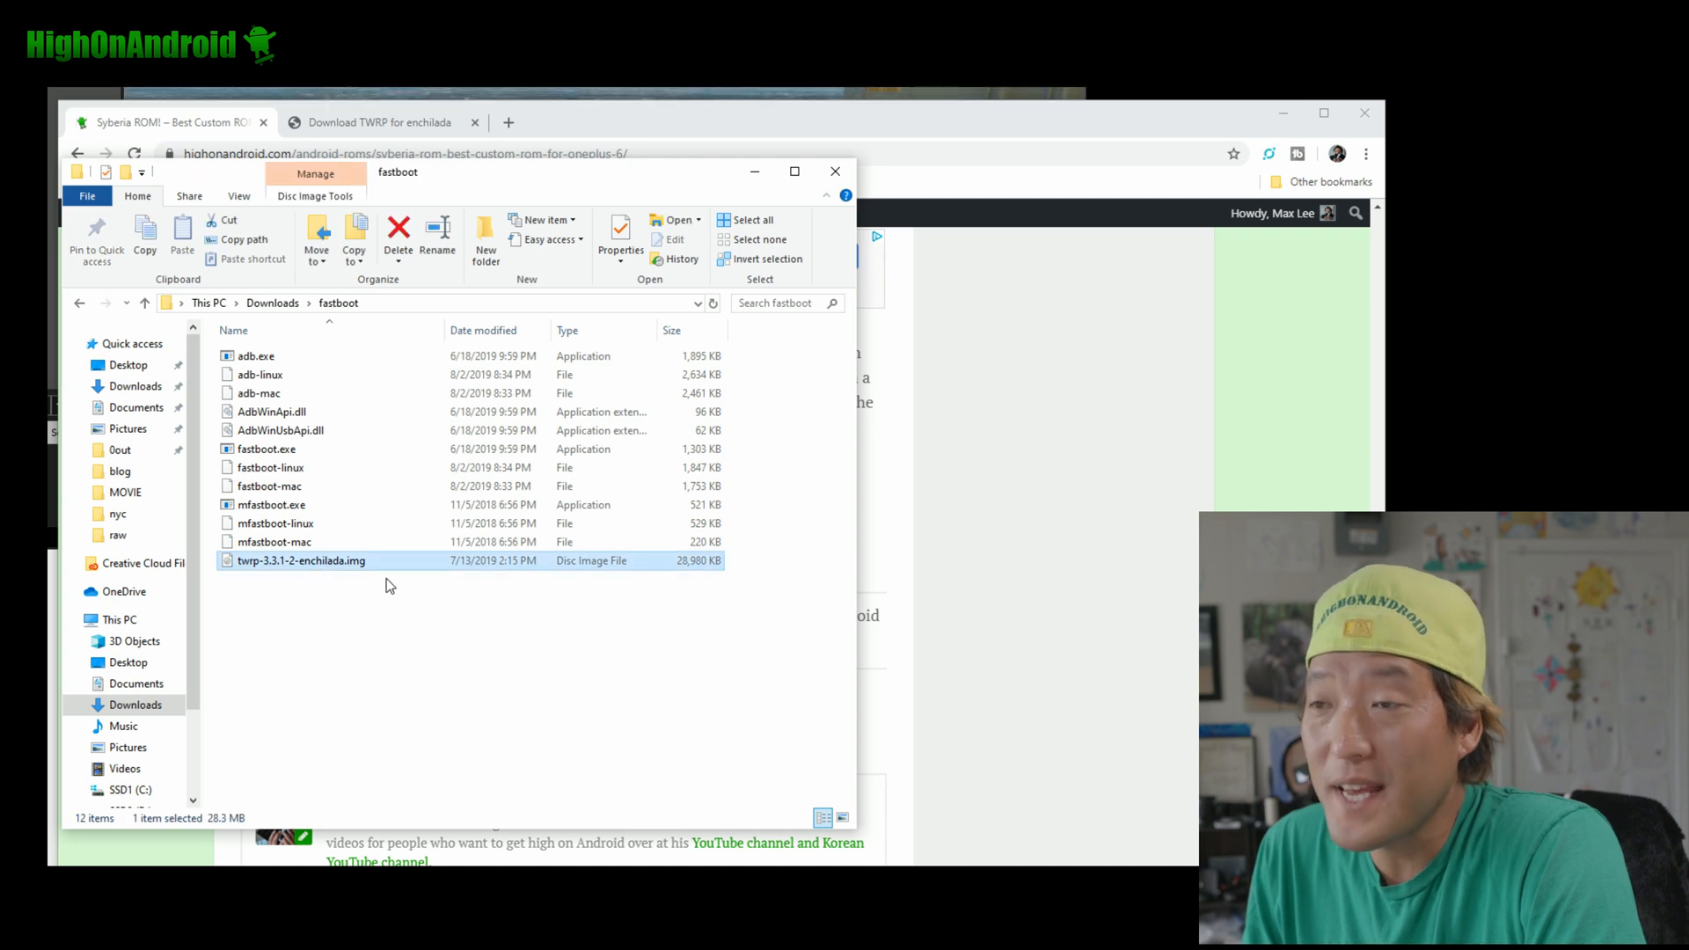
pyautogui.moveTo(357, 569)
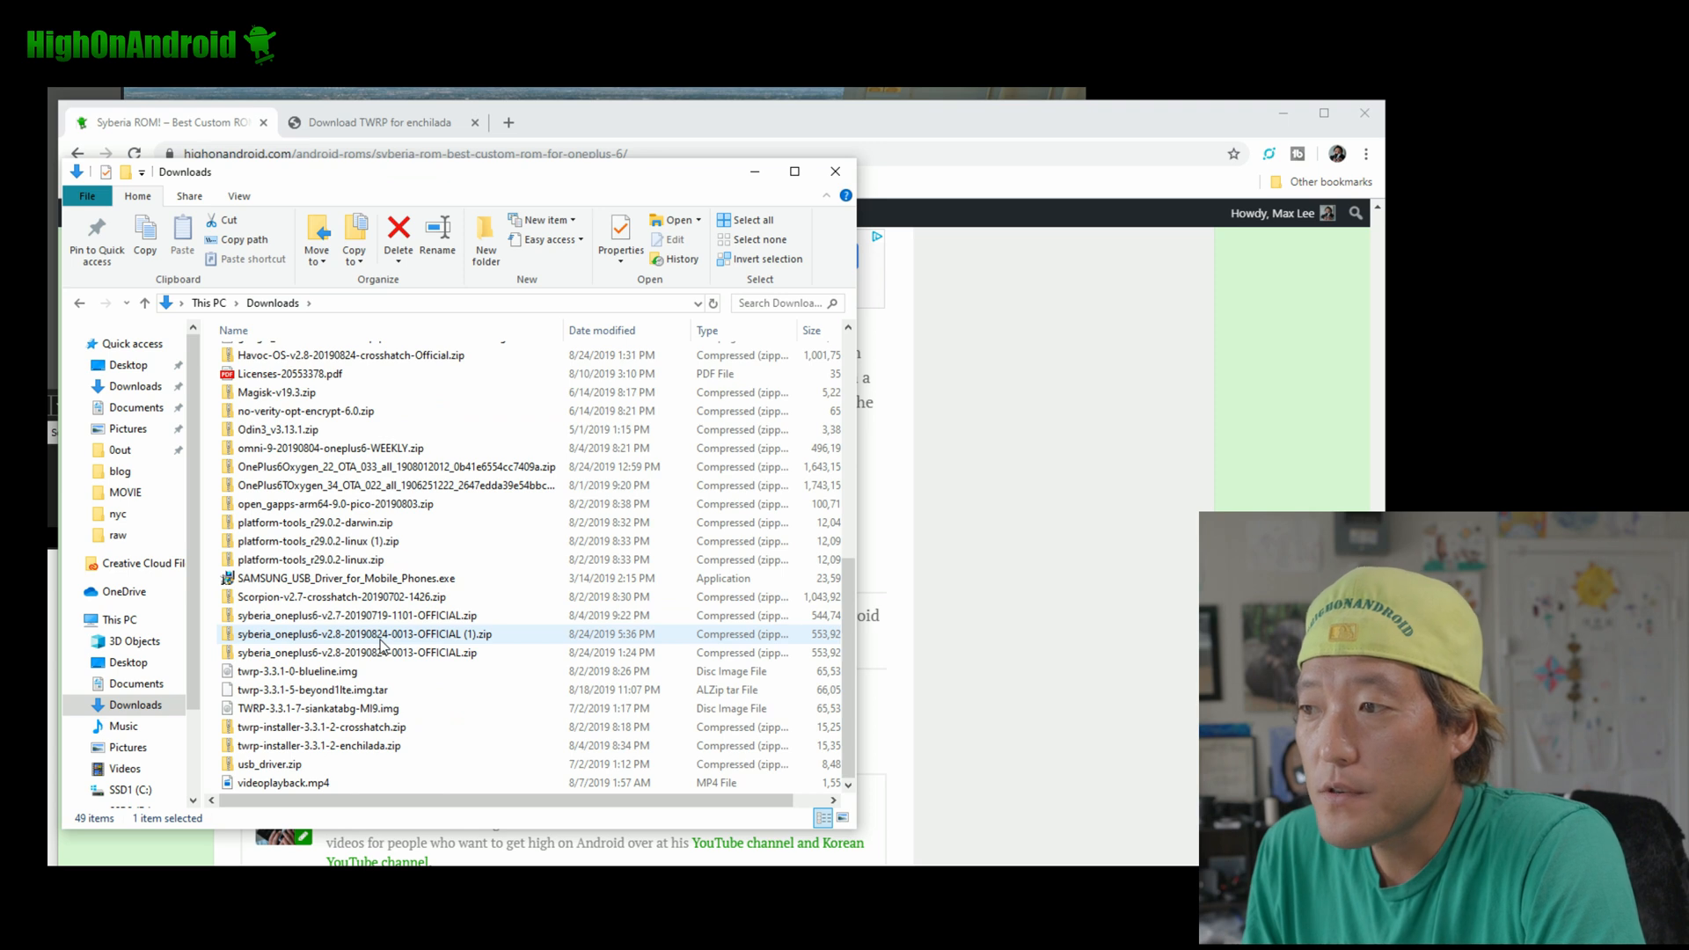
pyautogui.click(297, 670)
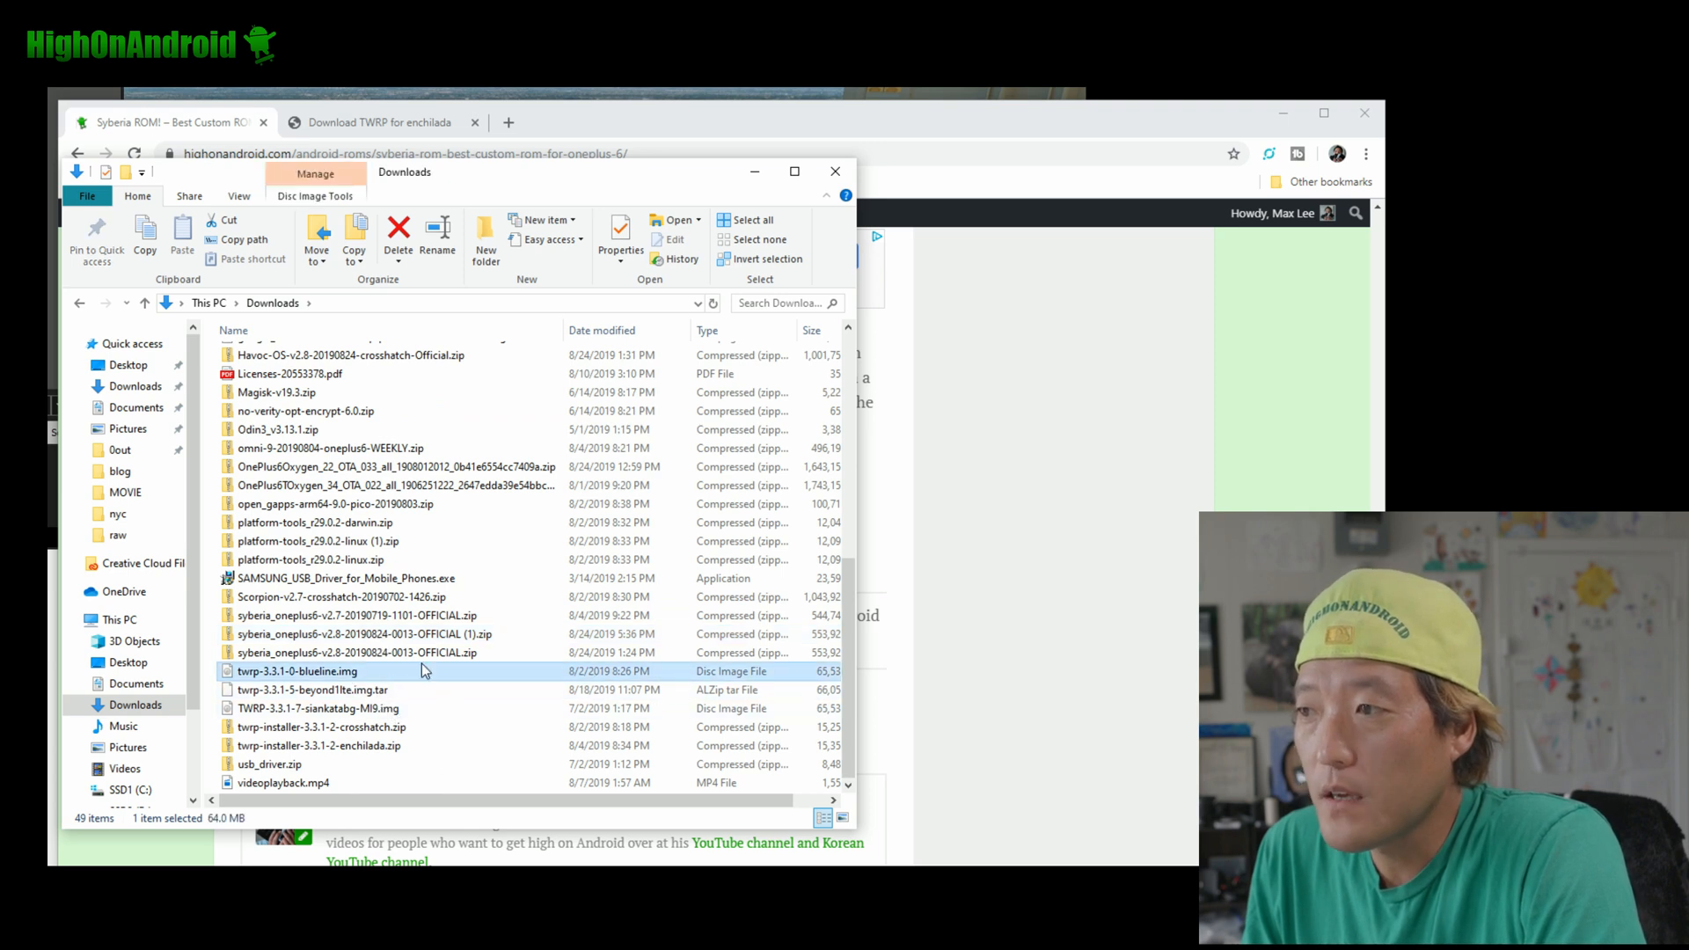
pyautogui.scroll(3)
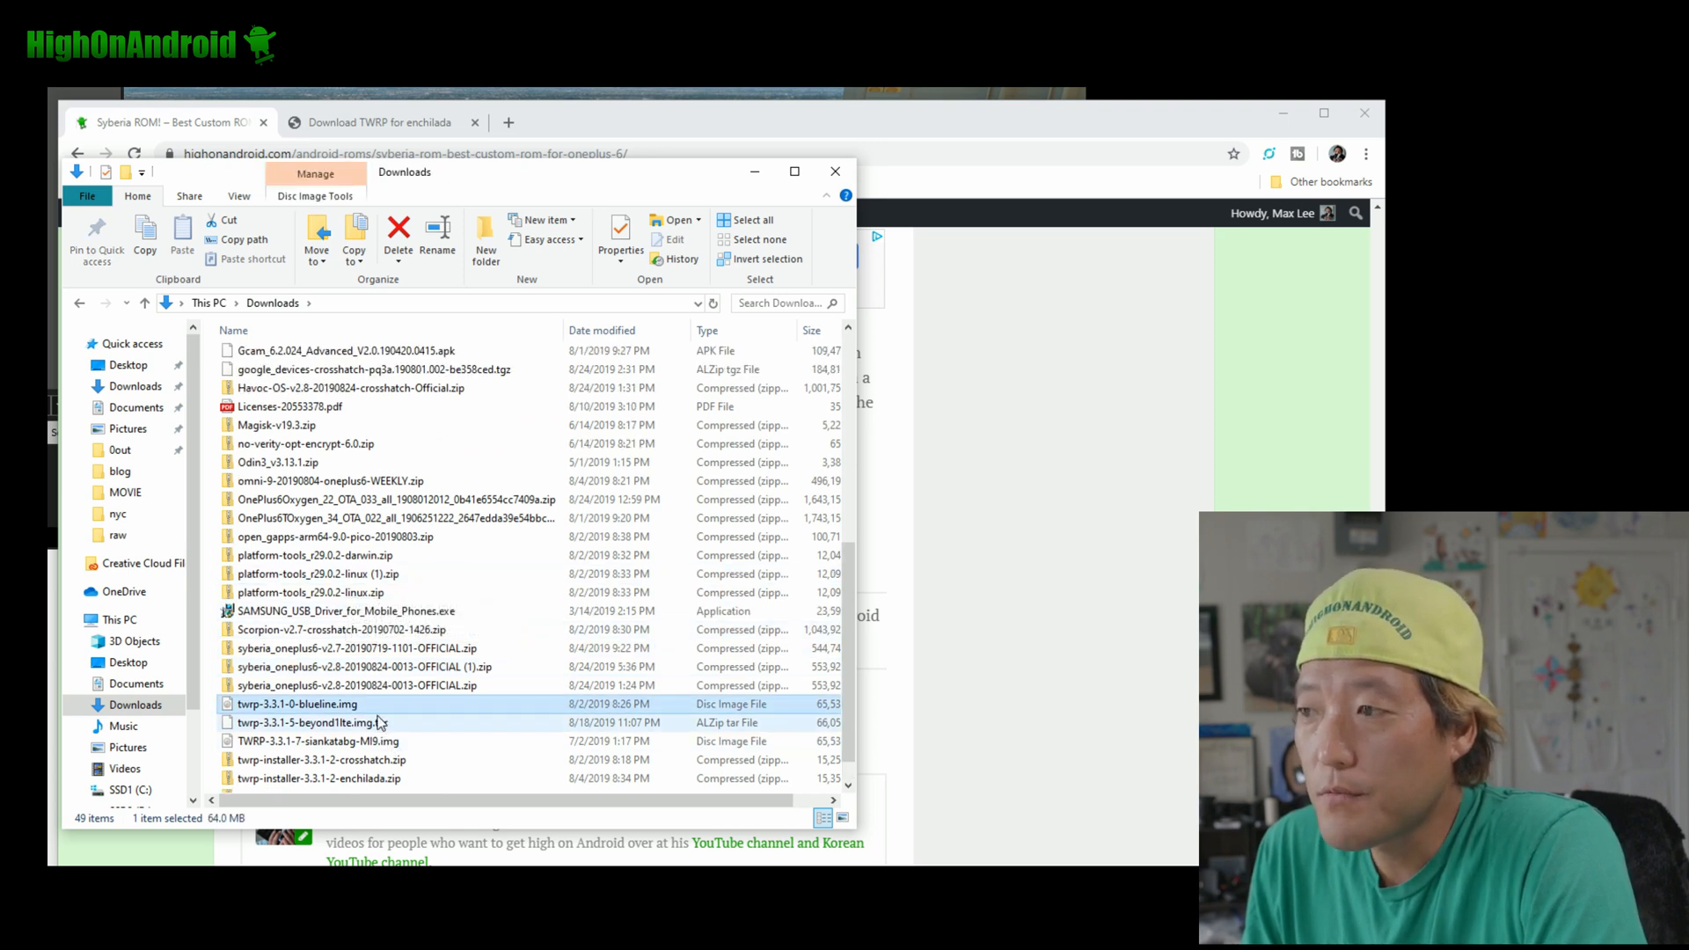
pyautogui.click(313, 592)
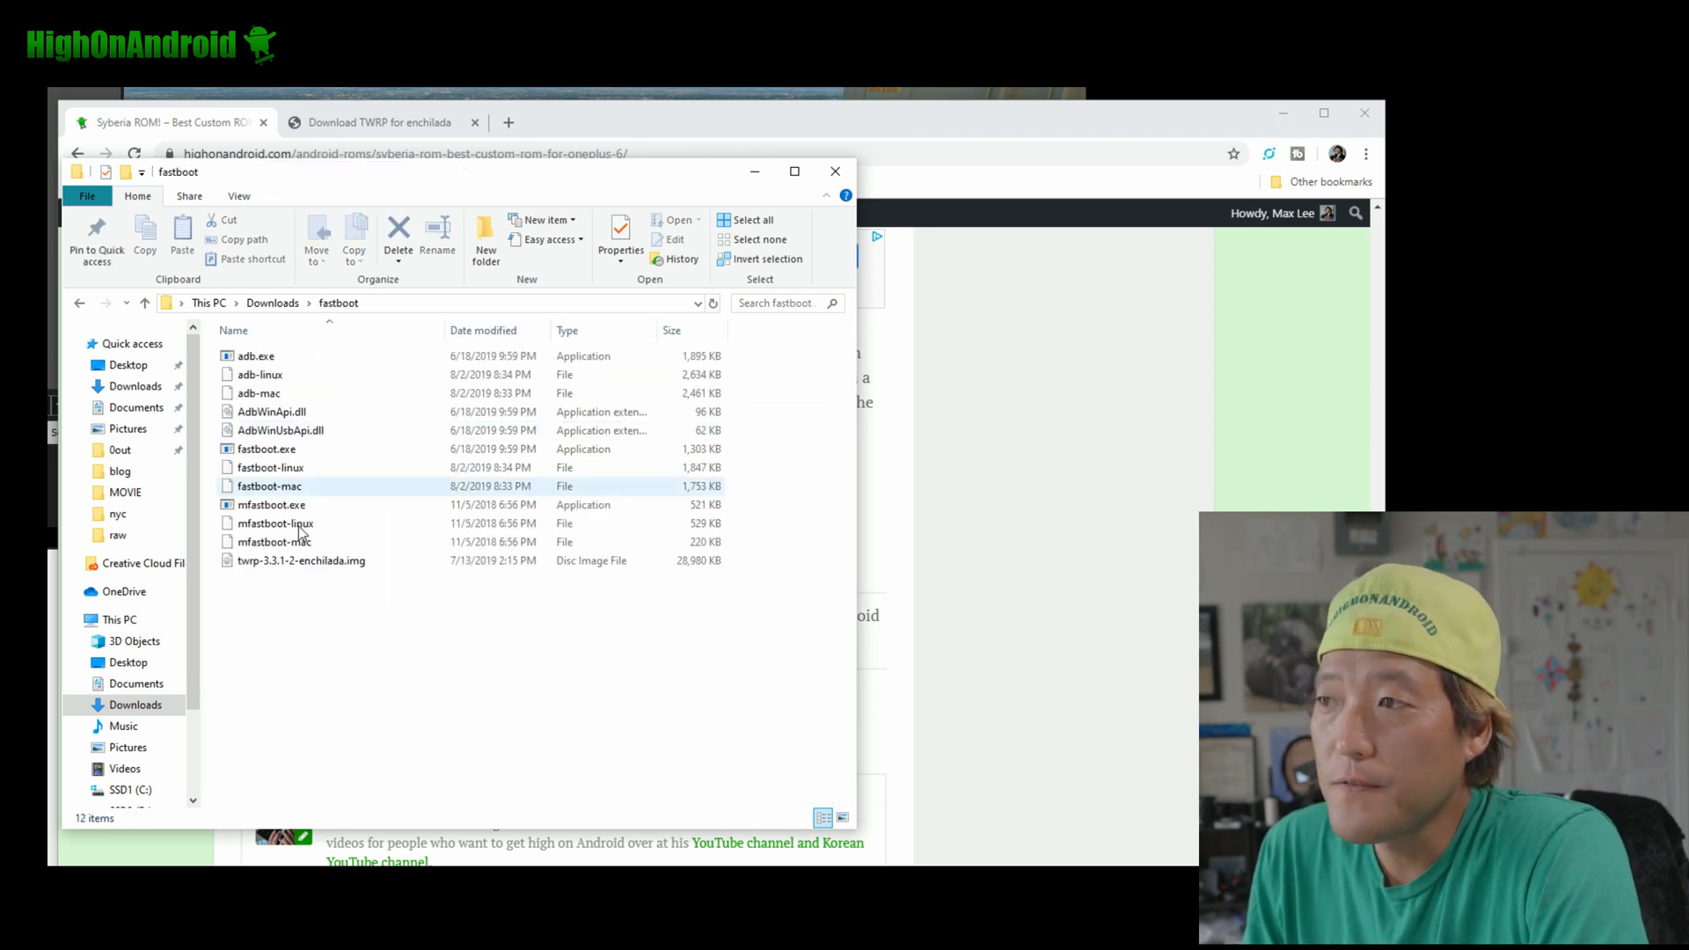
pyautogui.click(301, 559)
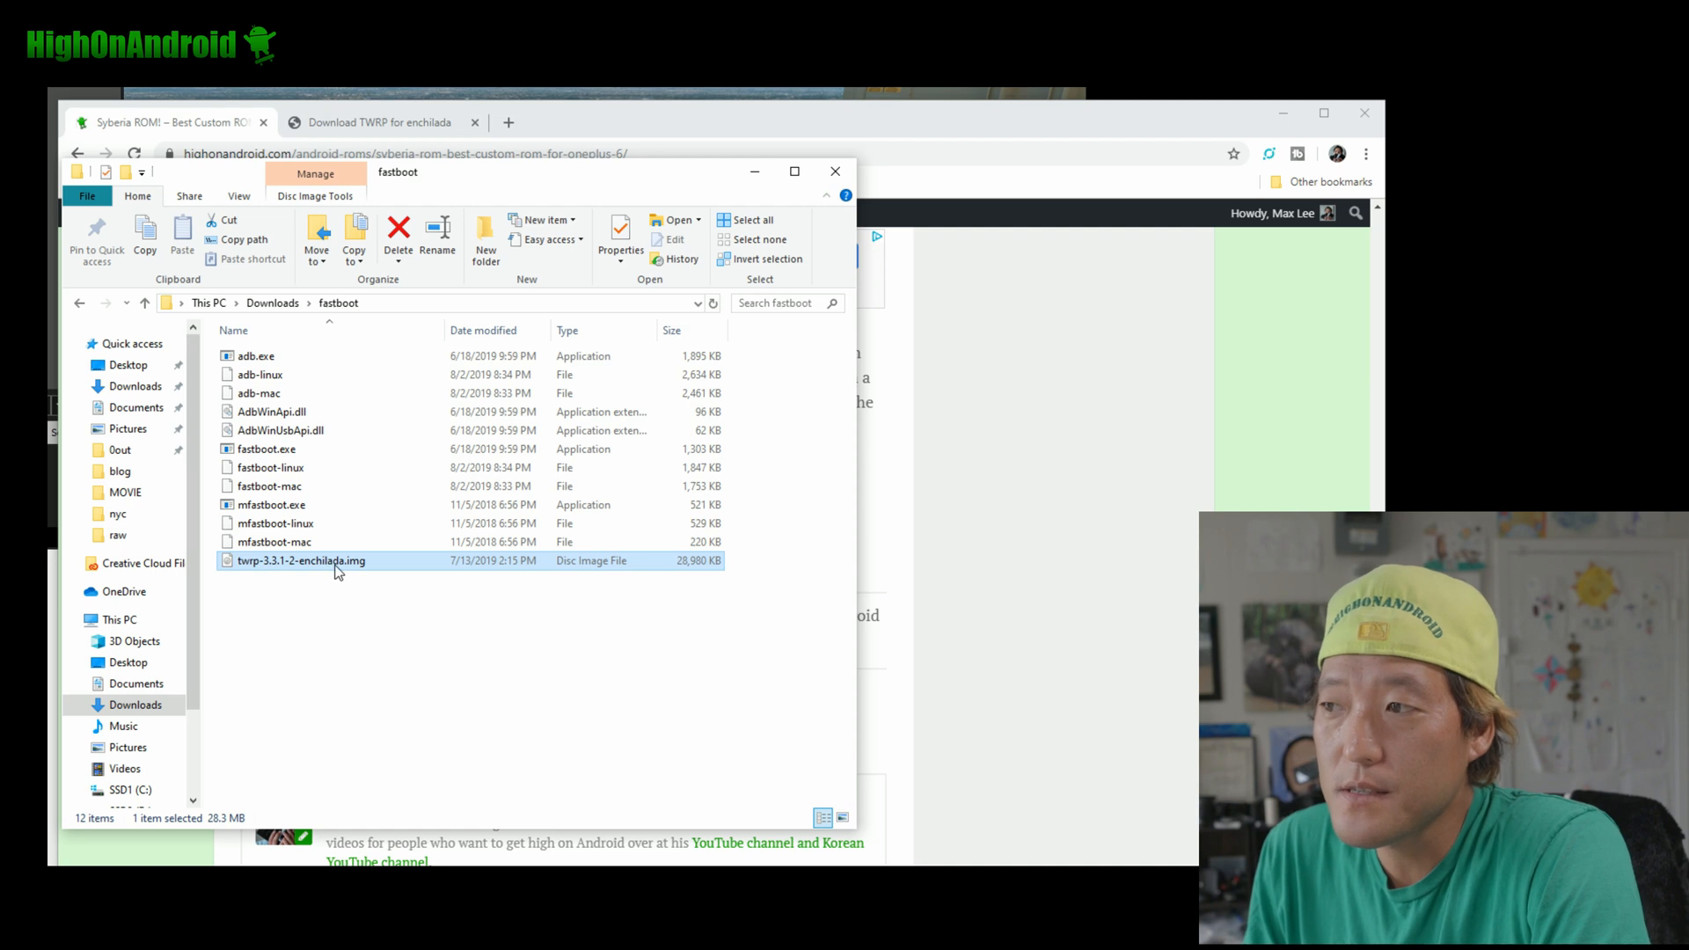
pyautogui.moveTo(304, 564)
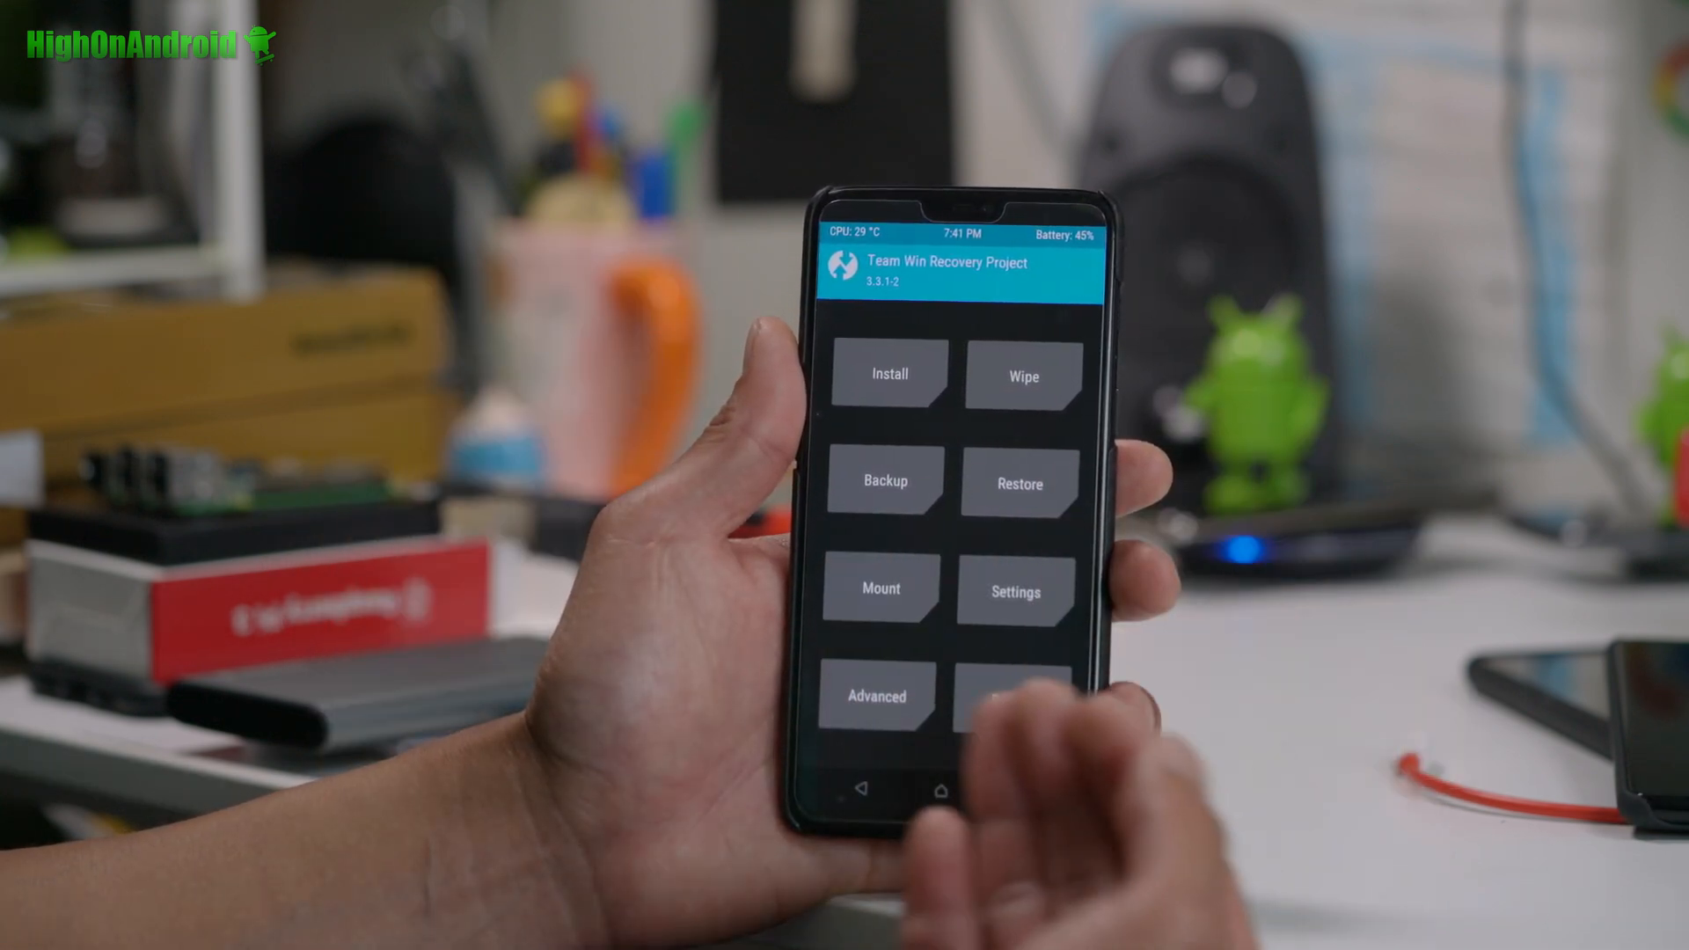
# Choose the OnePlus6Oxygen 9.0.8 OTA zip in /sdcard/Download for TWRP Install
pyautogui.click(1020, 373)
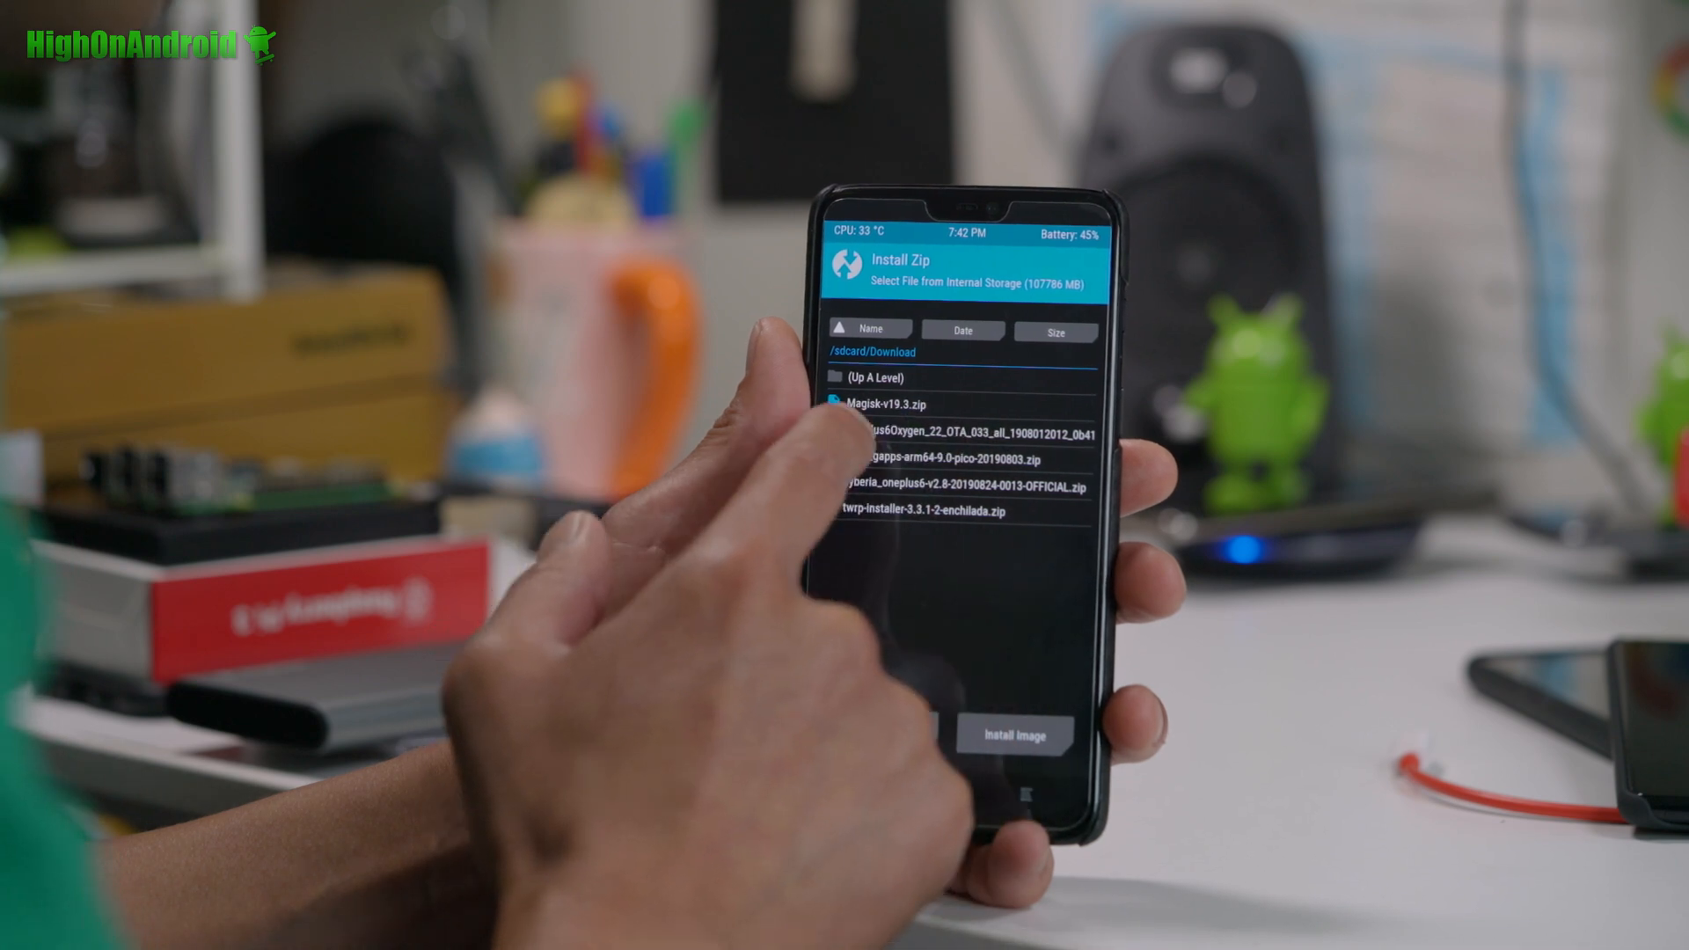
pyautogui.click(959, 445)
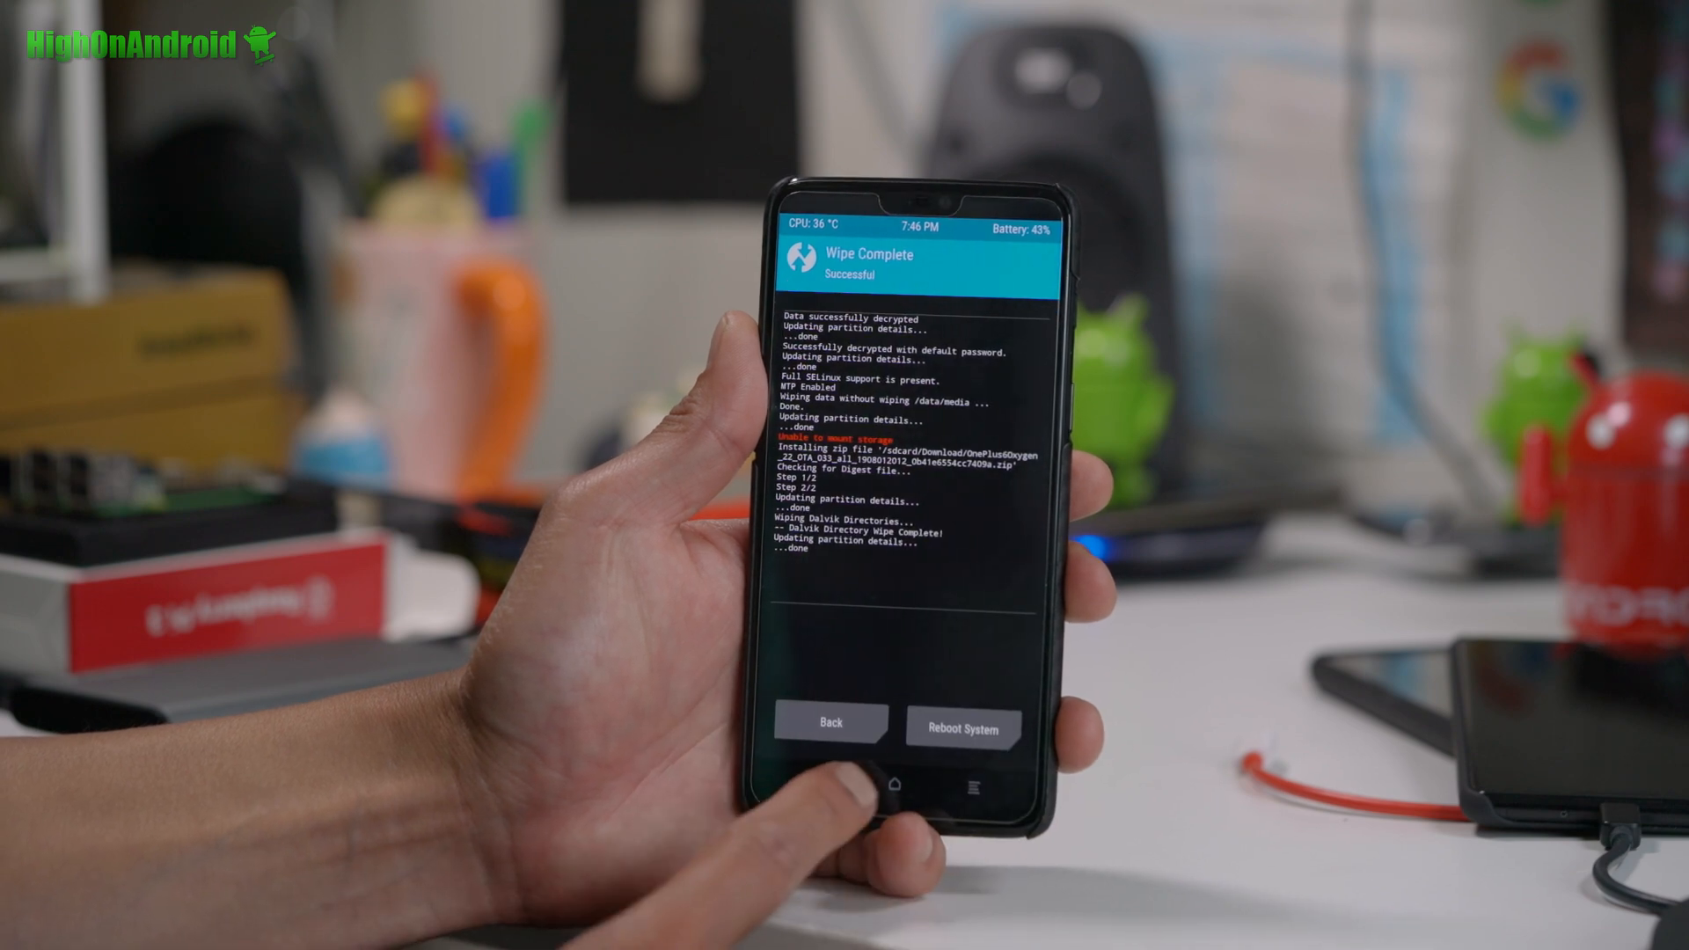
pyautogui.click(826, 723)
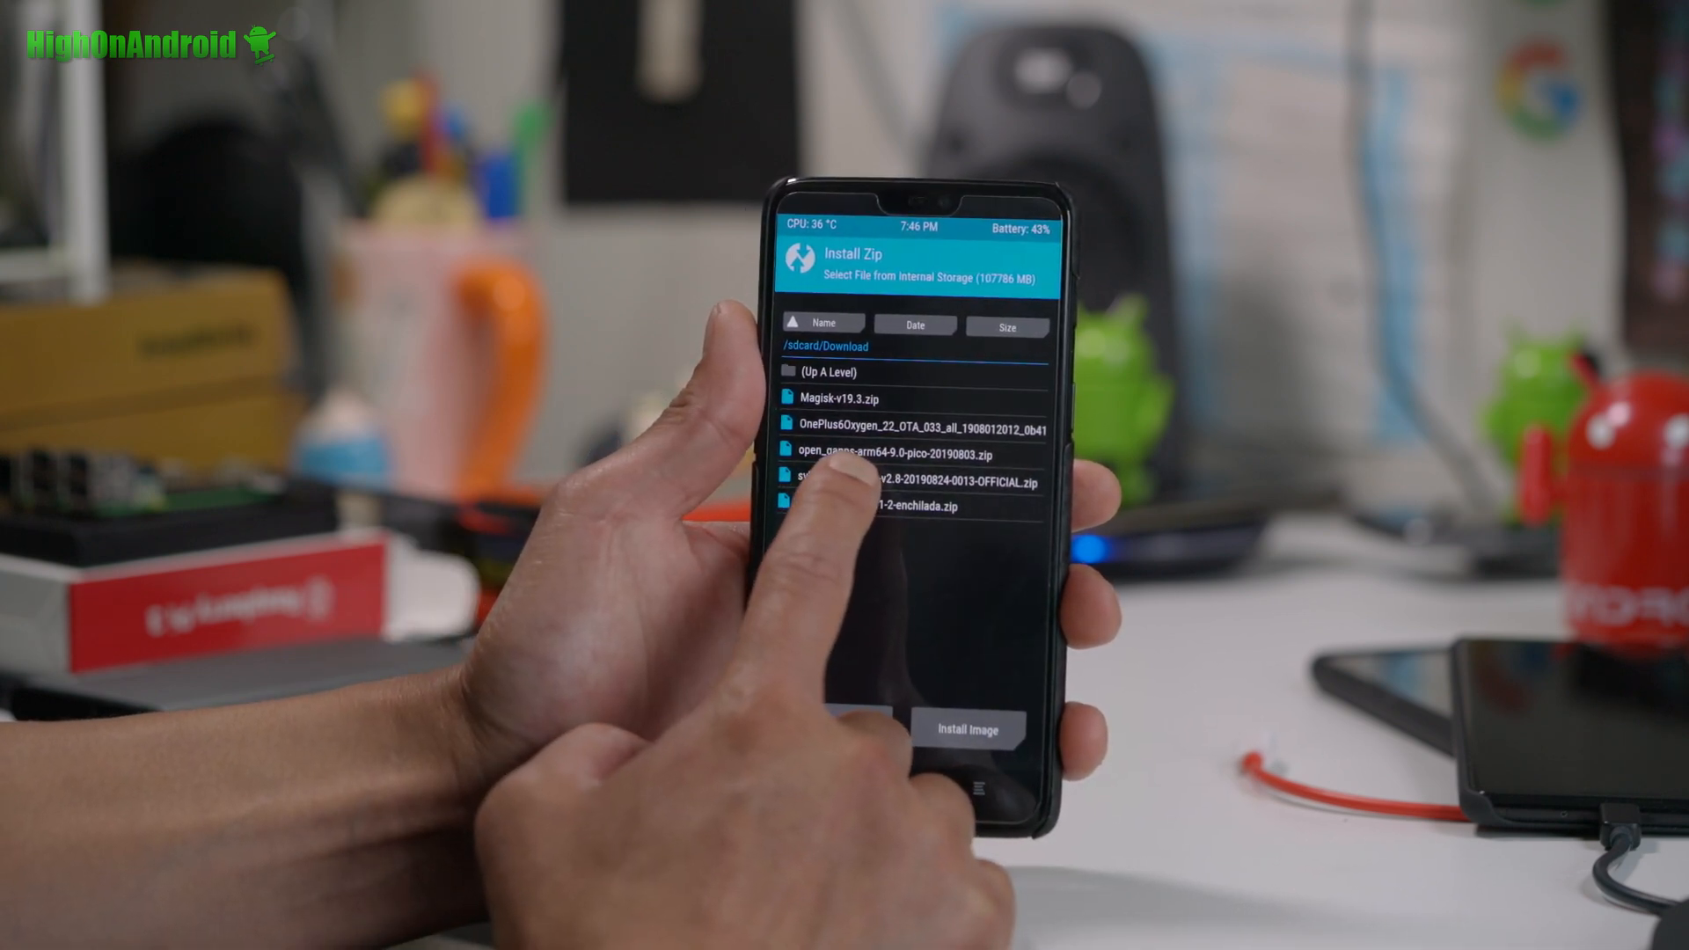
pyautogui.click(914, 480)
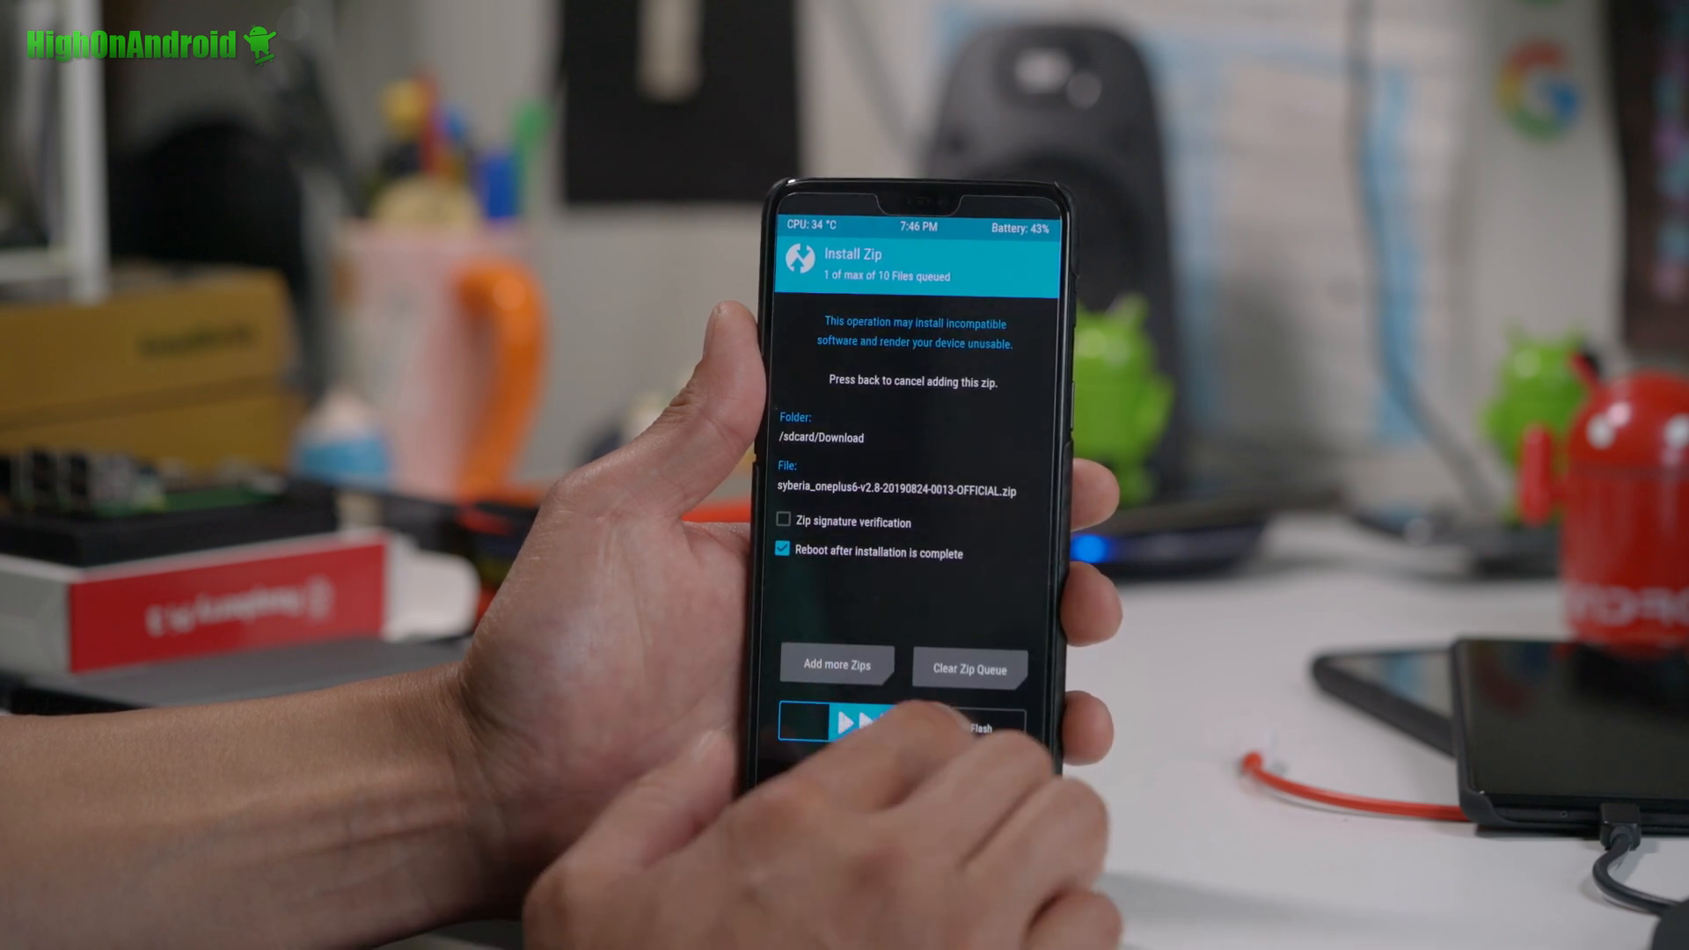